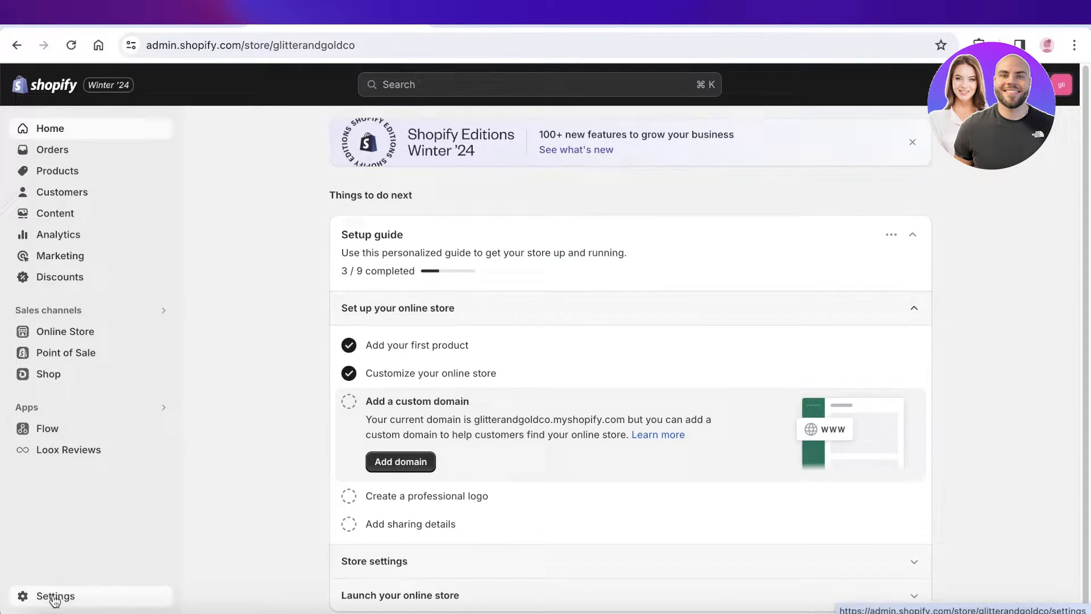
Review the installed apps under Settings > Apps and sales channels, then go to the Shopify App Store
{"action": "left_click", "coordinate": [54, 595]}
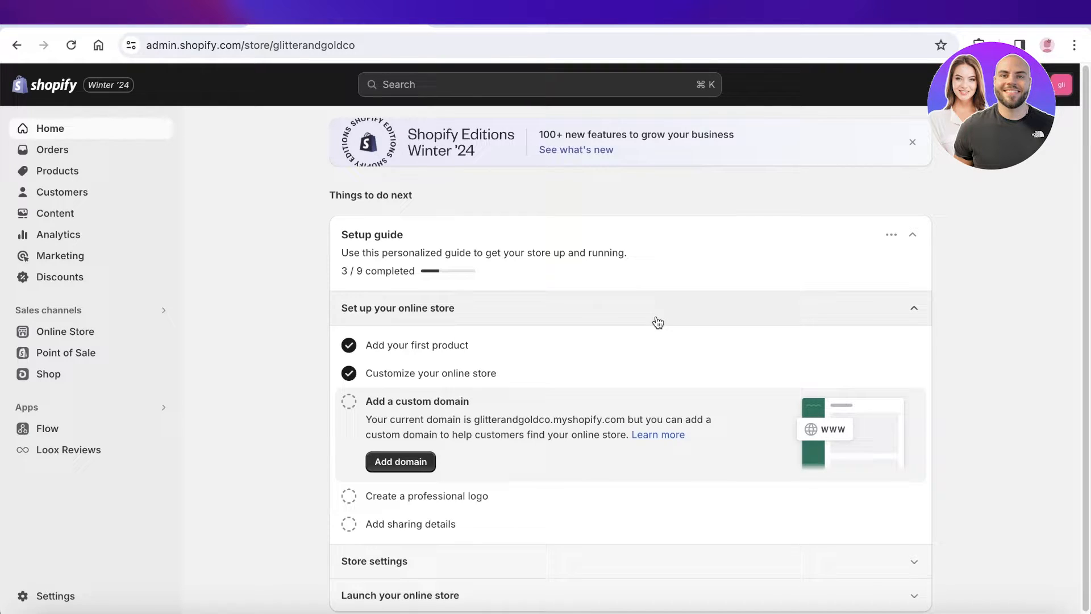
{"action": "mouse_move", "coordinate": [596, 240]}
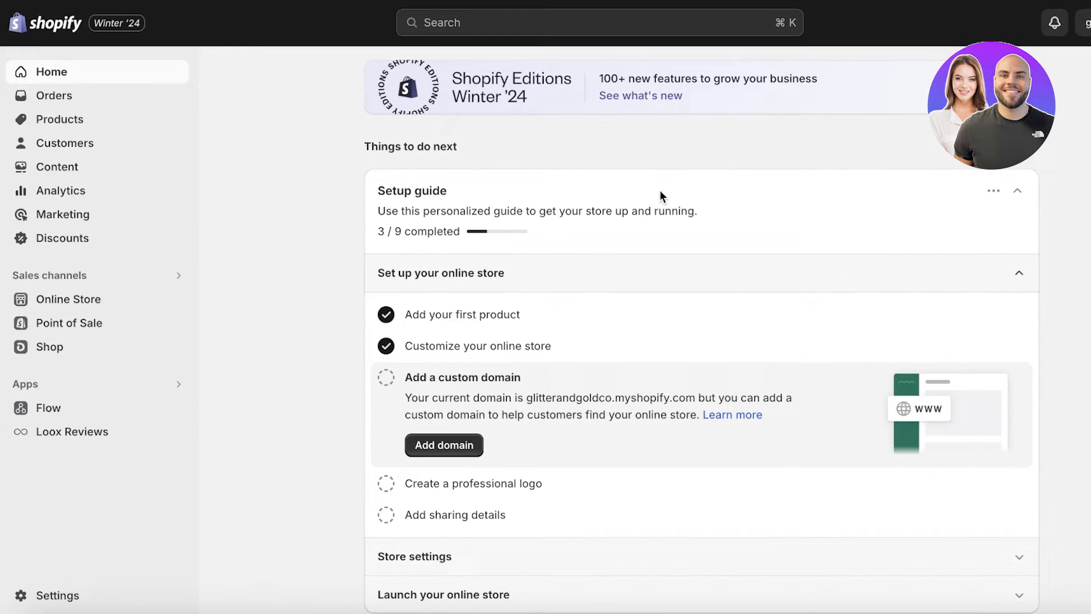
{"action": "mouse_move", "coordinate": [687, 142]}
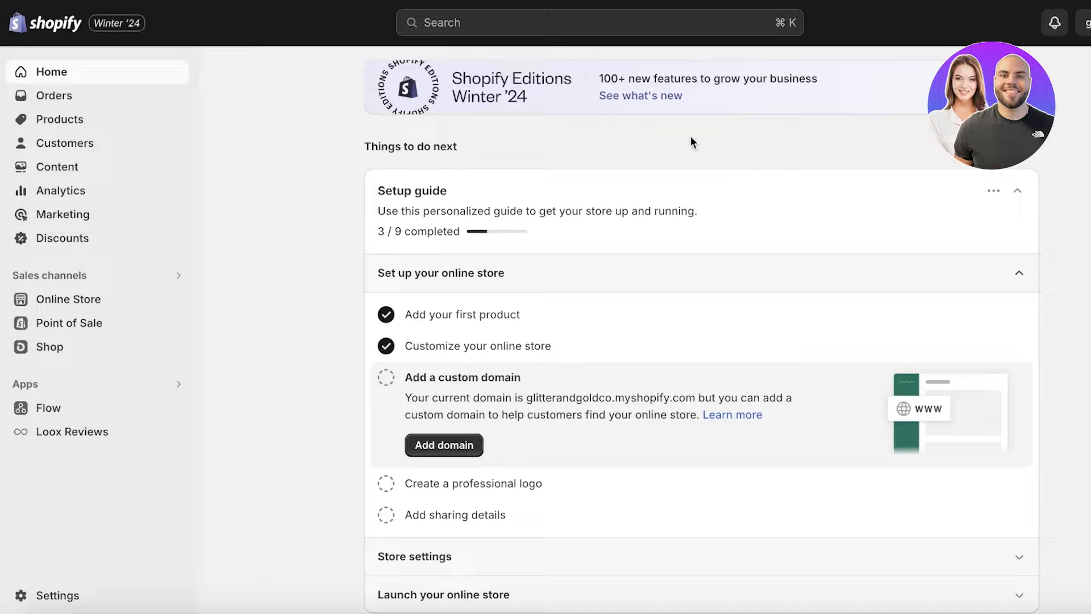
{"action": "mouse_move", "coordinate": [633, 172]}
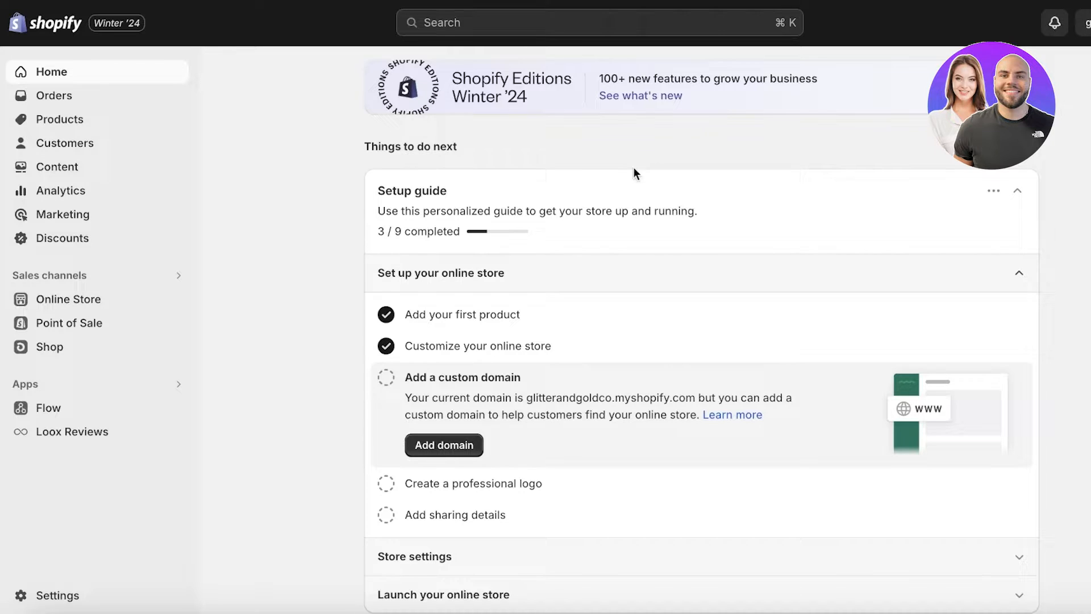
{"action": "mouse_move", "coordinate": [439, 236]}
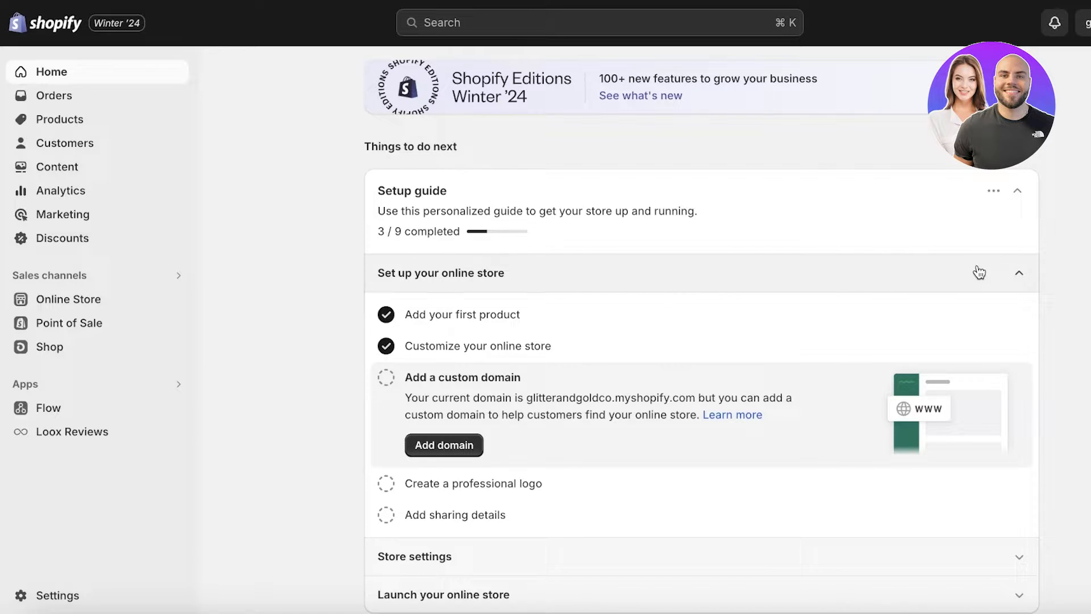
{"action": "mouse_move", "coordinate": [58, 594]}
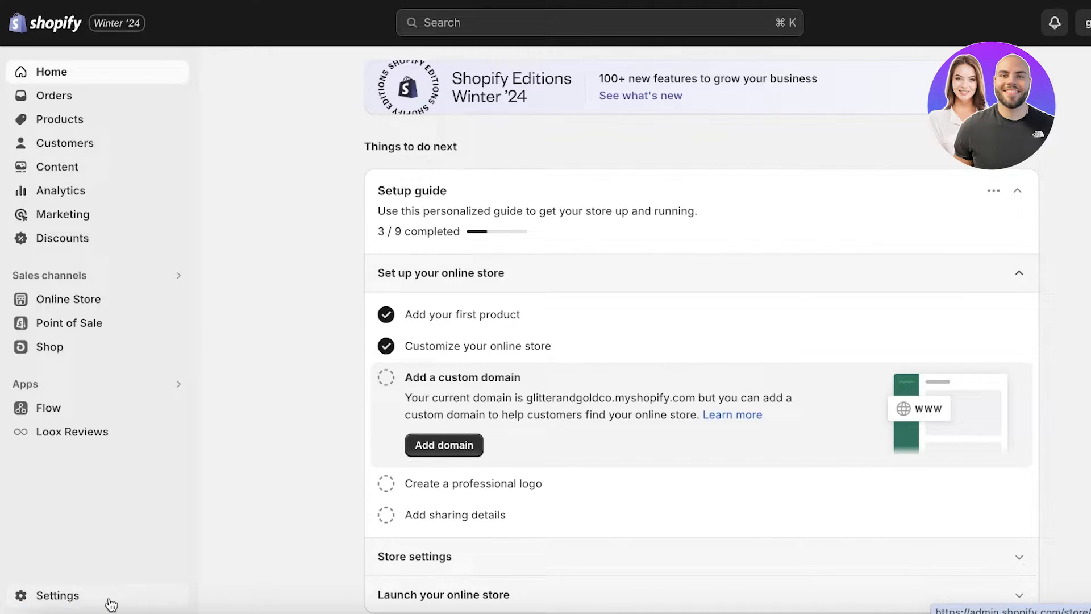
{"action": "left_click", "coordinate": [57, 594]}
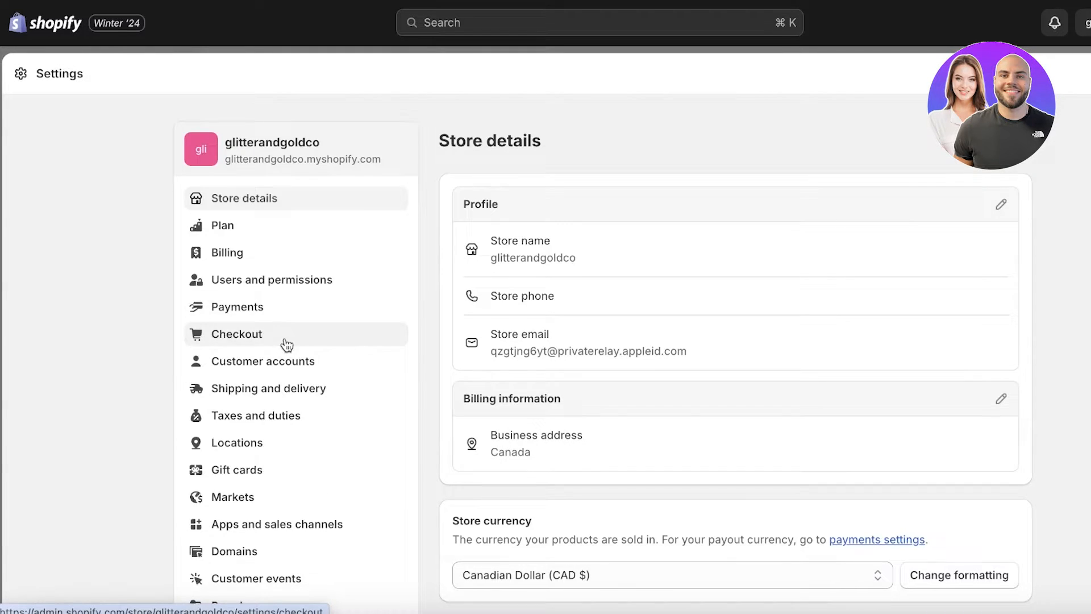
{"action": "left_click", "coordinate": [270, 524]}
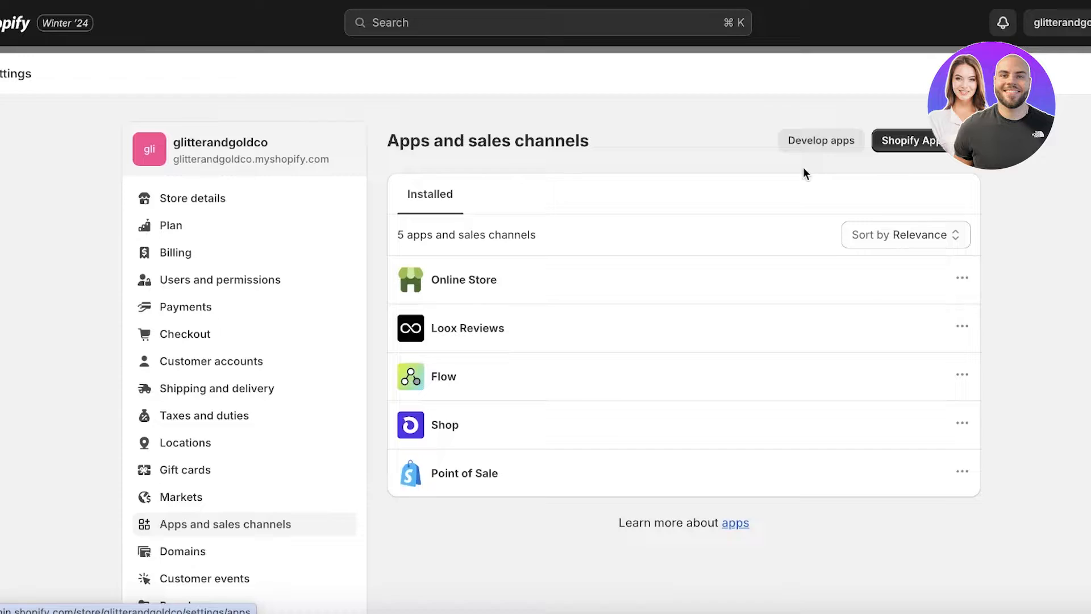
{"action": "left_click", "coordinate": [911, 140]}
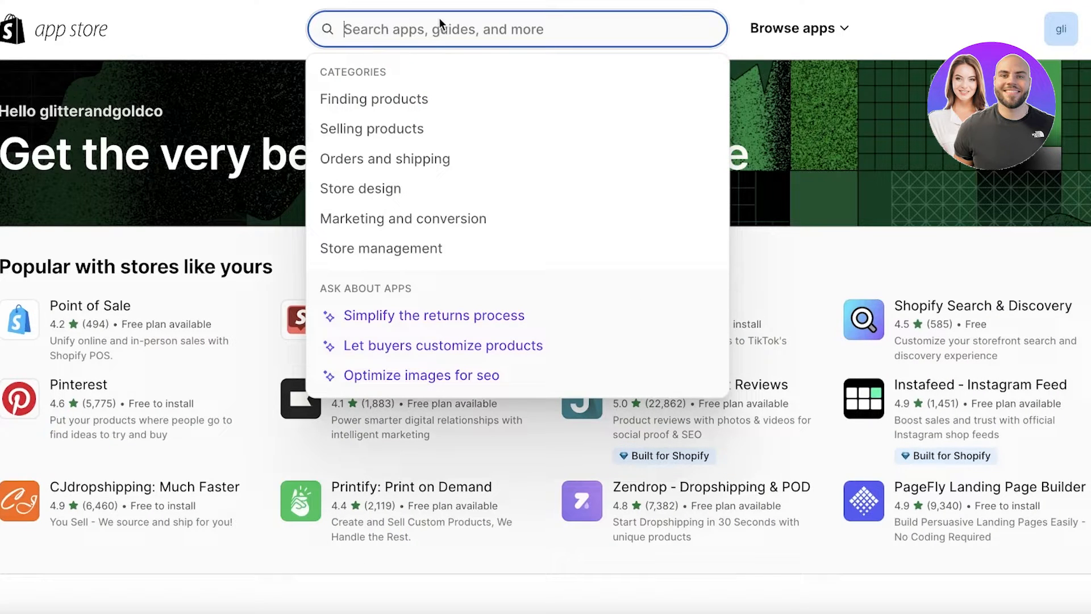
Find the Shopify Forms app by searching 'shopify' and start its installation
{"action": "type", "text": "shopify forums"}
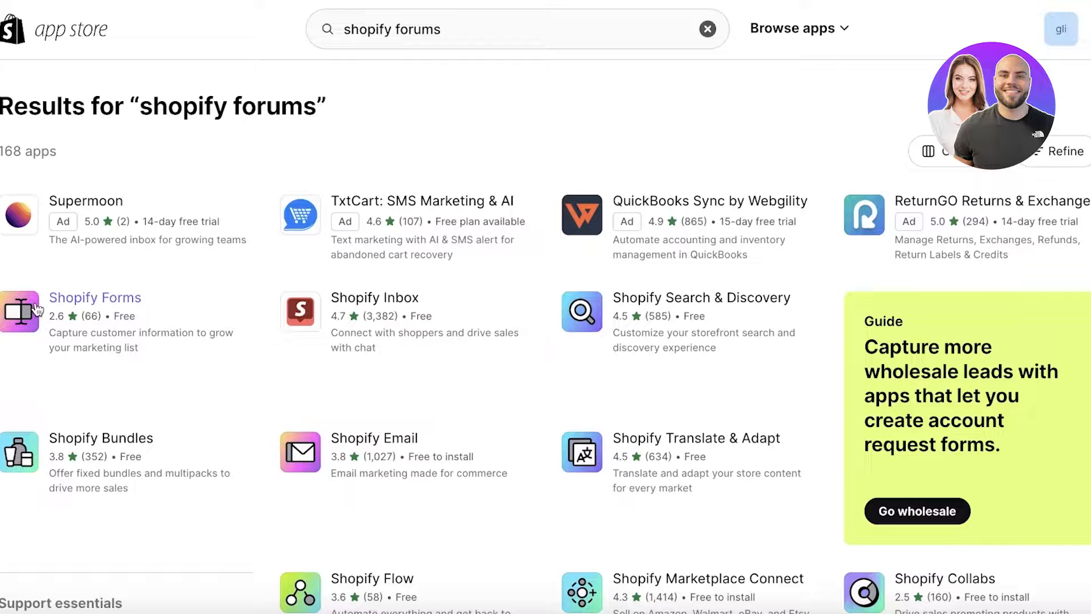
{"action": "left_click", "coordinate": [94, 297]}
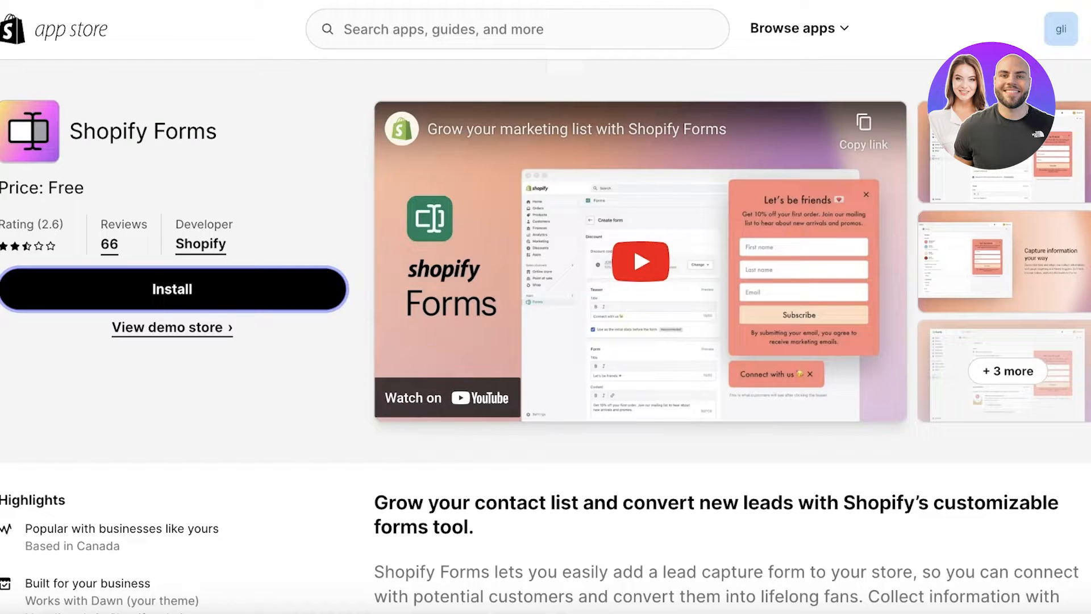
{"action": "left_click", "coordinate": [171, 288]}
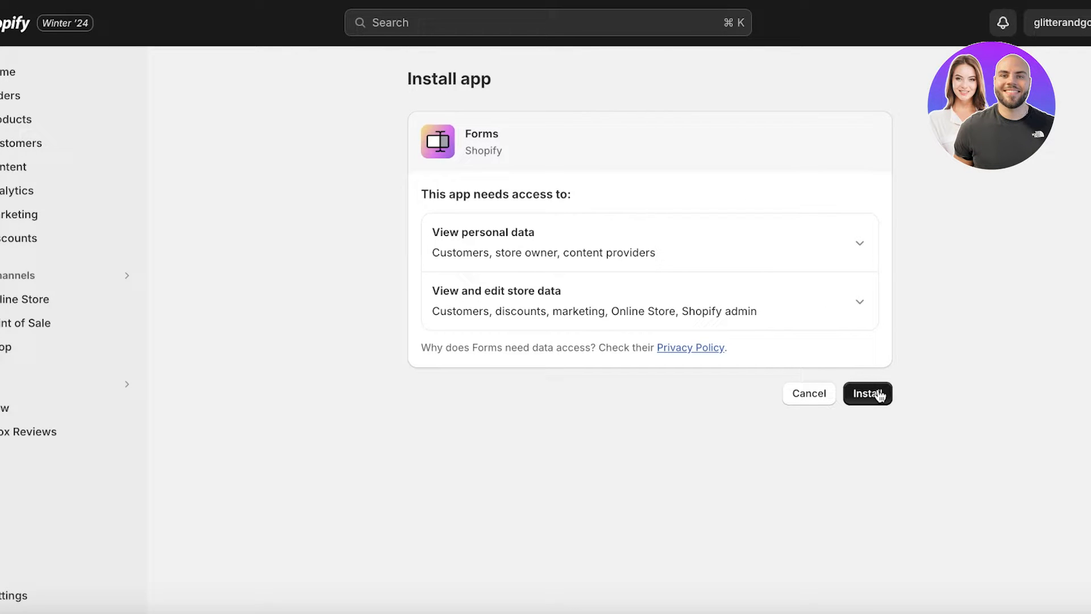
Confirm the Forms app install and pin Forms to the admin navigation
{"action": "left_click", "coordinate": [867, 392]}
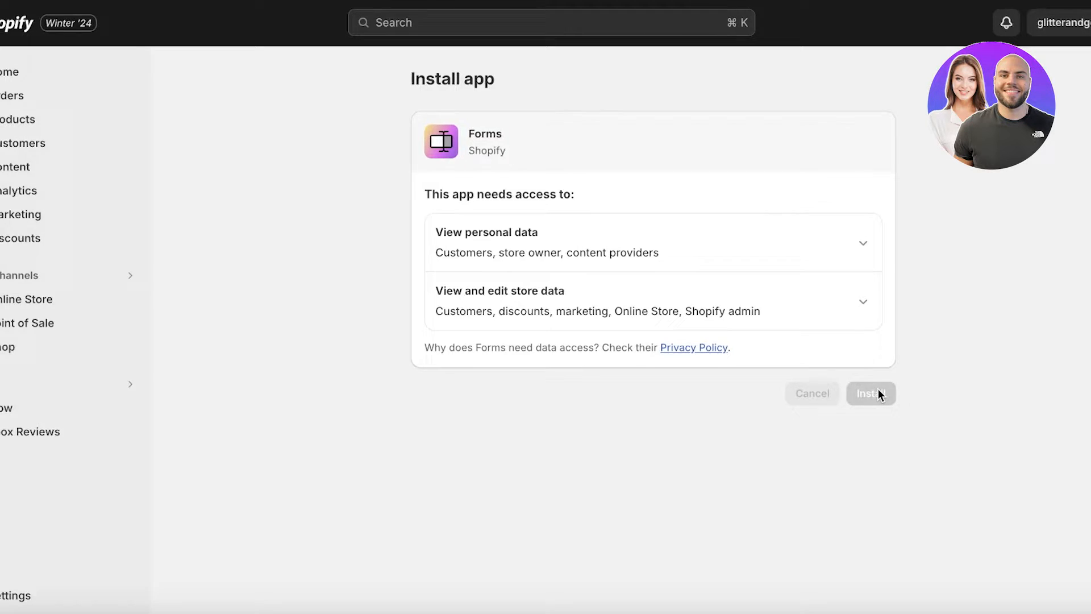
{"action": "left_click", "coordinate": [869, 394]}
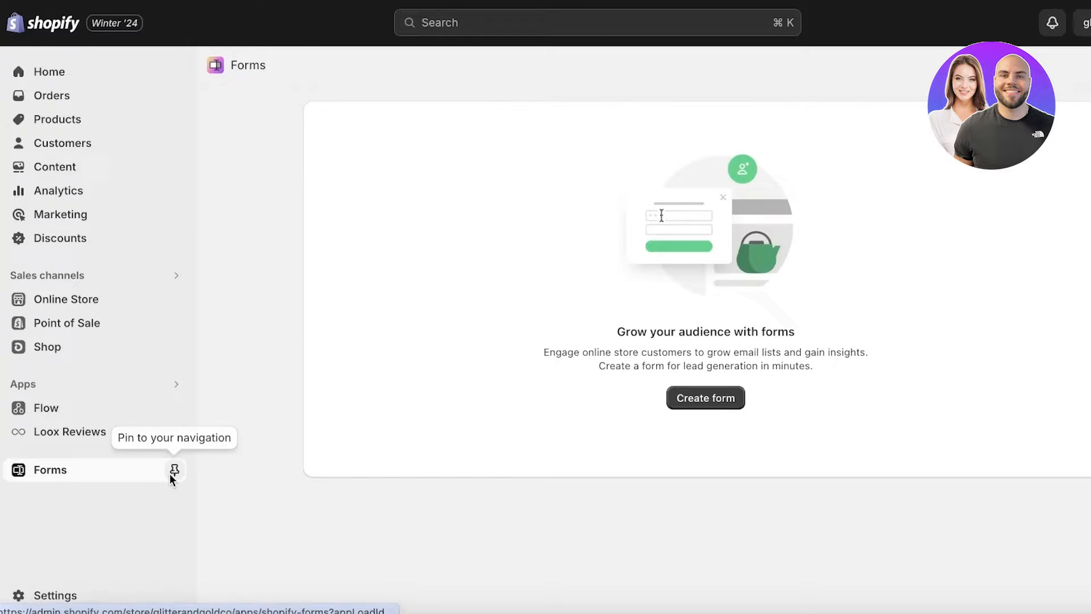
{"action": "left_click", "coordinate": [172, 470]}
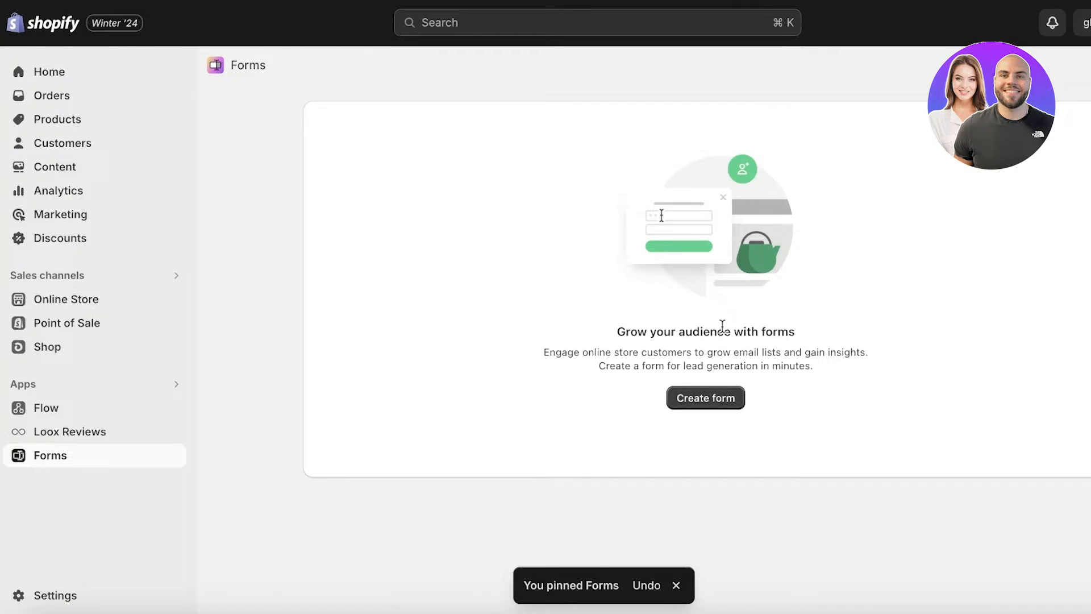
{"action": "mouse_move", "coordinate": [717, 325]}
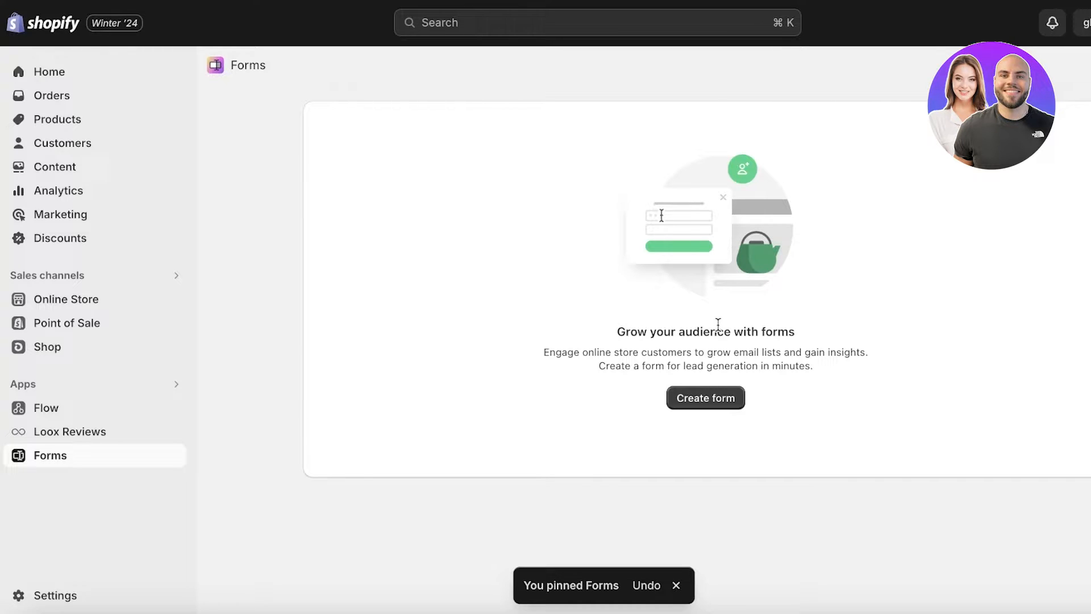
{"action": "mouse_move", "coordinate": [525, 284]}
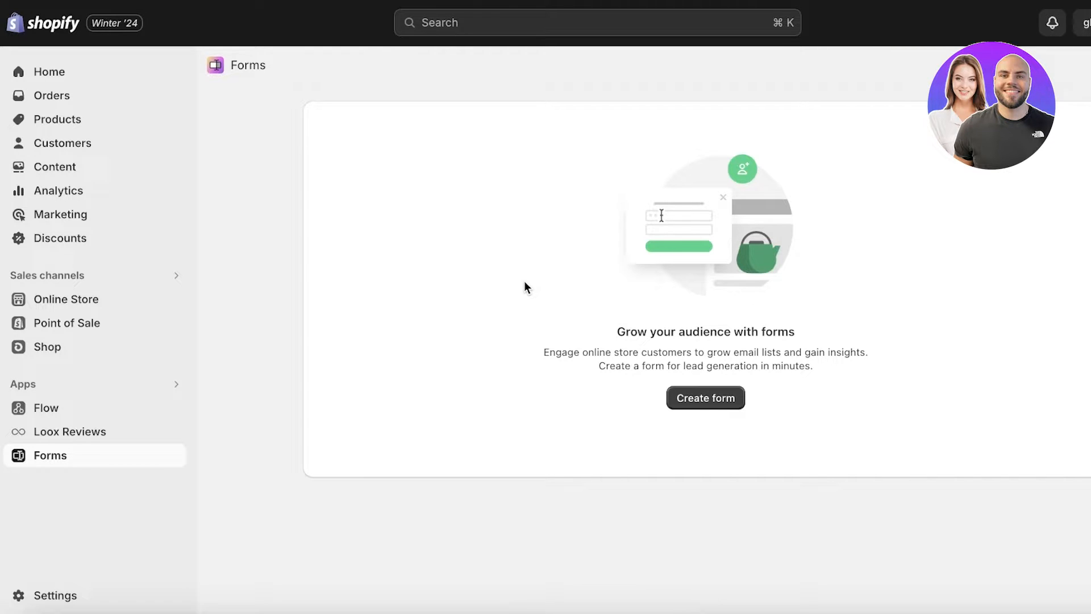
Start a new form and choose the Inline form type
{"action": "left_click", "coordinate": [704, 397]}
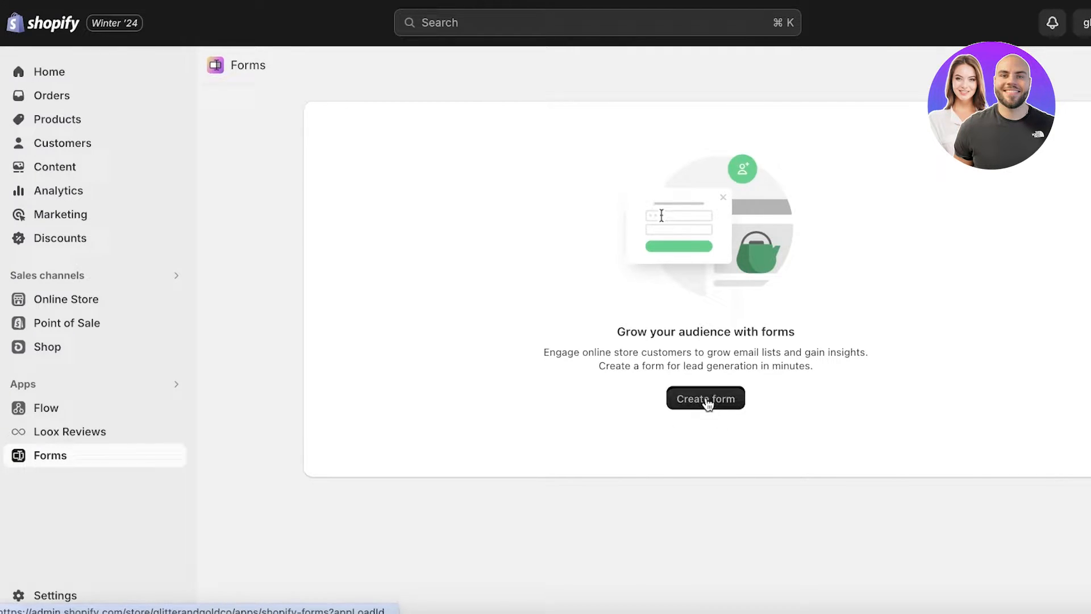
{"action": "left_click", "coordinate": [705, 397]}
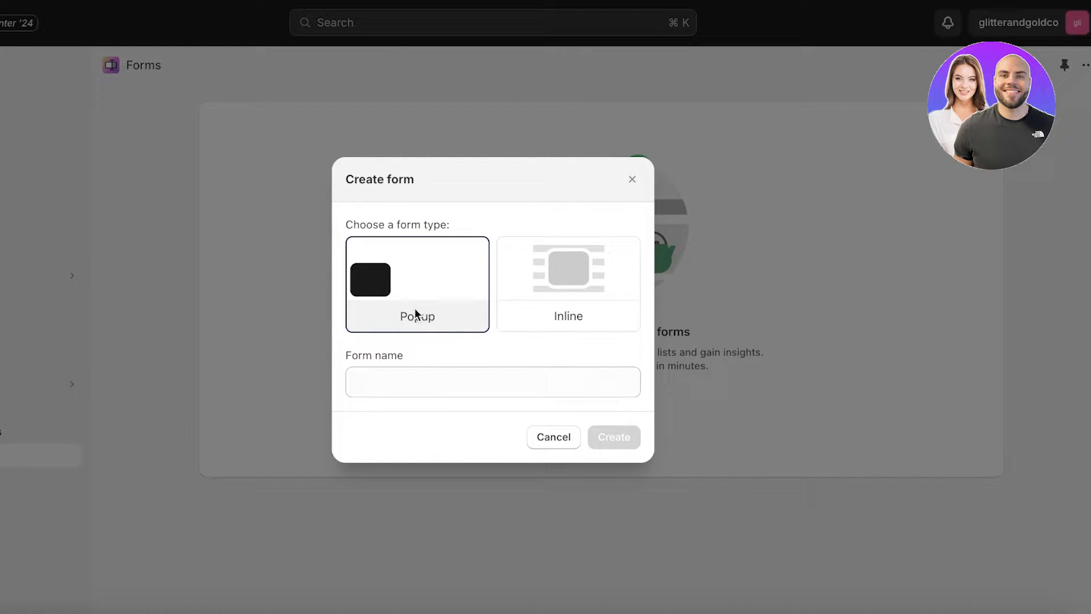
{"action": "left_click", "coordinate": [567, 284]}
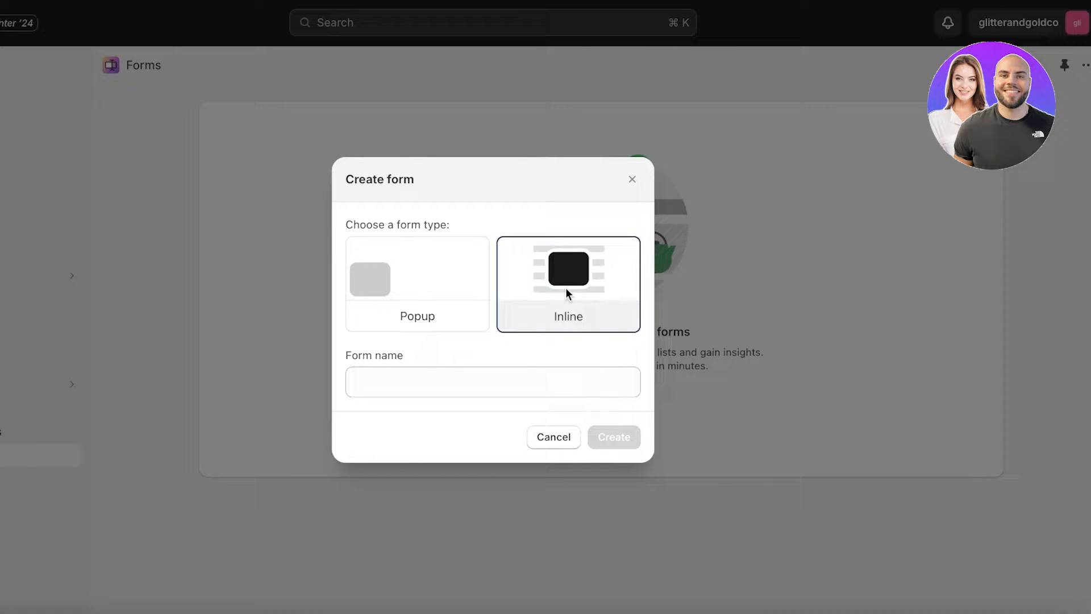
Name the form 'Registration Forum' and create it
{"action": "left_click", "coordinate": [492, 382]}
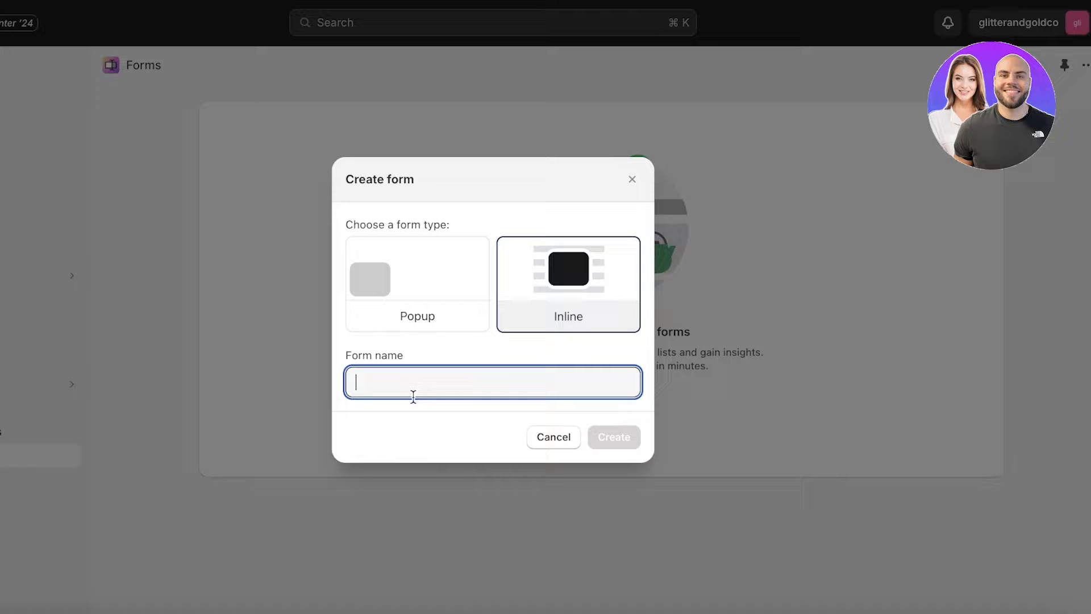
{"action": "type", "text": "Registration"}
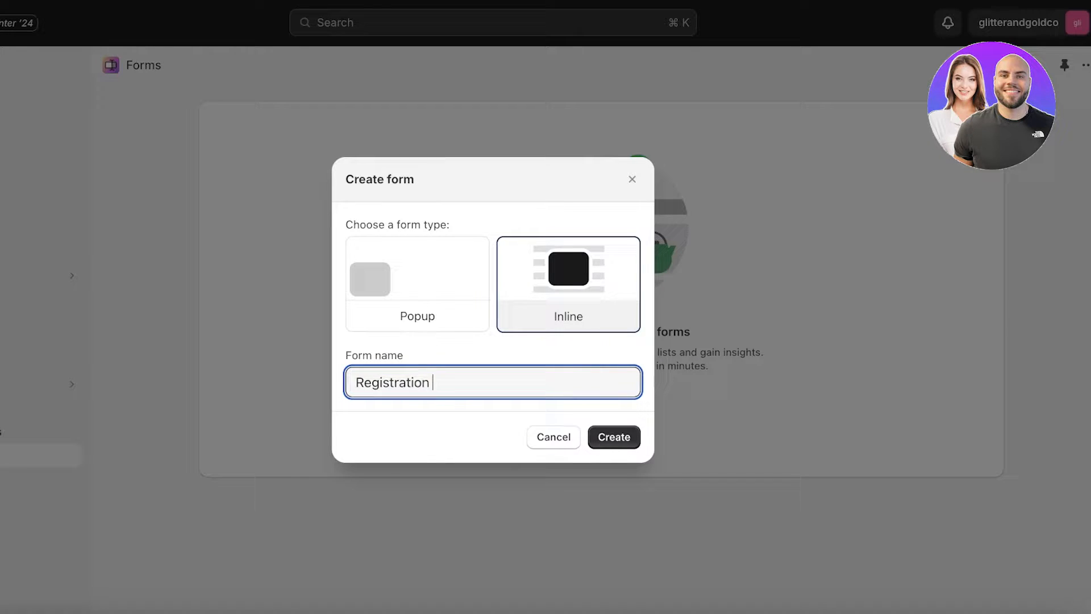
{"action": "type", "text": "Forum"}
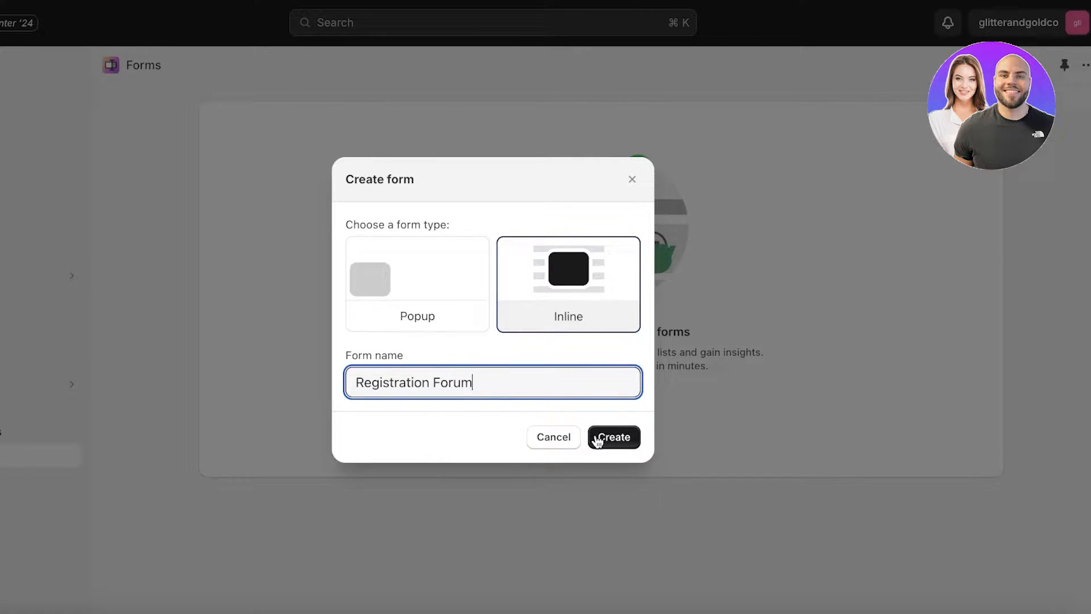
{"action": "left_click", "coordinate": [612, 436]}
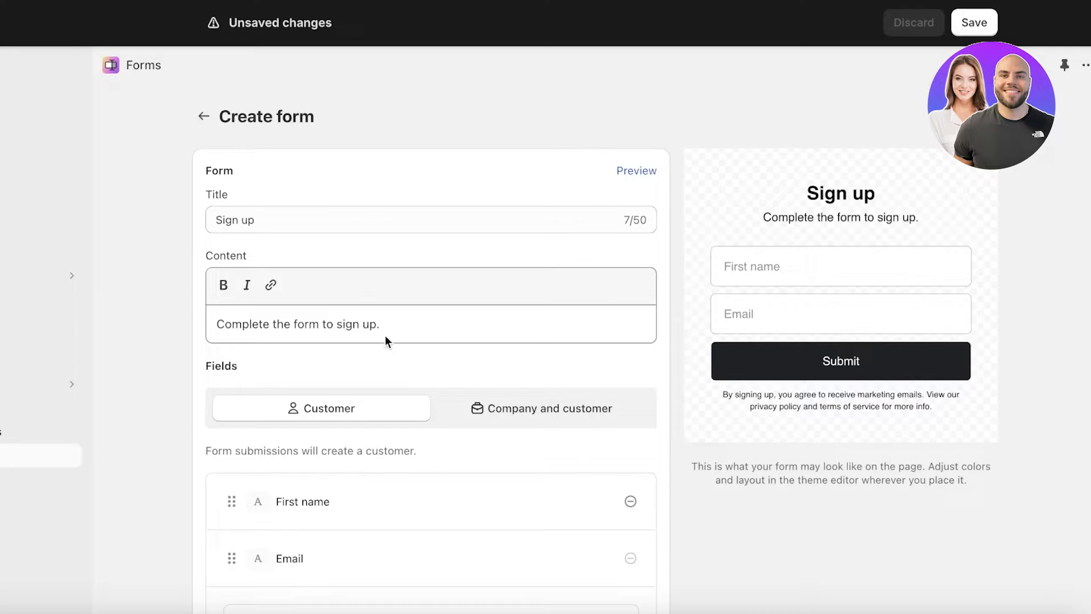
Scroll through the default Sign up form's title, content and First name/Email fields
{"action": "scroll", "scroll_direction": "down", "scroll_amount": 3}
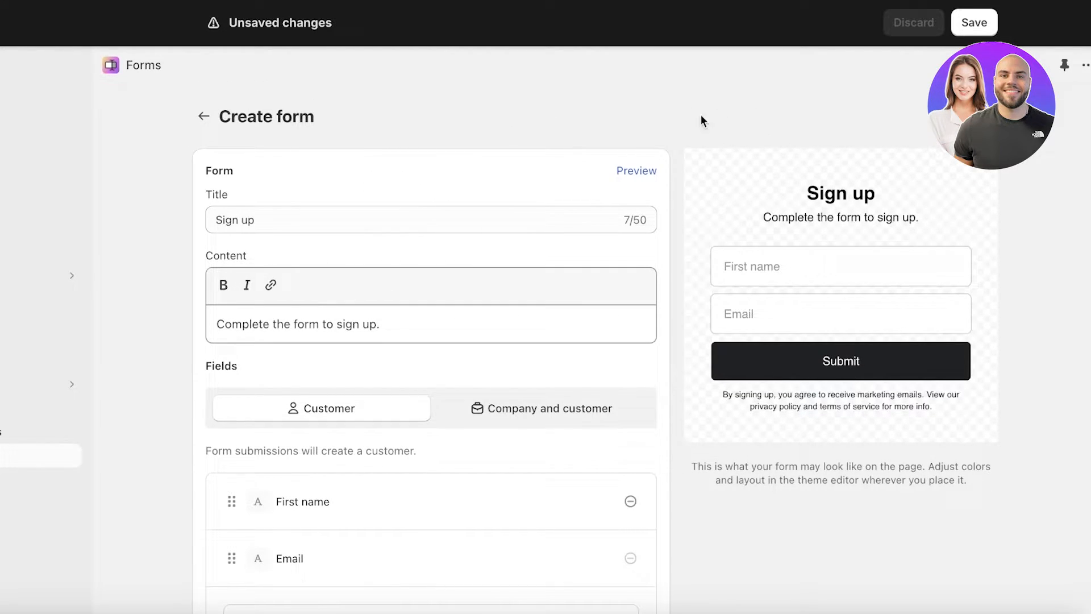
{"action": "mouse_move", "coordinate": [379, 104]}
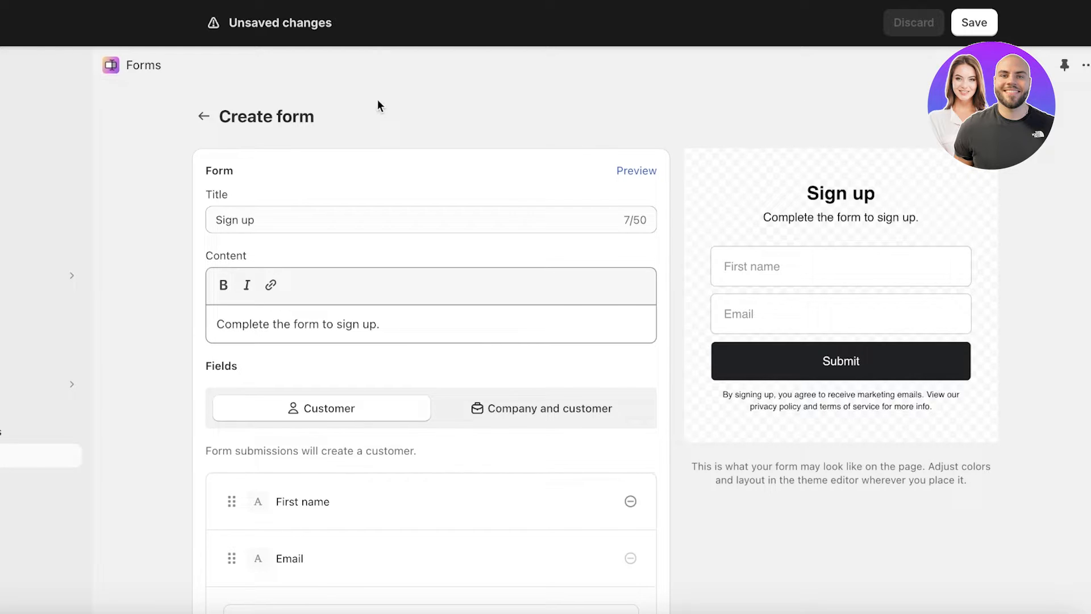
{"action": "scroll", "scroll_direction": "down", "scroll_amount": 3}
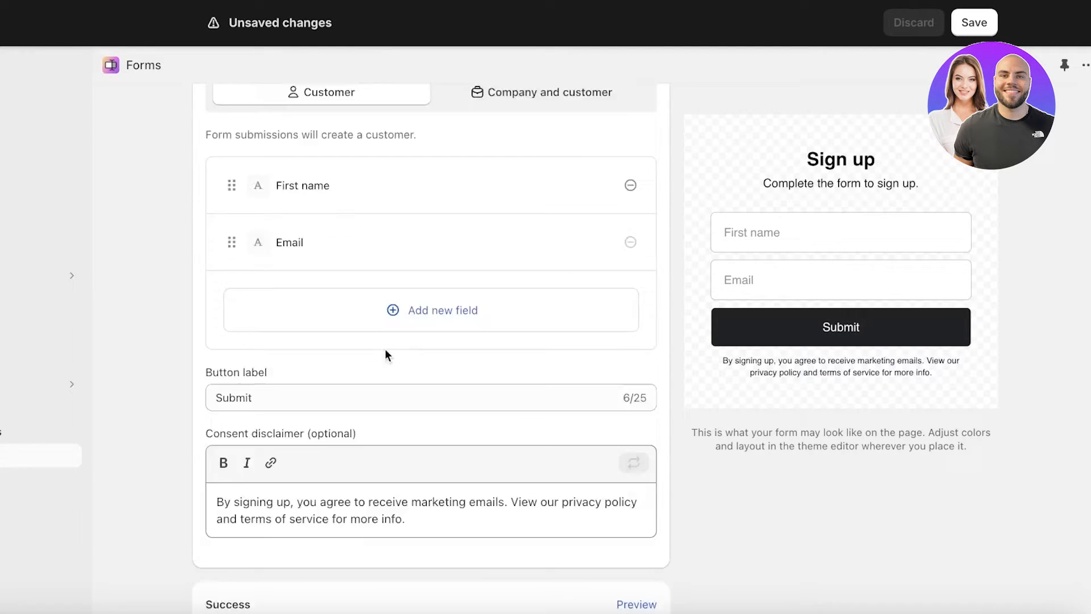
{"action": "scroll", "scroll_direction": "down", "scroll_amount": 3}
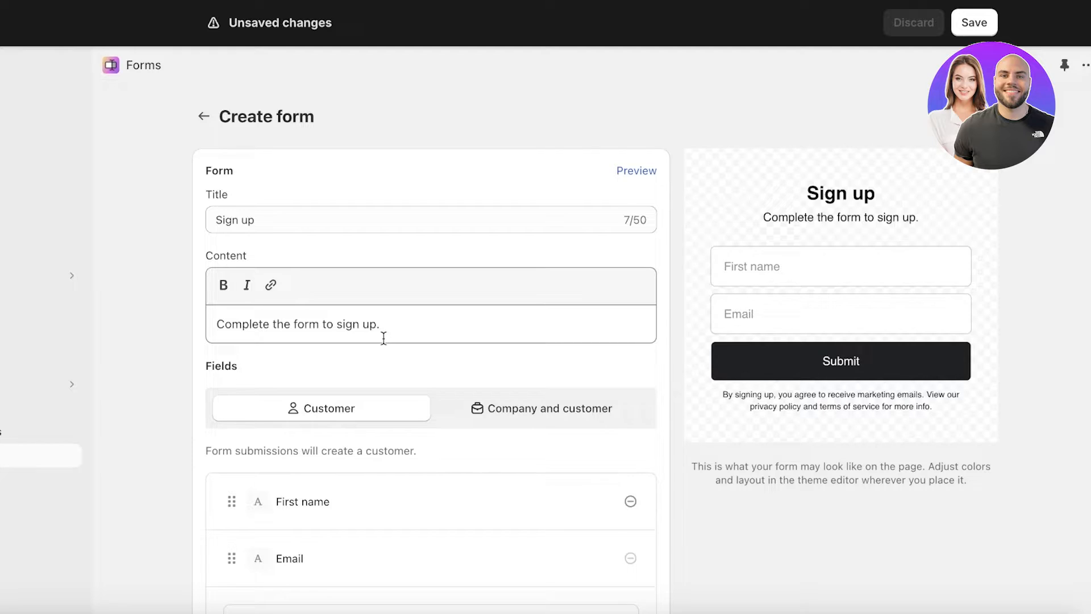
{"action": "mouse_move", "coordinate": [367, 353]}
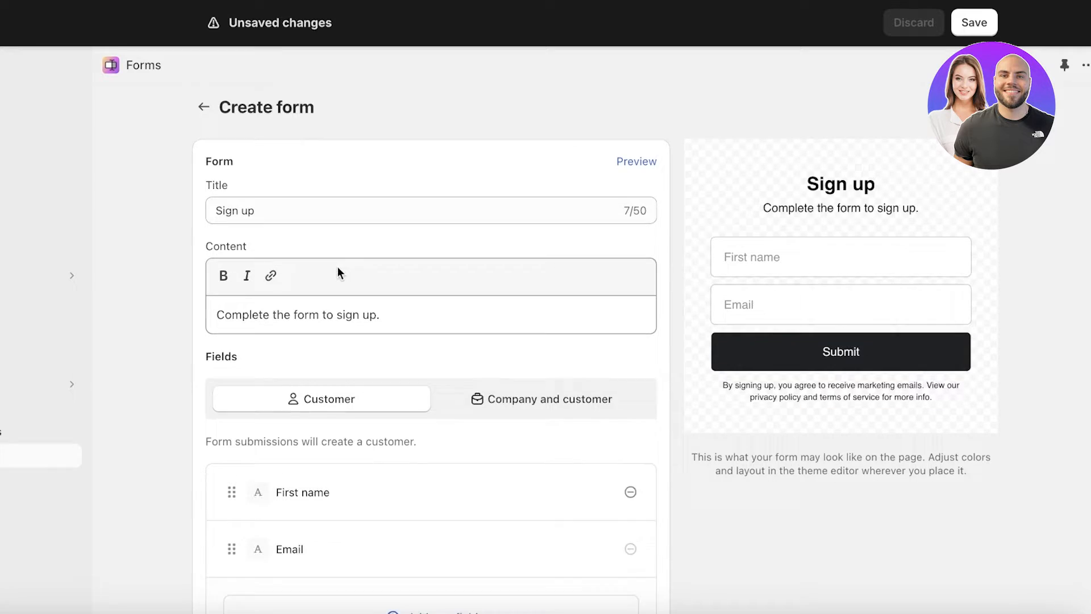
{"action": "scroll", "scroll_direction": "down", "scroll_amount": 3}
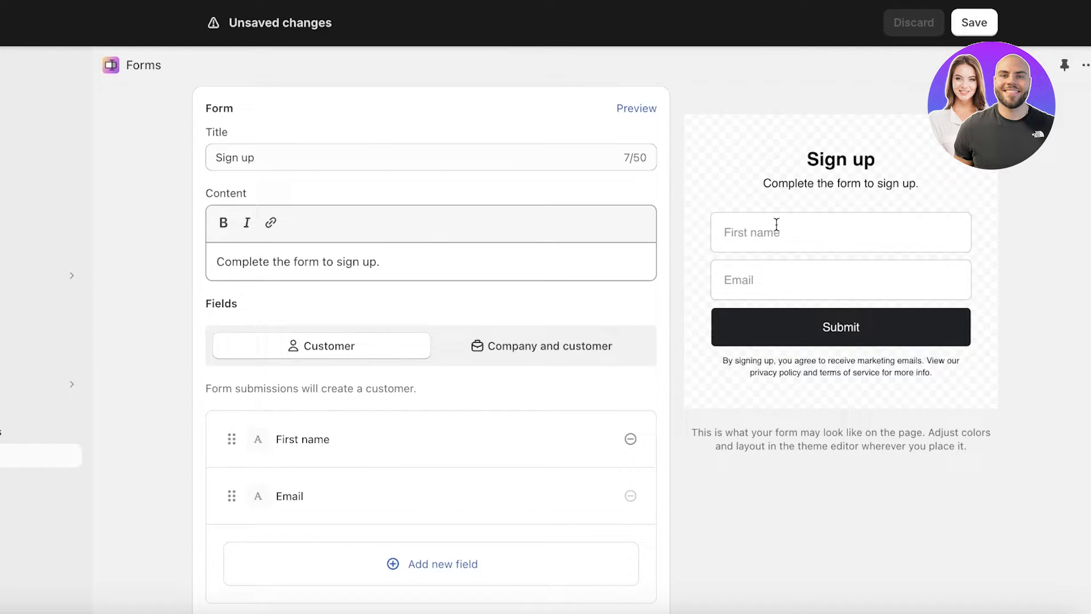
{"action": "mouse_move", "coordinate": [799, 402]}
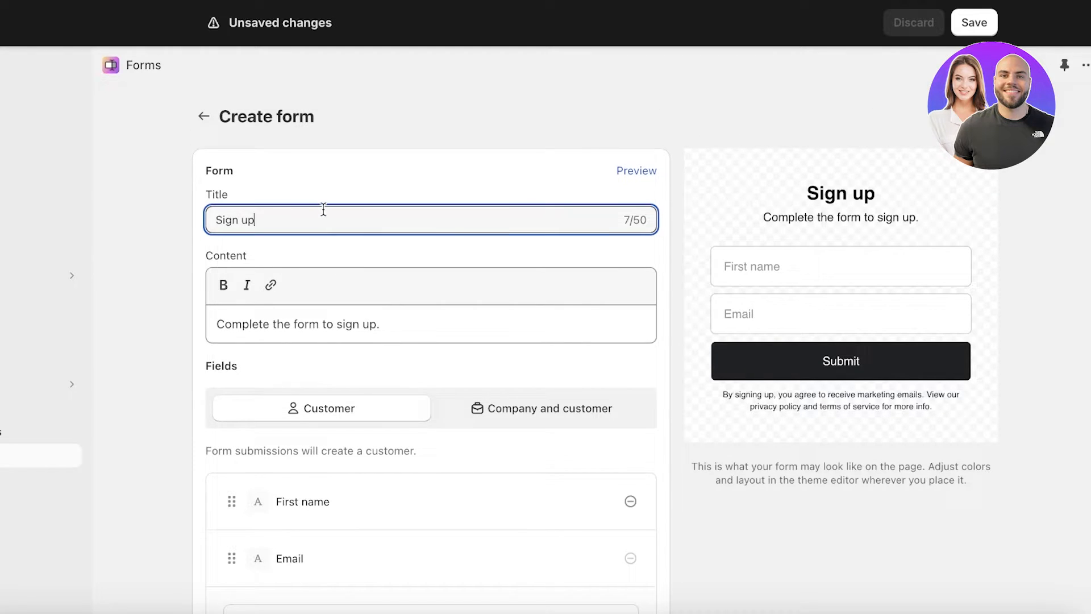
Set the title to 'Register to our Newsletter' and the content to the launches, trends and sales sign-up blurb
{"action": "type", "text": "Register t"}
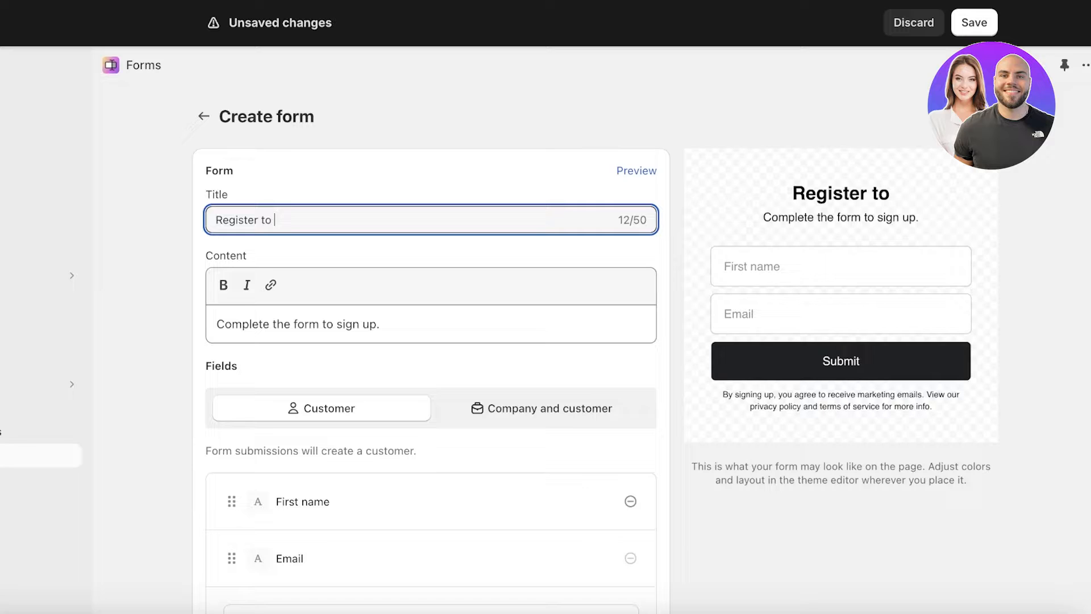
{"action": "type", "text": "our Newsletter"}
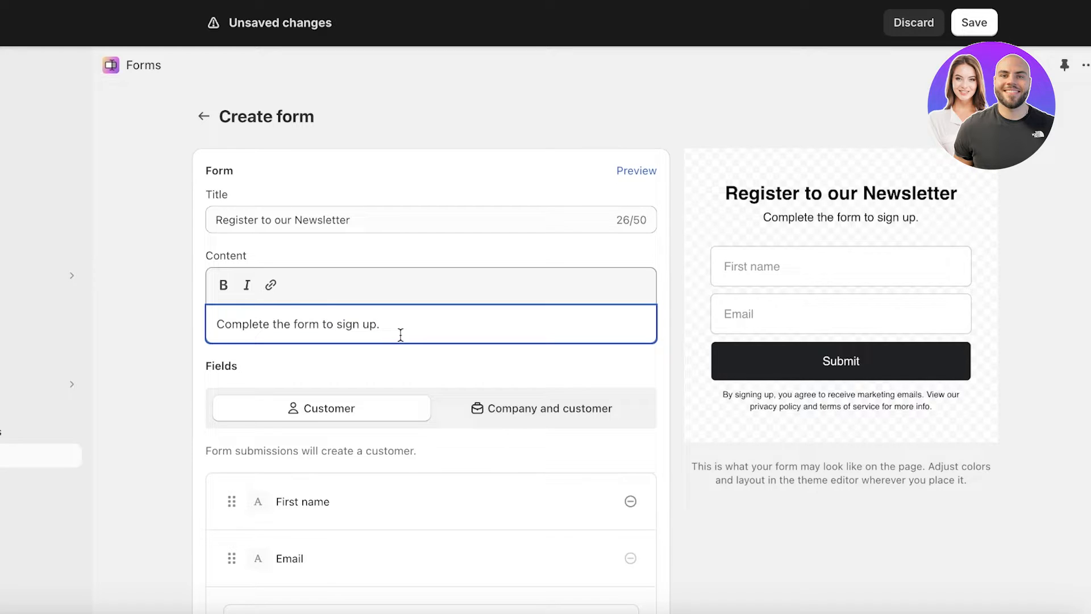
{"action": "type", "text": "Keep"}
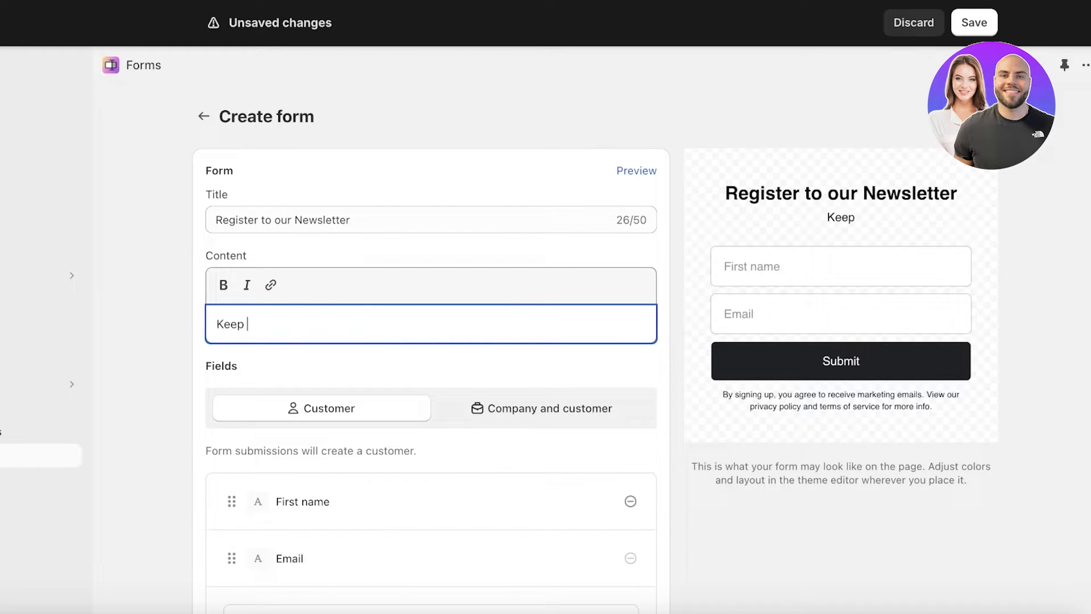
{"action": "type", "text": "upto date on our lauches"}
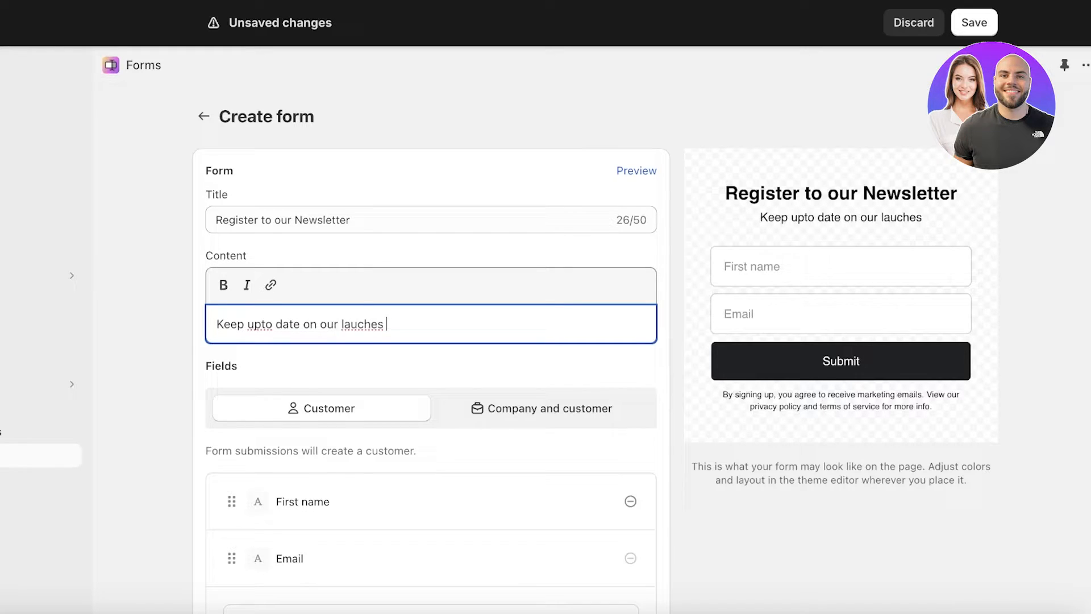
{"action": "type", "text": ", trends and sales by signing up."}
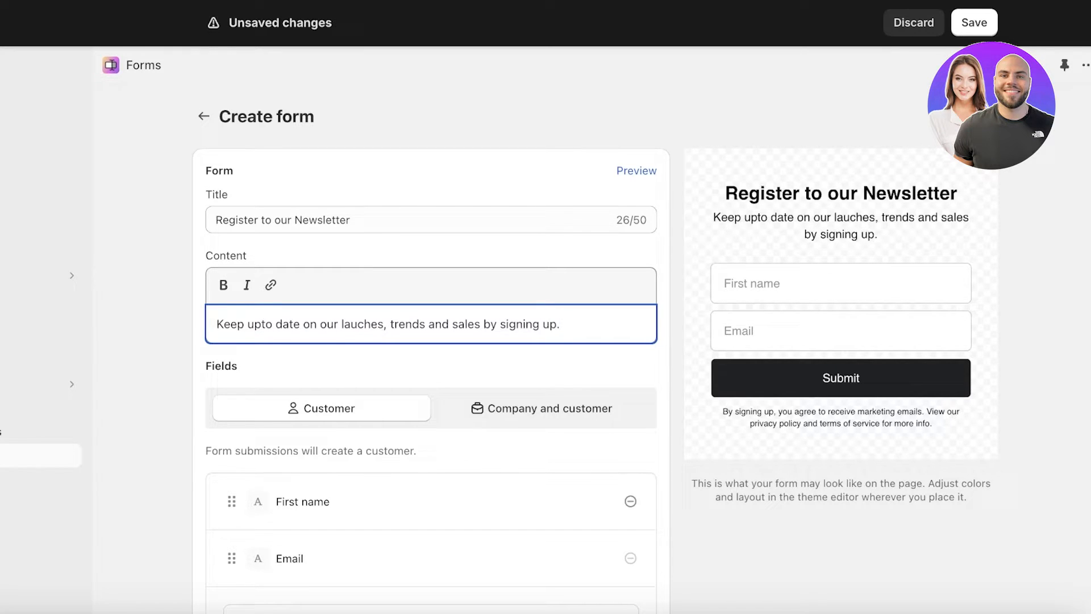
Try the Company and customer fields option and keep submissions creating customers only
{"action": "scroll", "scroll_direction": "down", "scroll_amount": 3}
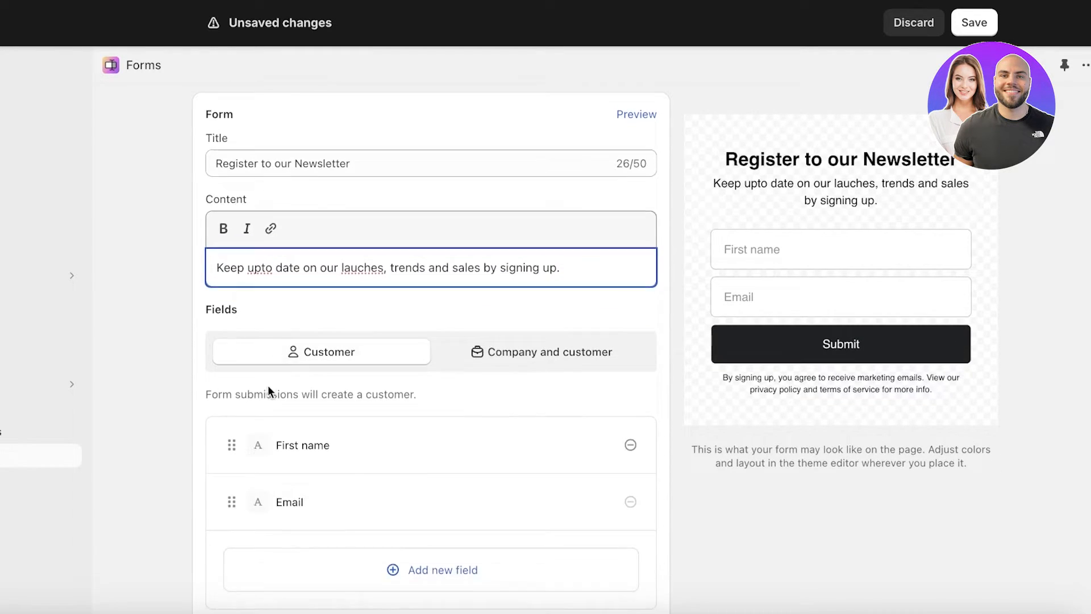
{"action": "scroll", "scroll_direction": "down", "scroll_amount": 3}
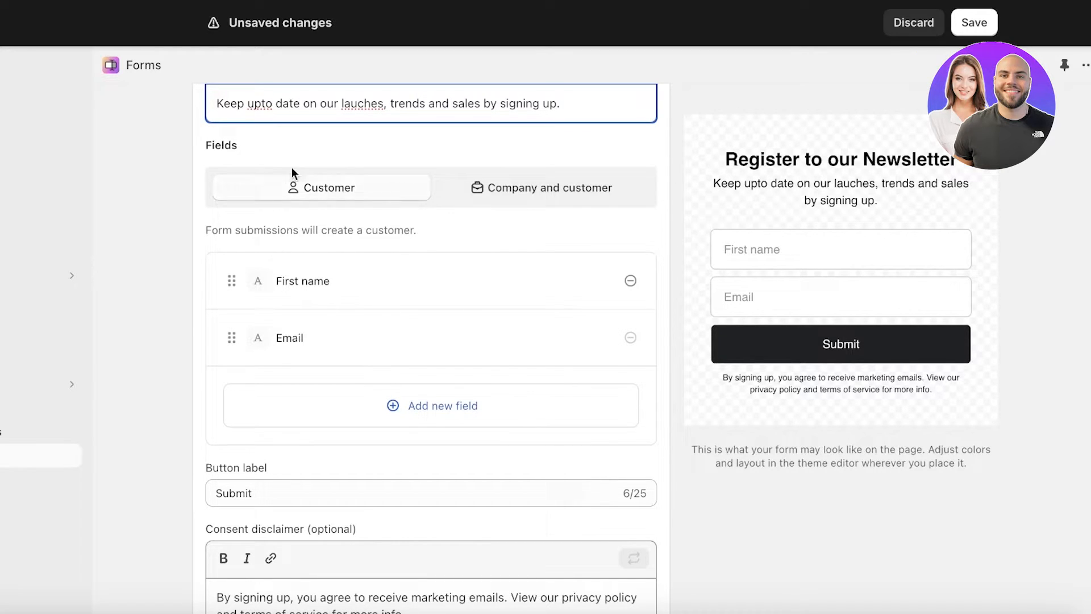
{"action": "left_click", "coordinate": [540, 188]}
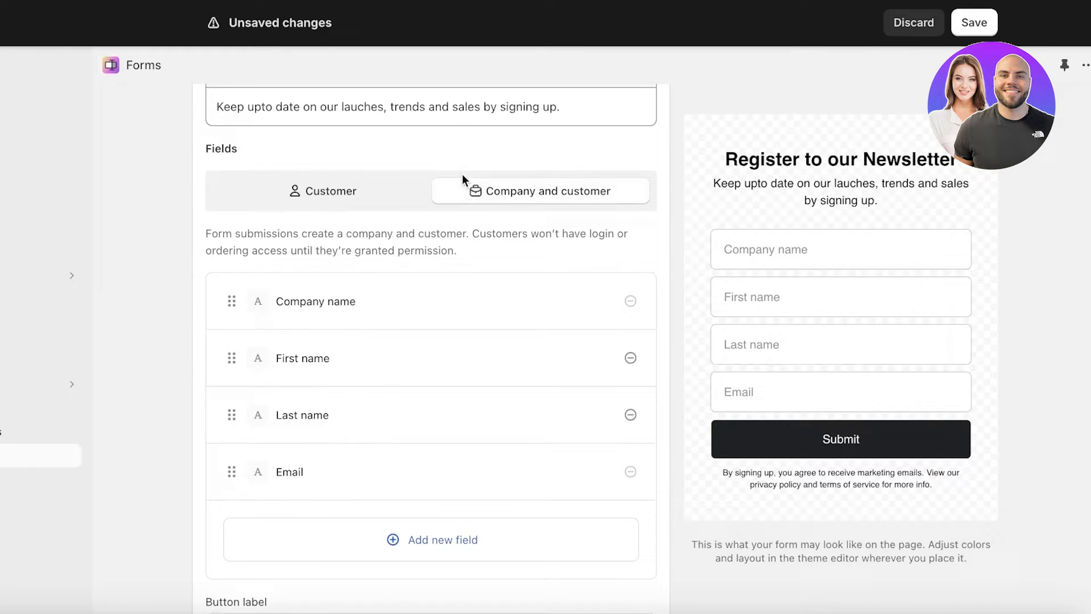
{"action": "left_click", "coordinate": [321, 191]}
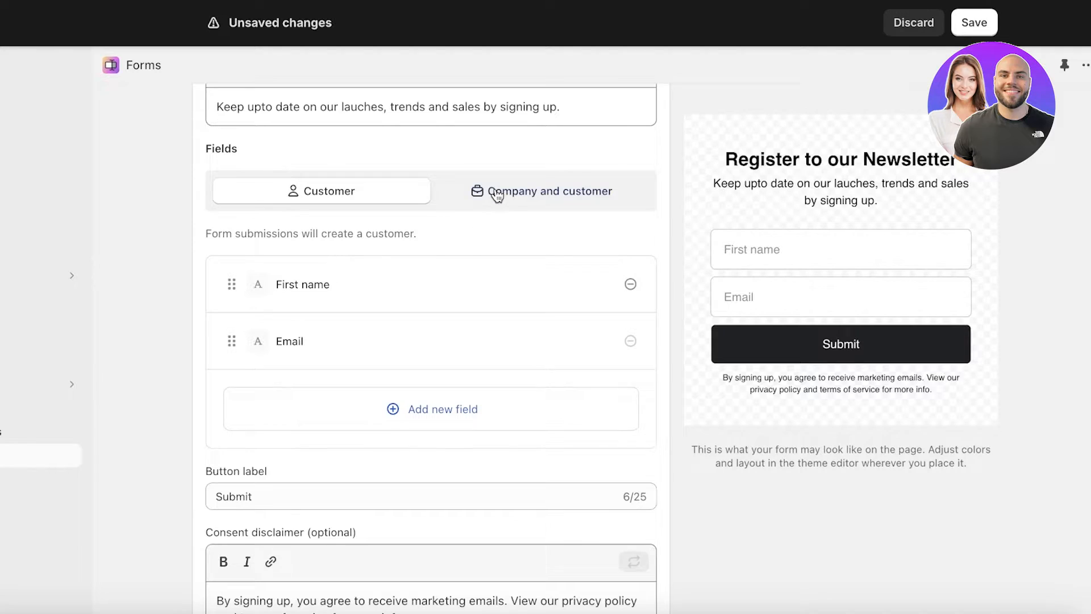
{"action": "left_click", "coordinate": [320, 191]}
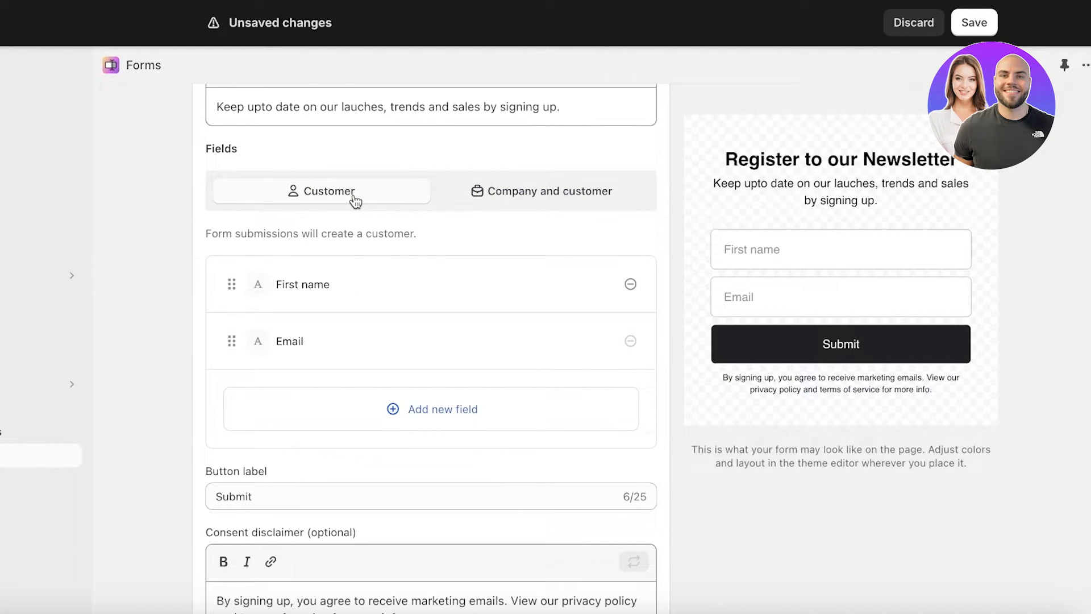
{"action": "mouse_move", "coordinate": [628, 287]}
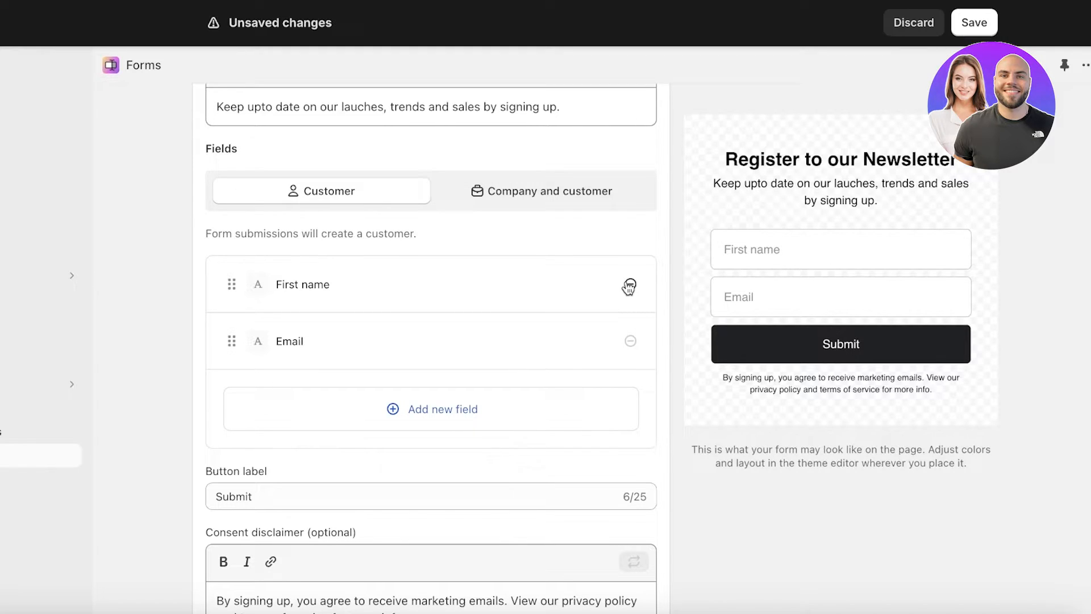
{"action": "mouse_move", "coordinate": [228, 339]}
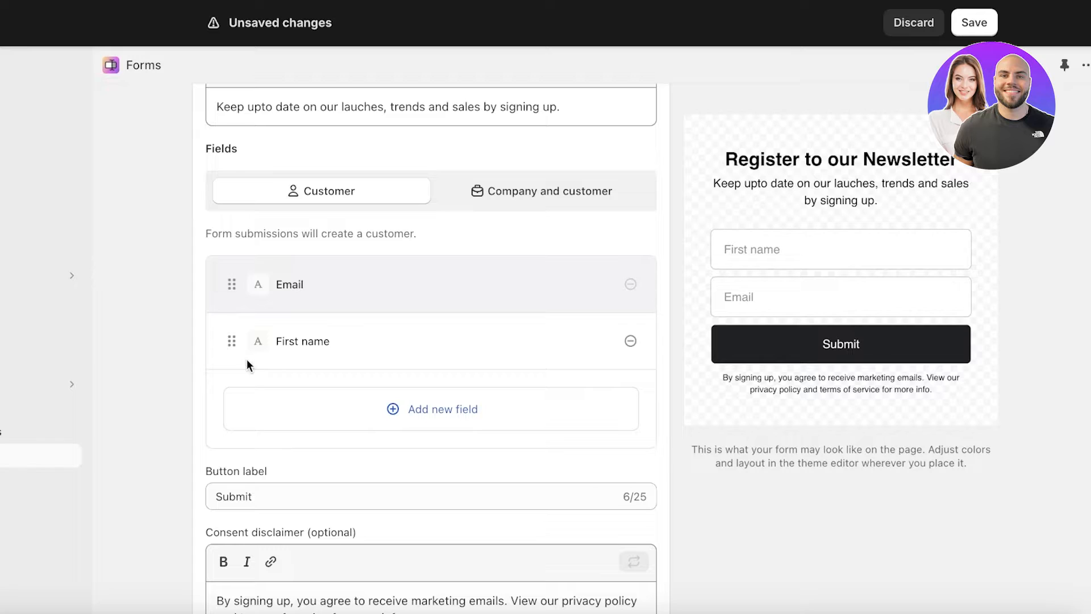
Test dragging the field order, then select the First name field for editing
{"action": "left_click_drag", "start_coordinate": [230, 284], "coordinate": [230, 341]}
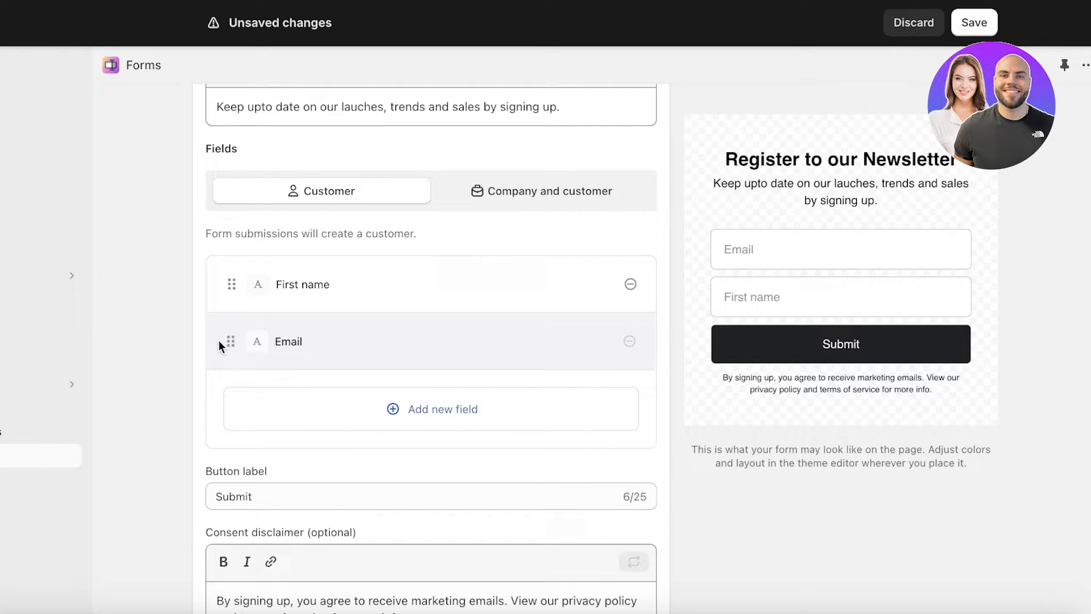
{"action": "left_click", "coordinate": [302, 284]}
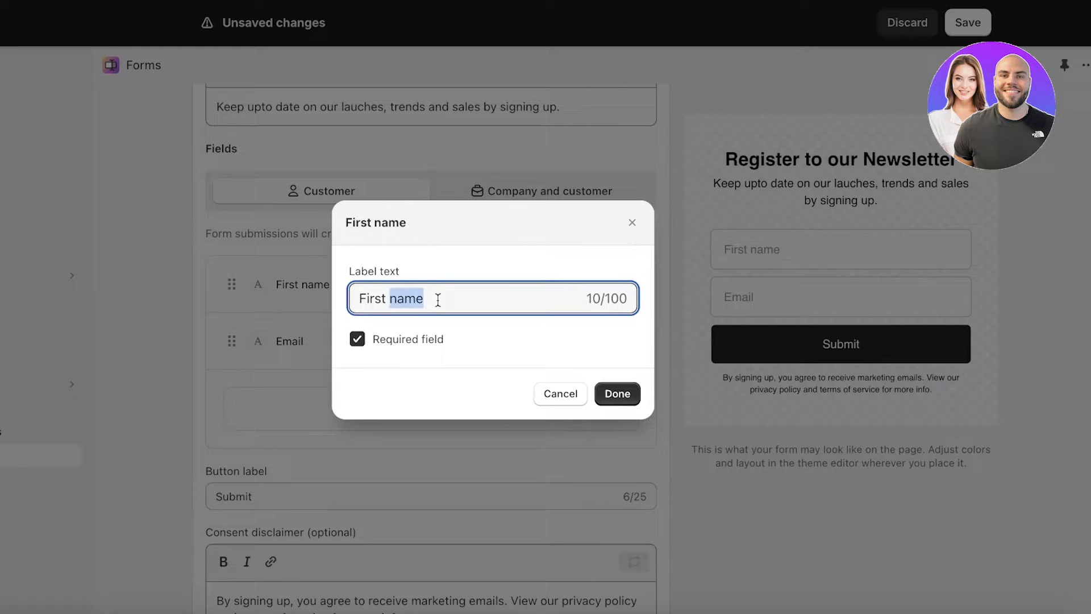
Relabel the First name field as 'Full Name'
{"action": "double_click", "coordinate": [390, 298]}
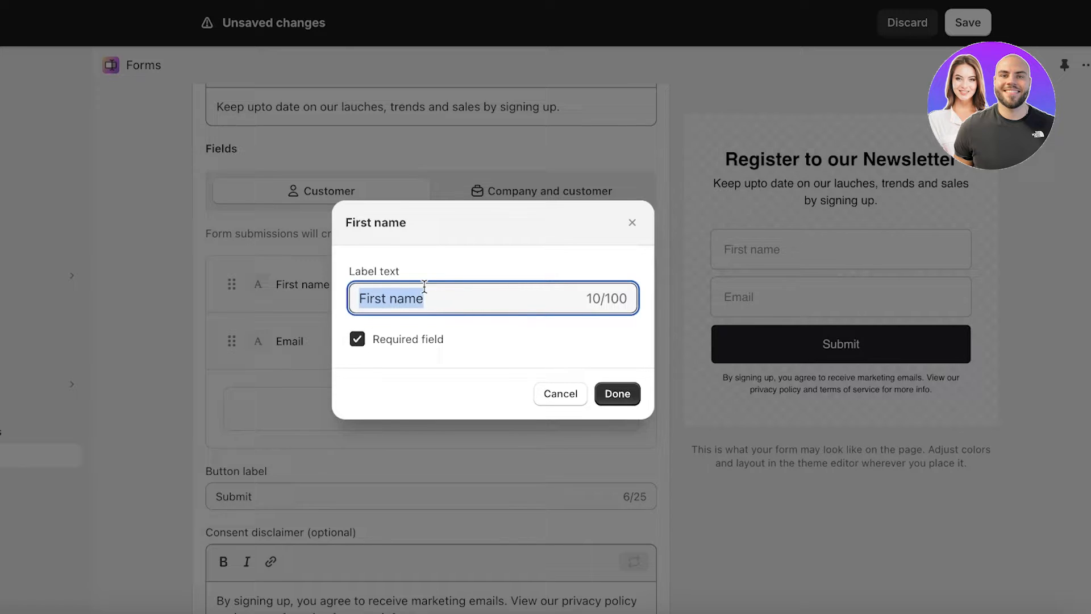
{"action": "type", "text": "Full"}
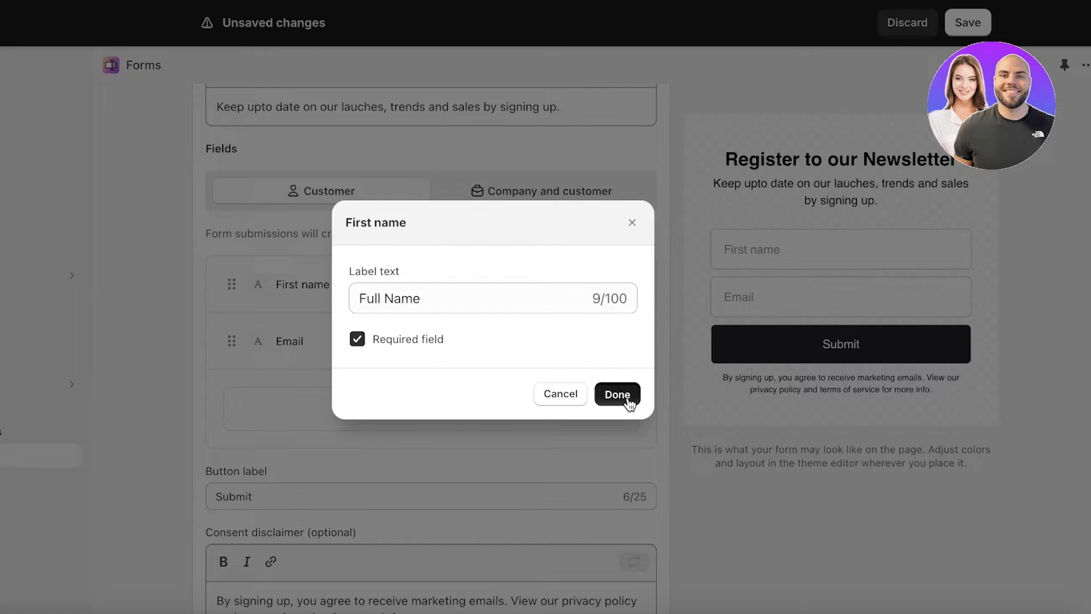
{"action": "left_click", "coordinate": [616, 394]}
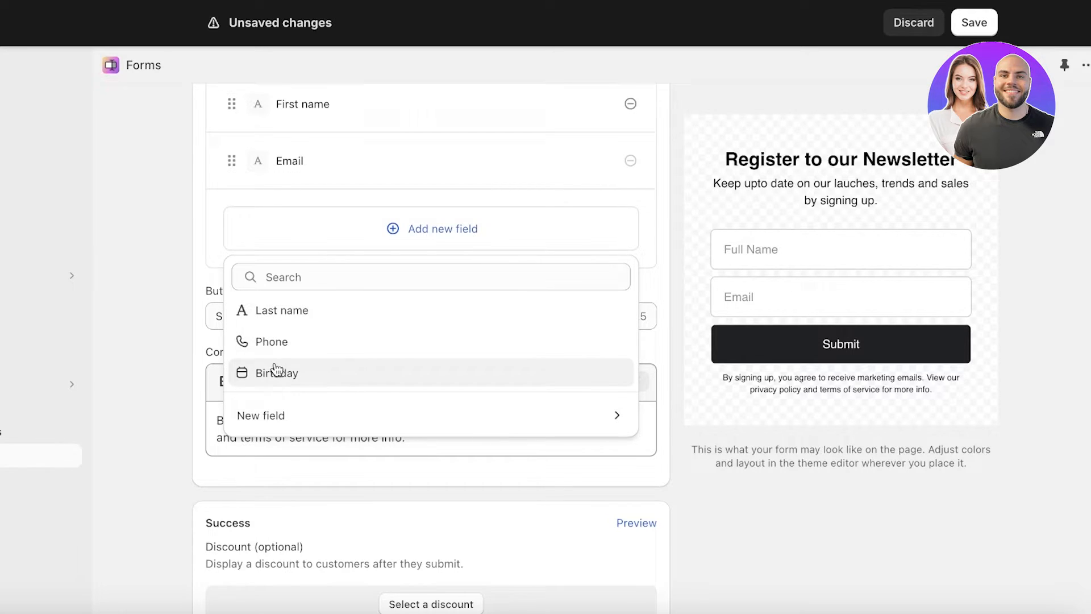
Add a non-required Phone field labelled 'Phone (optional)' below Email
{"action": "left_click", "coordinate": [270, 341]}
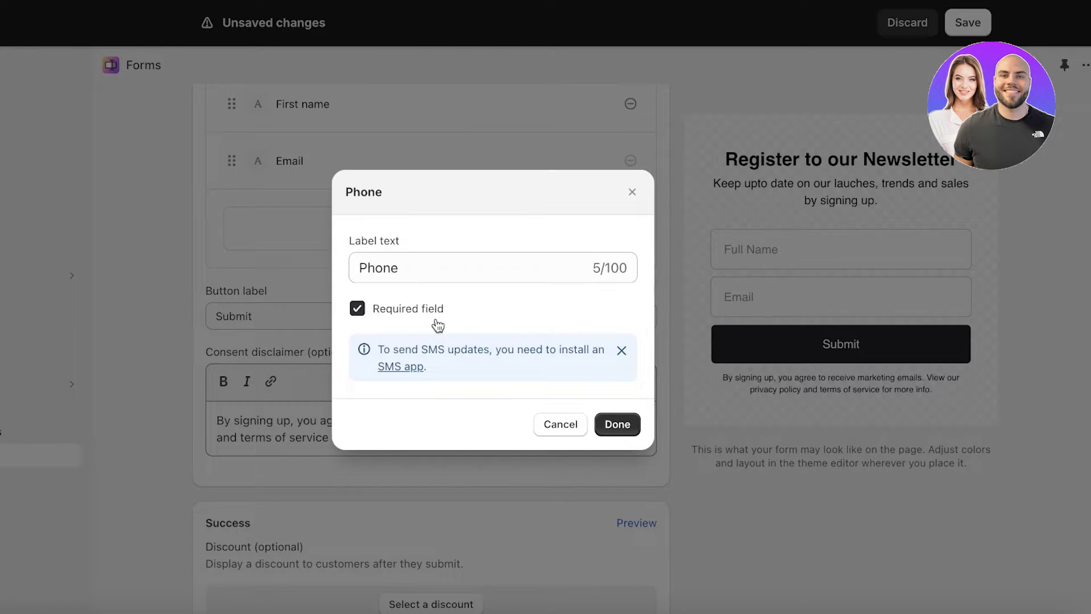
{"action": "left_click", "coordinate": [356, 308]}
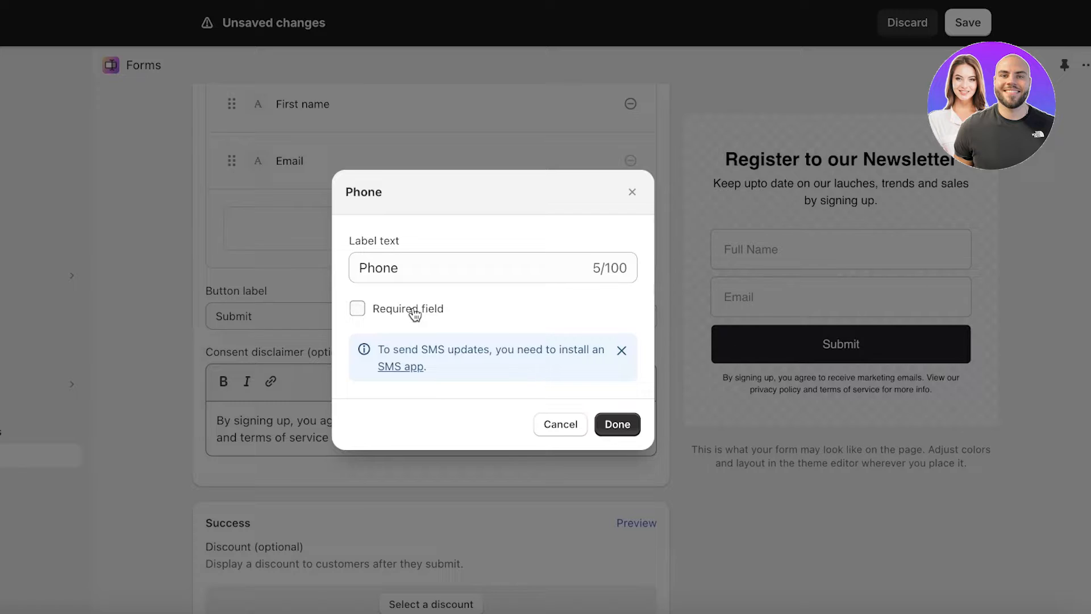
{"action": "left_click", "coordinate": [492, 268]}
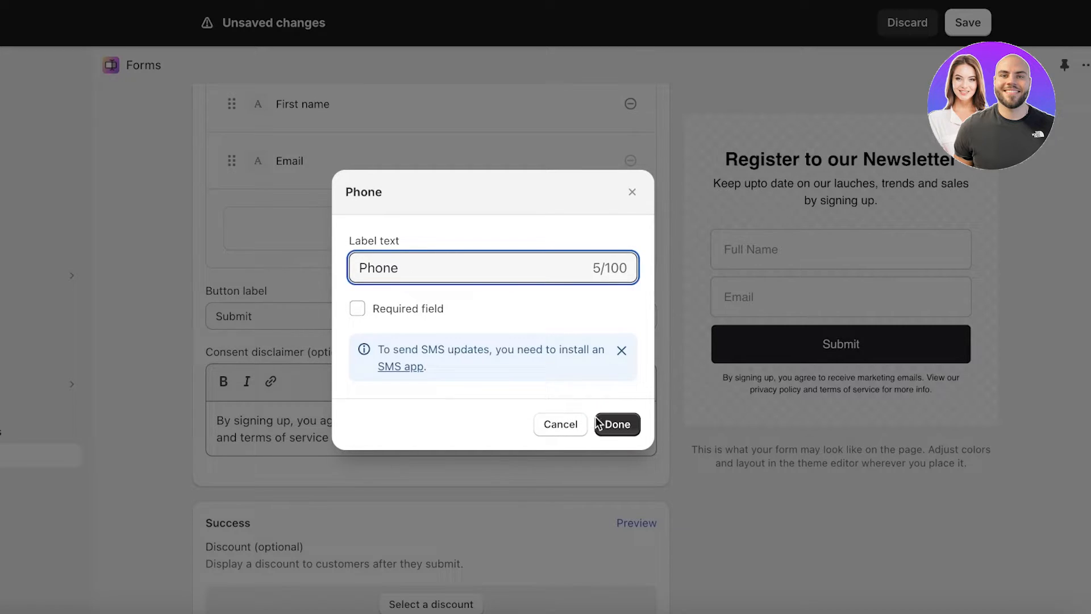
{"action": "left_click", "coordinate": [615, 424]}
{"action": "type", "text": " (optional)"}
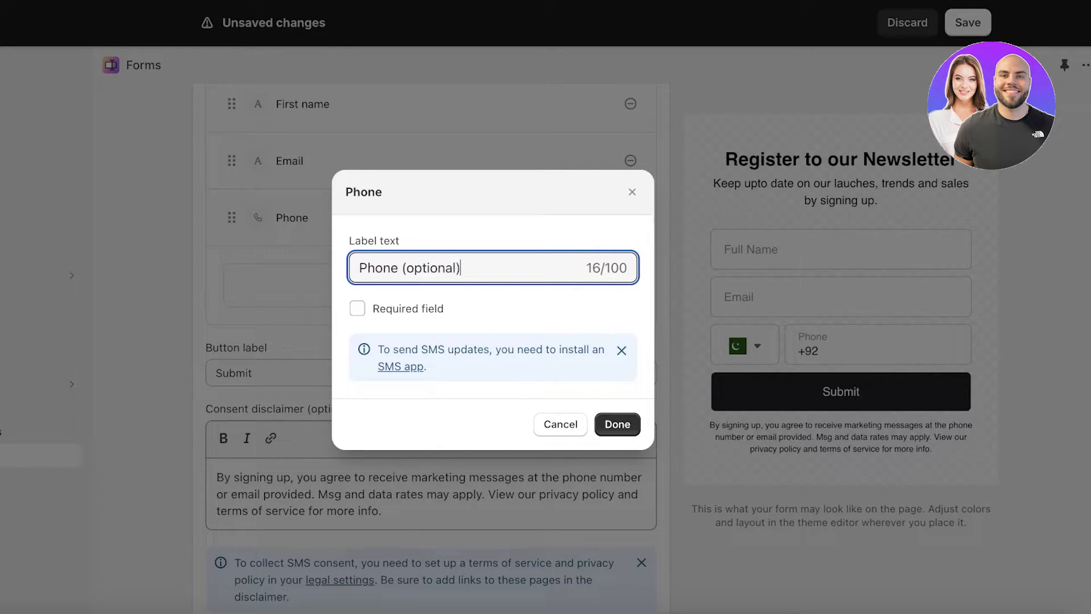
{"action": "left_click", "coordinate": [616, 424]}
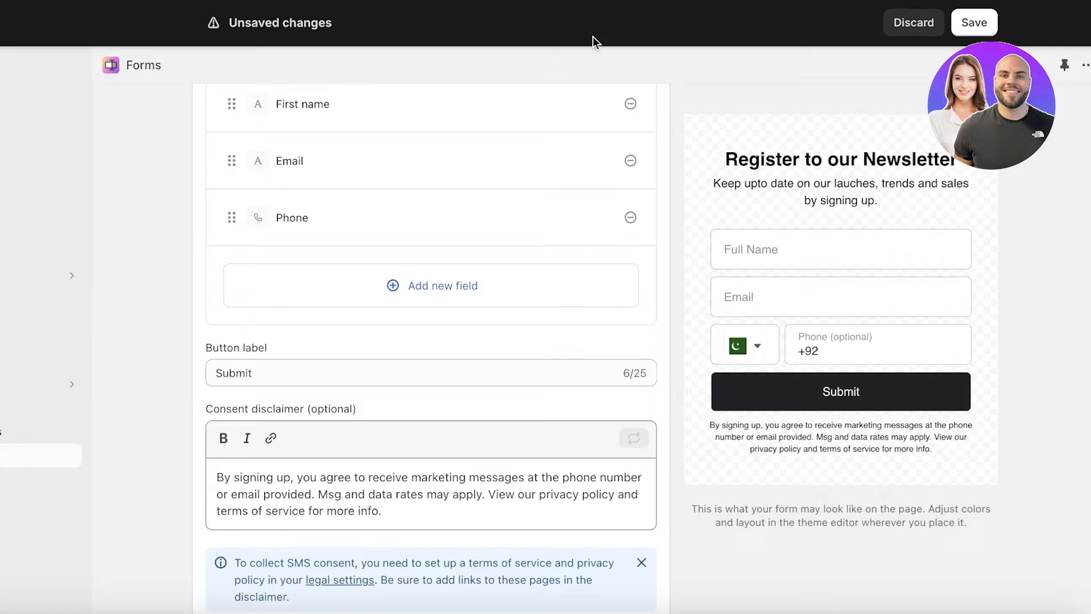
{"action": "left_click", "coordinate": [442, 285]}
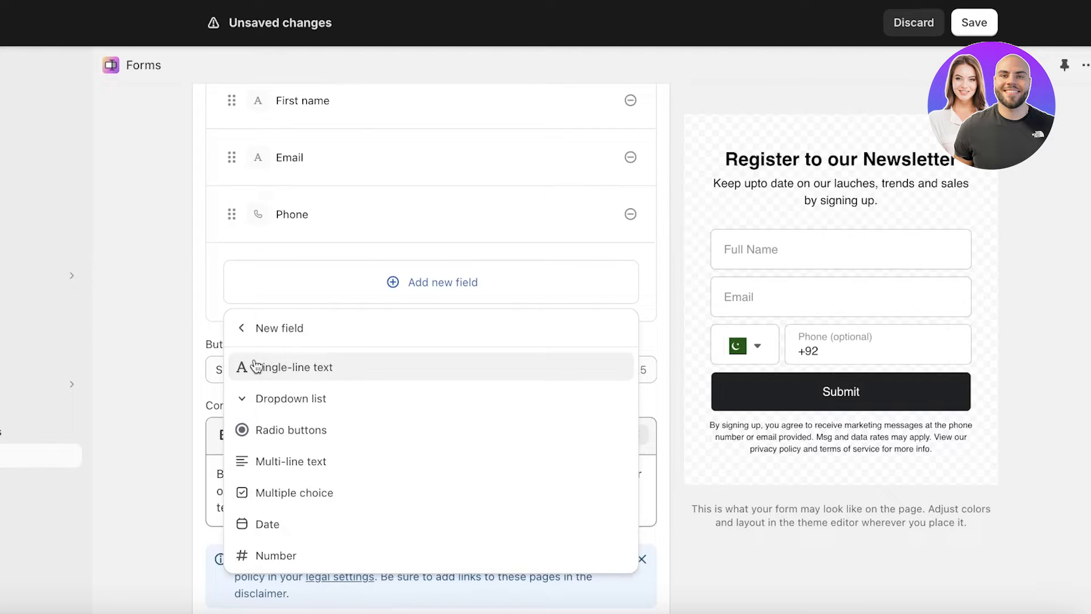
{"action": "mouse_move", "coordinate": [295, 439]}
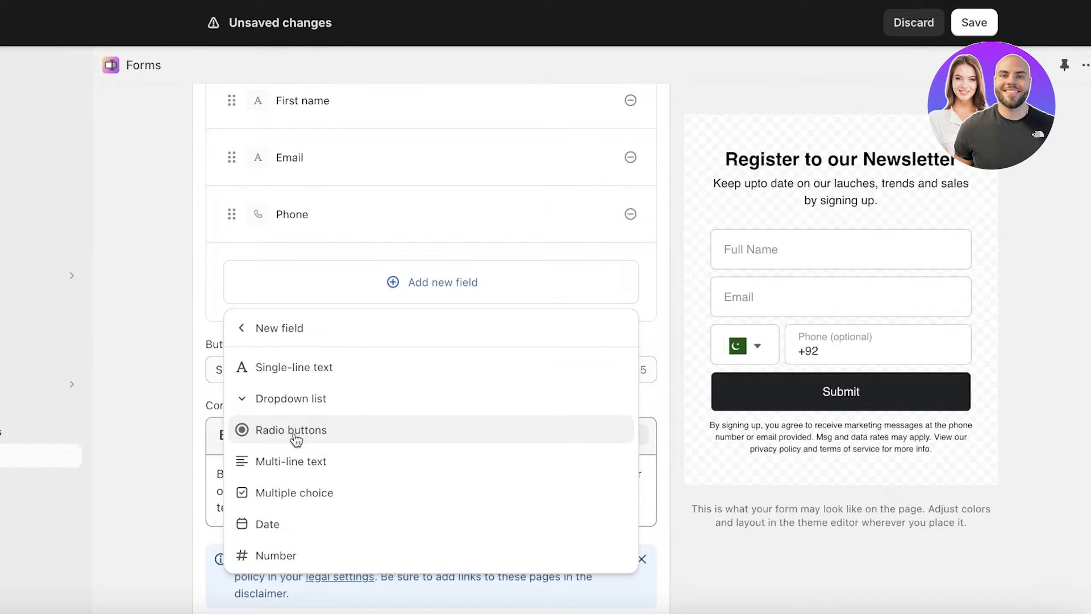
{"action": "mouse_move", "coordinate": [308, 523]}
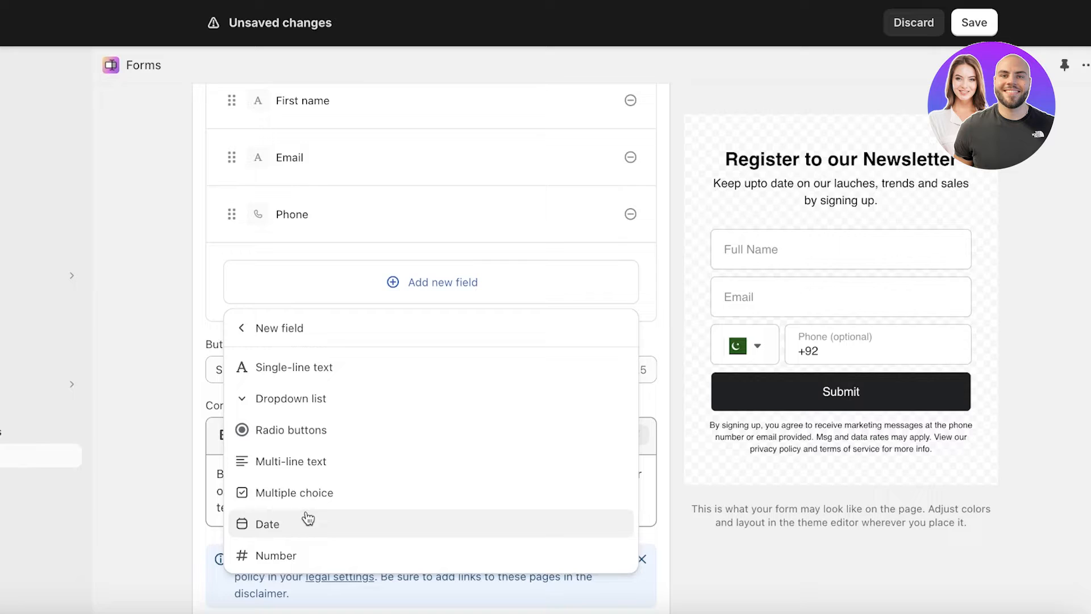
{"action": "mouse_move", "coordinate": [132, 306]}
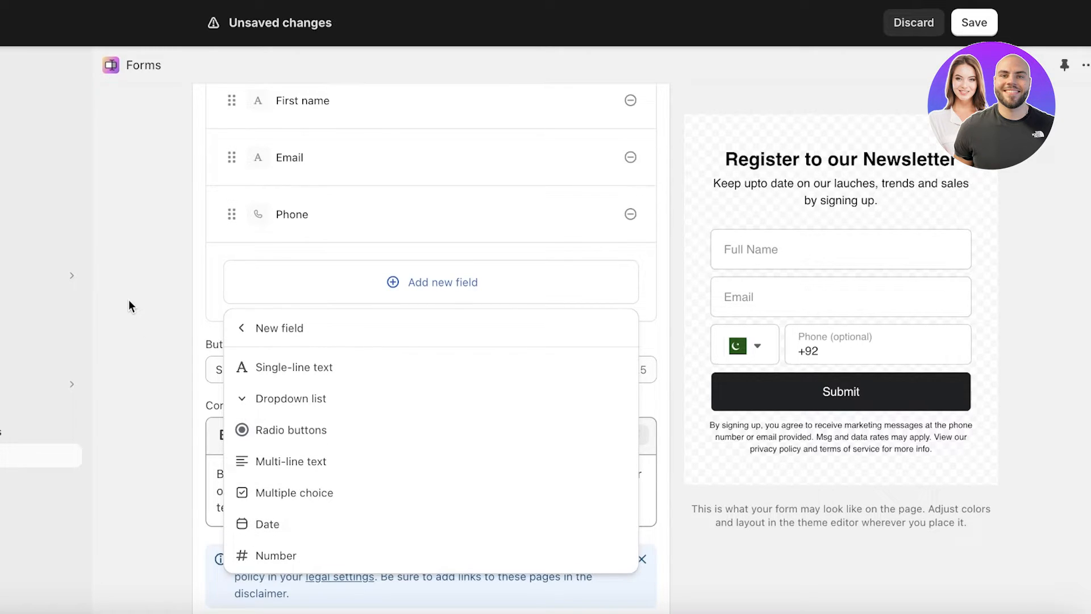
{"action": "mouse_move", "coordinate": [204, 382]}
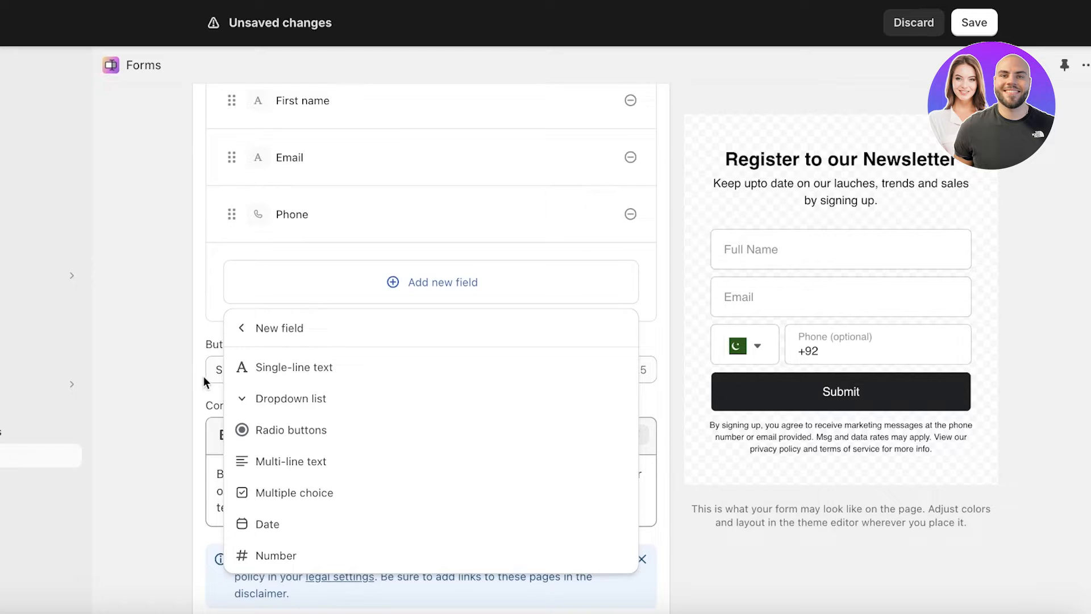
{"action": "mouse_move", "coordinate": [294, 367]}
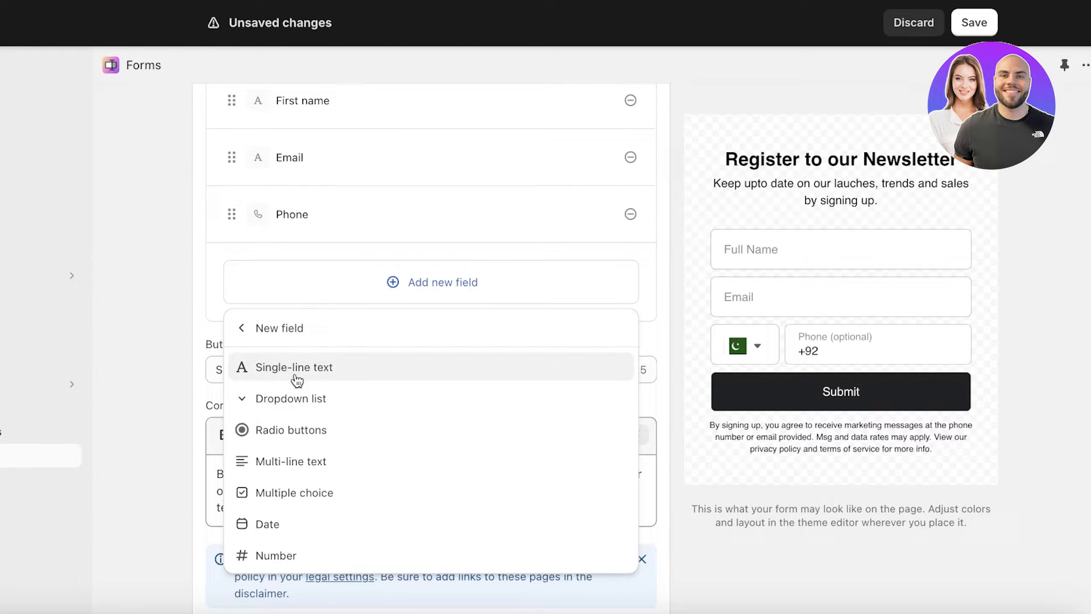
{"action": "mouse_move", "coordinate": [277, 523]}
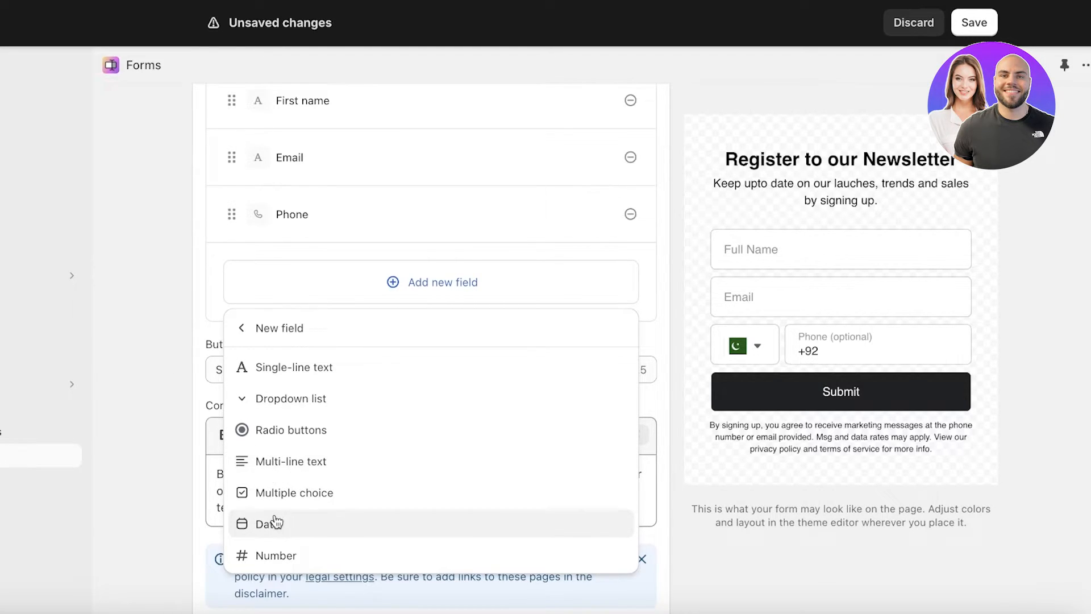
{"action": "mouse_move", "coordinate": [278, 492]}
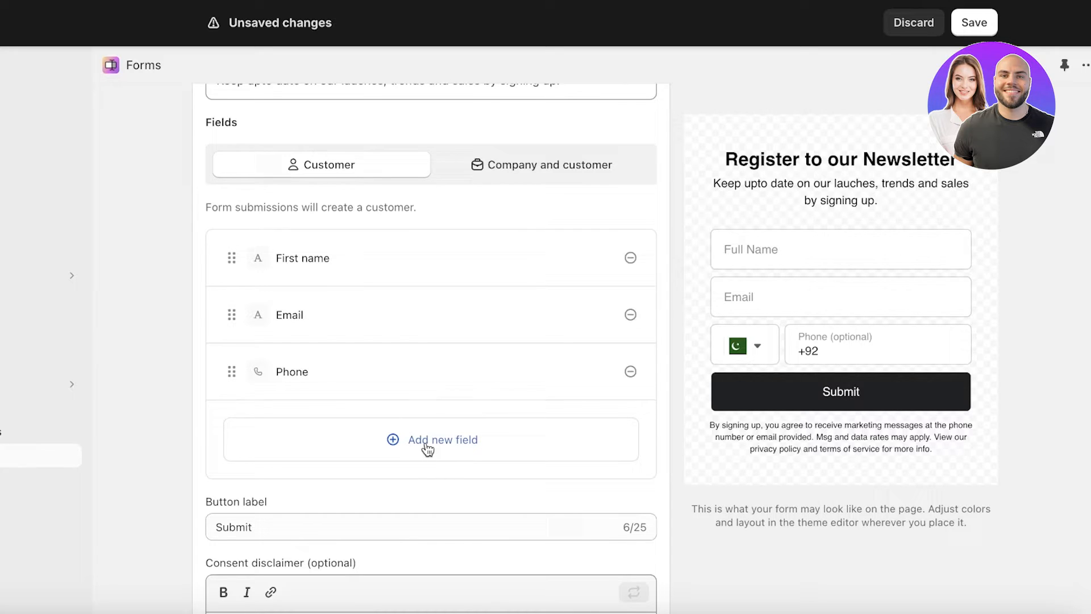
{"action": "scroll", "scroll_direction": "down", "scroll_amount": 3}
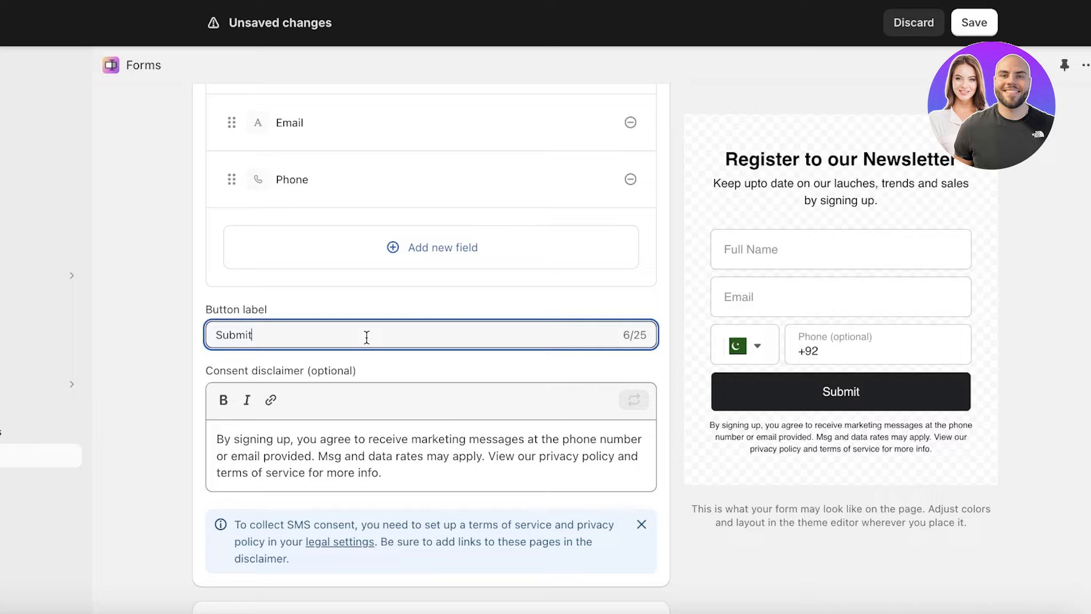
{"action": "type", "text": "Register N"}
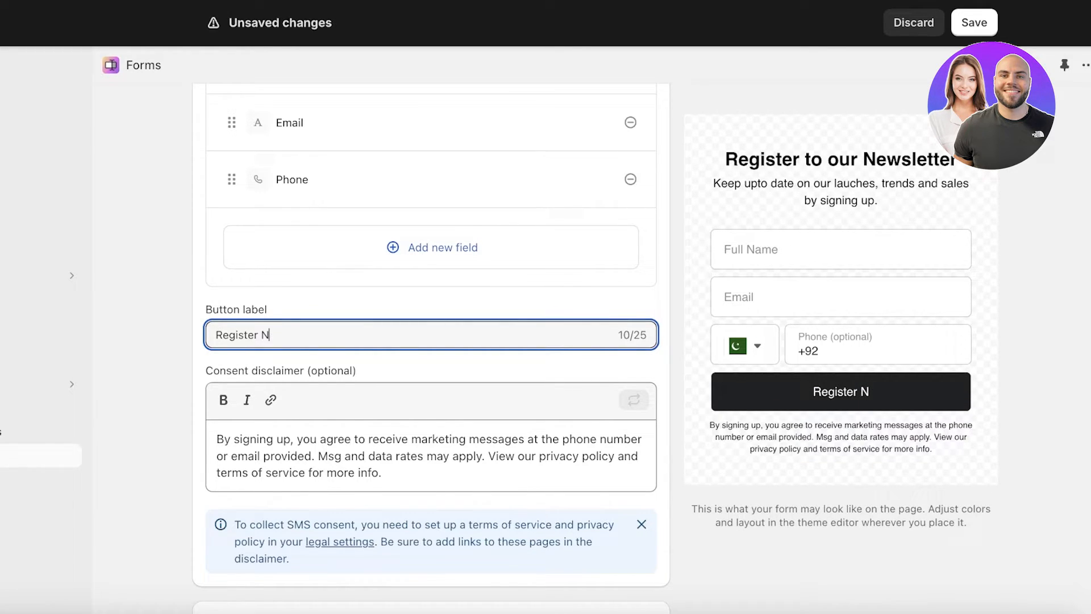
{"action": "type", "text": "sub"}
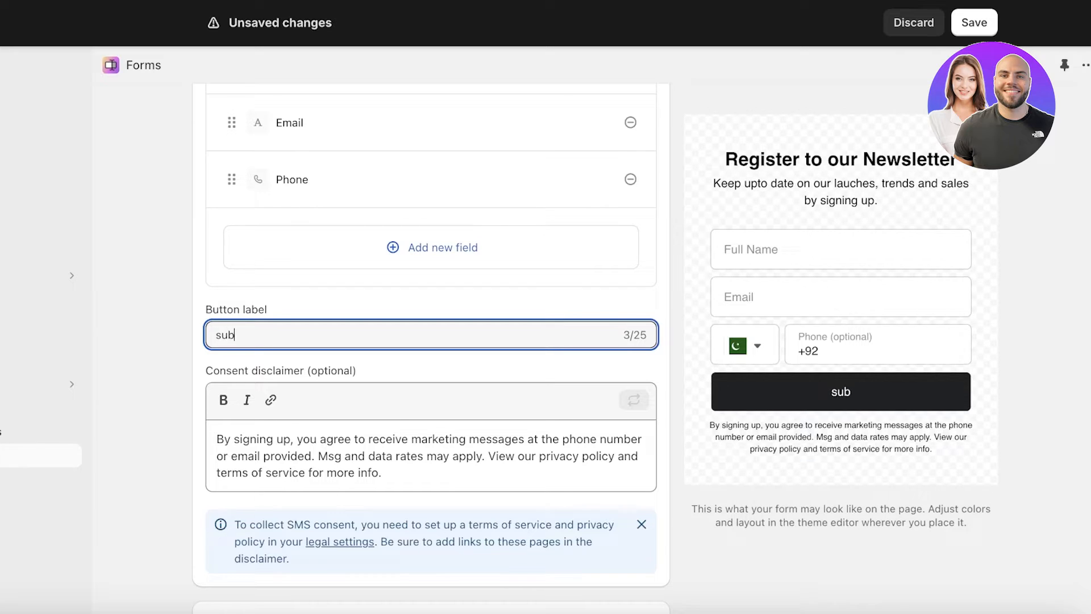
{"action": "type", "text": "Submit"}
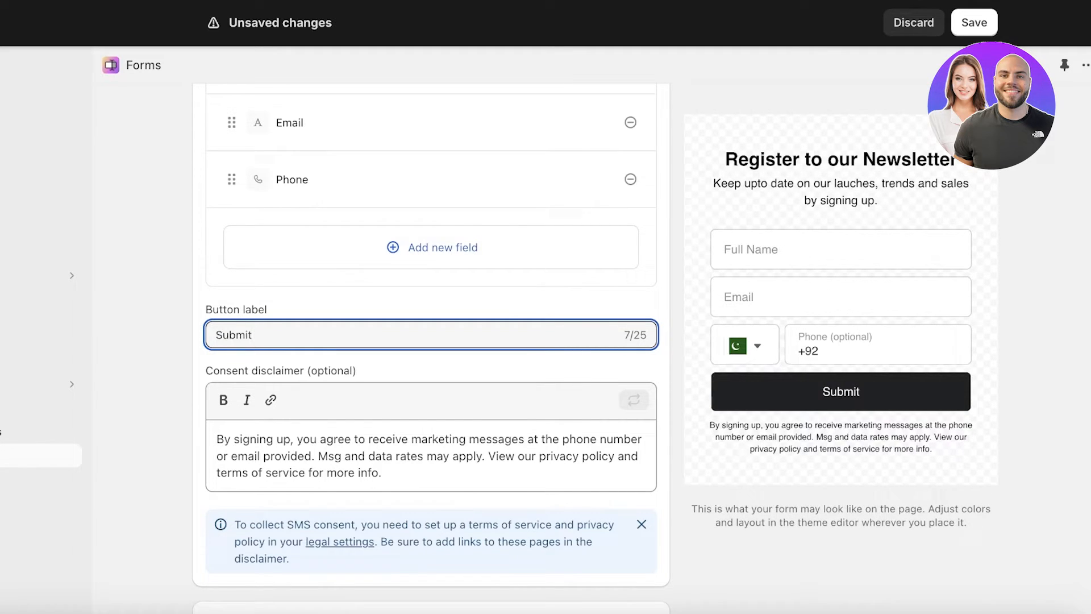
{"action": "scroll", "scroll_direction": "down", "scroll_amount": 3}
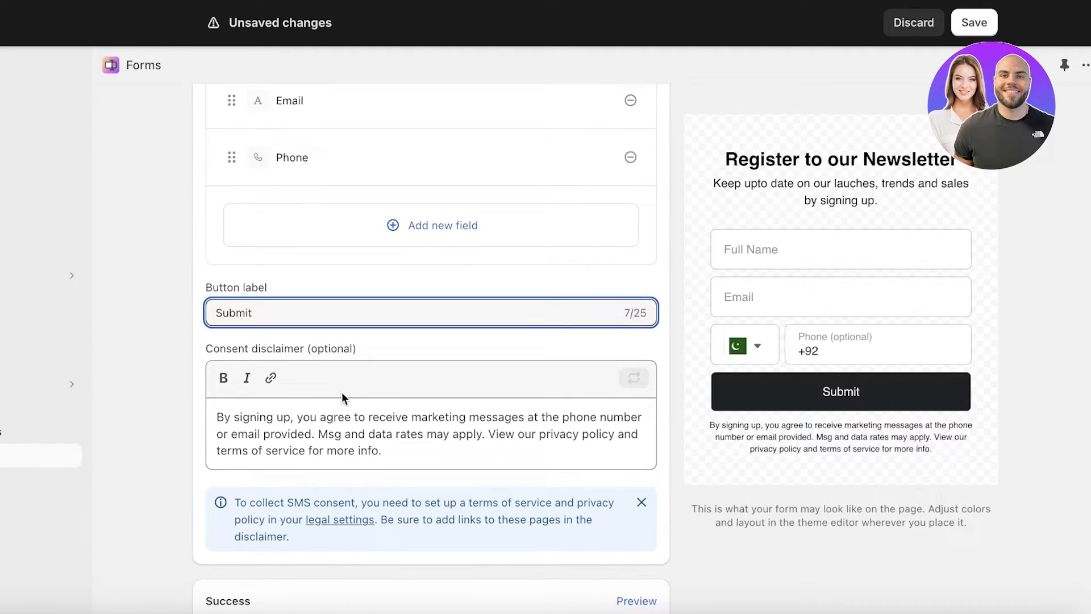
Remove 'phone number or' and 'Msg and data rates may apply.' from the consent disclaimer so it mentions only email
{"action": "scroll", "scroll_direction": "down", "scroll_amount": 3}
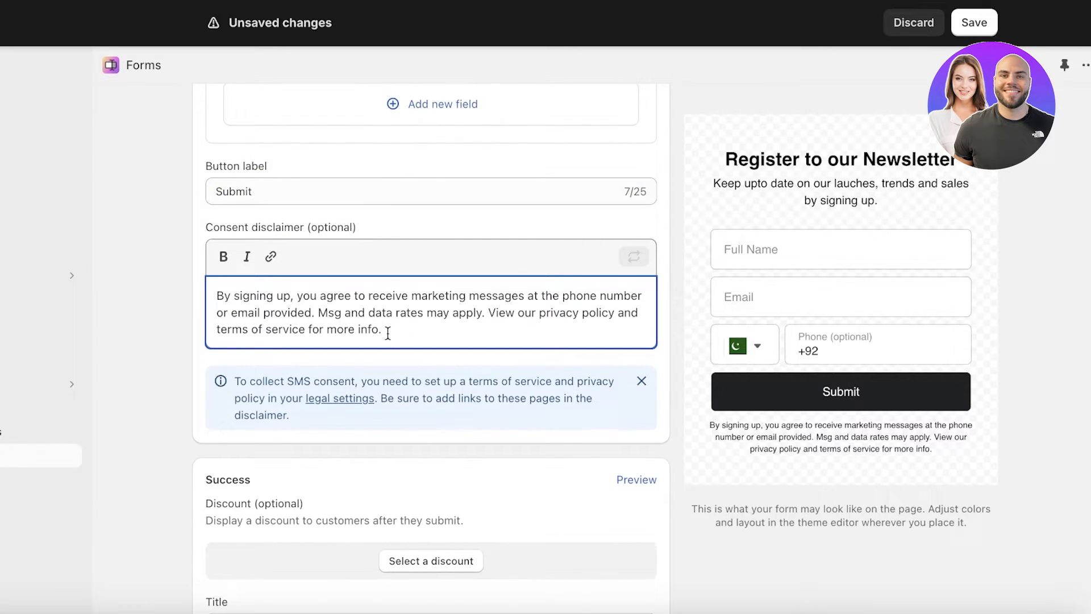
{"action": "left_click_drag", "start_coordinate": [296, 295], "coordinate": [314, 312]}
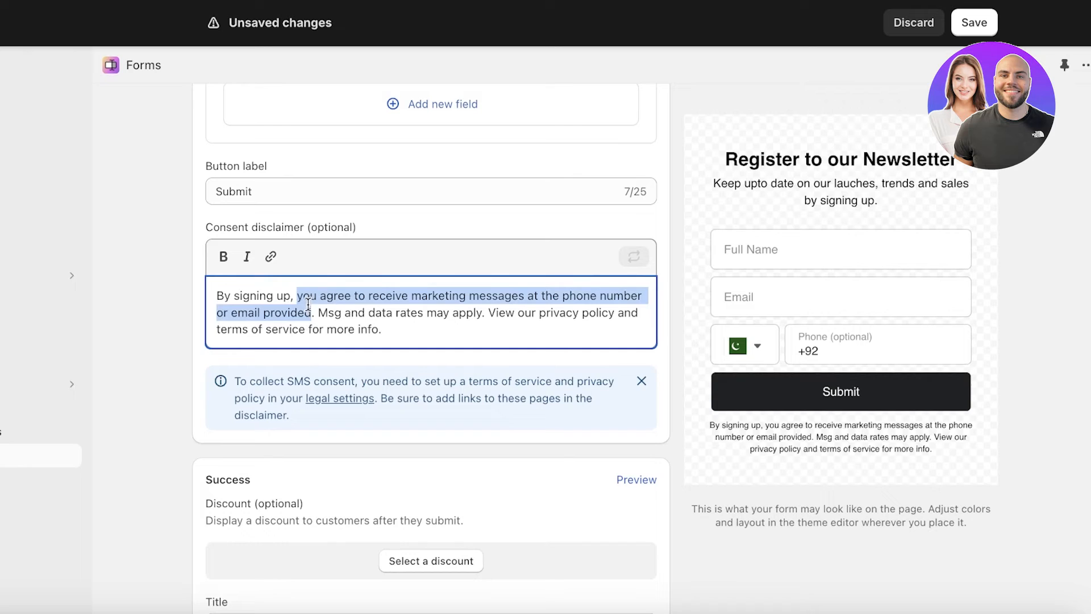
{"action": "left_click", "coordinate": [292, 294]}
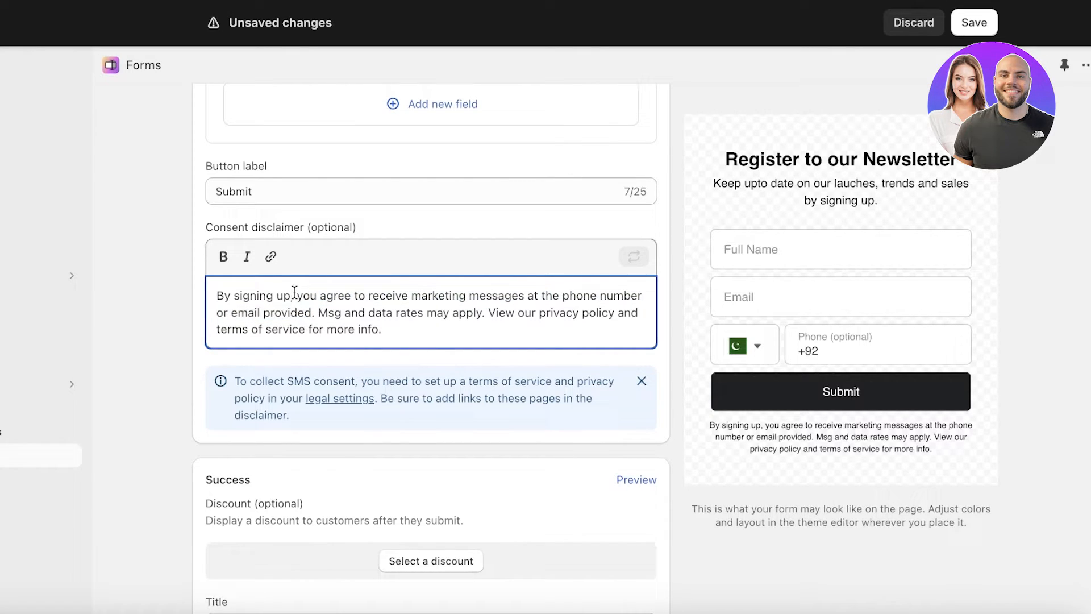
{"action": "left_click_drag", "start_coordinate": [295, 295], "coordinate": [485, 295]}
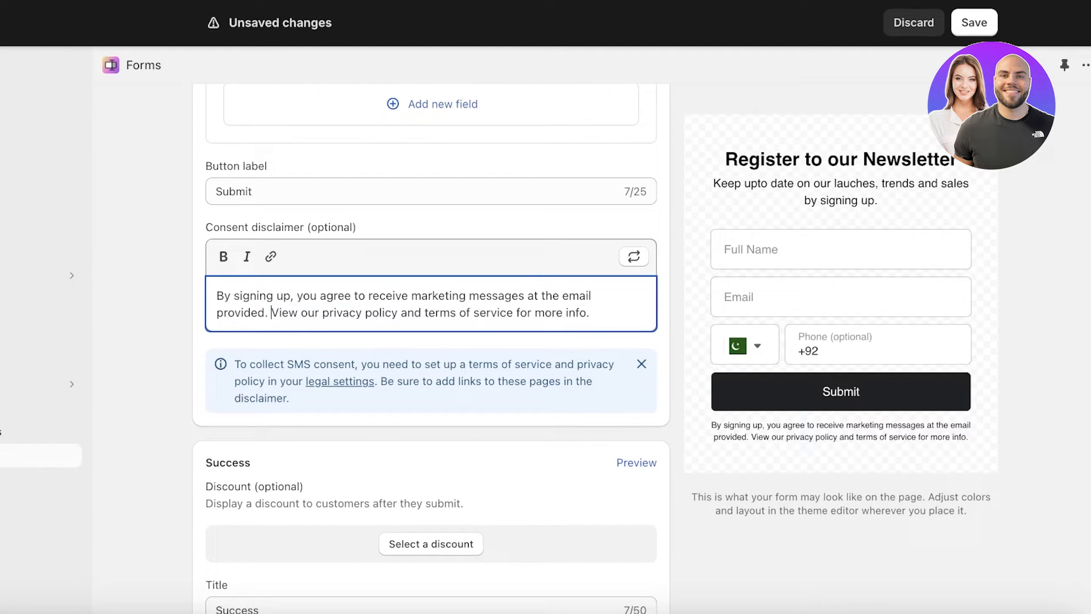
{"action": "scroll", "scroll_direction": "down", "scroll_amount": 3}
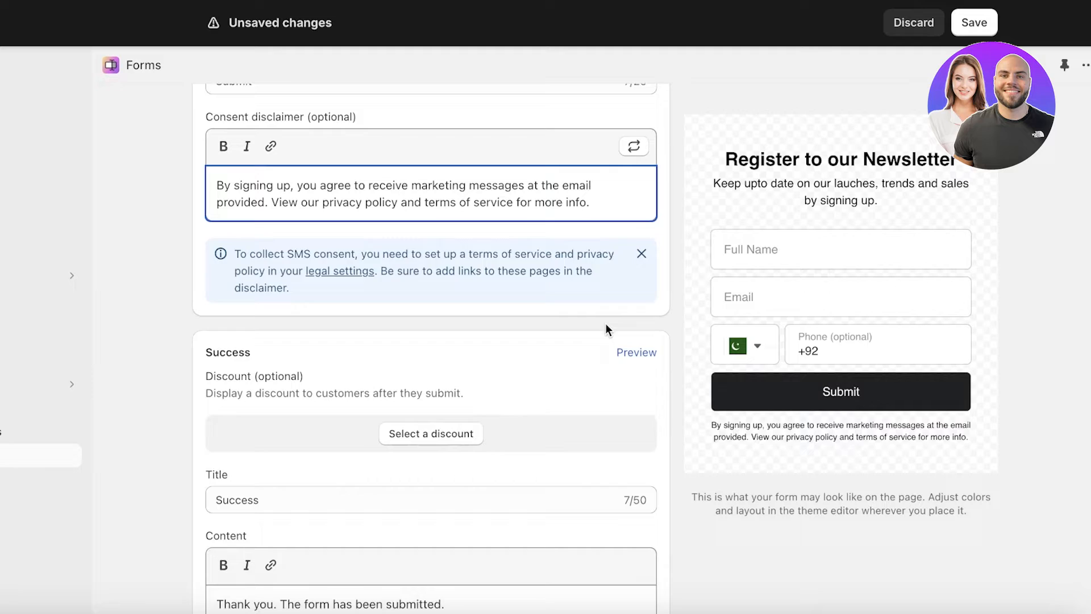
Check the Success section's discount picker and close it since no discount codes exist
{"action": "scroll", "scroll_direction": "down", "scroll_amount": 3}
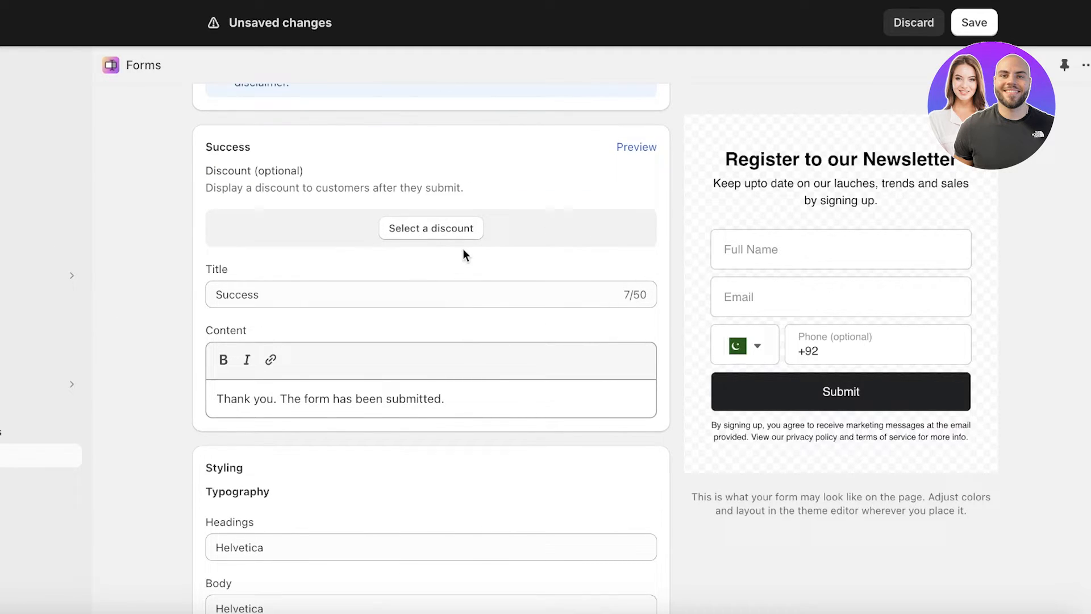
{"action": "mouse_move", "coordinate": [528, 174]}
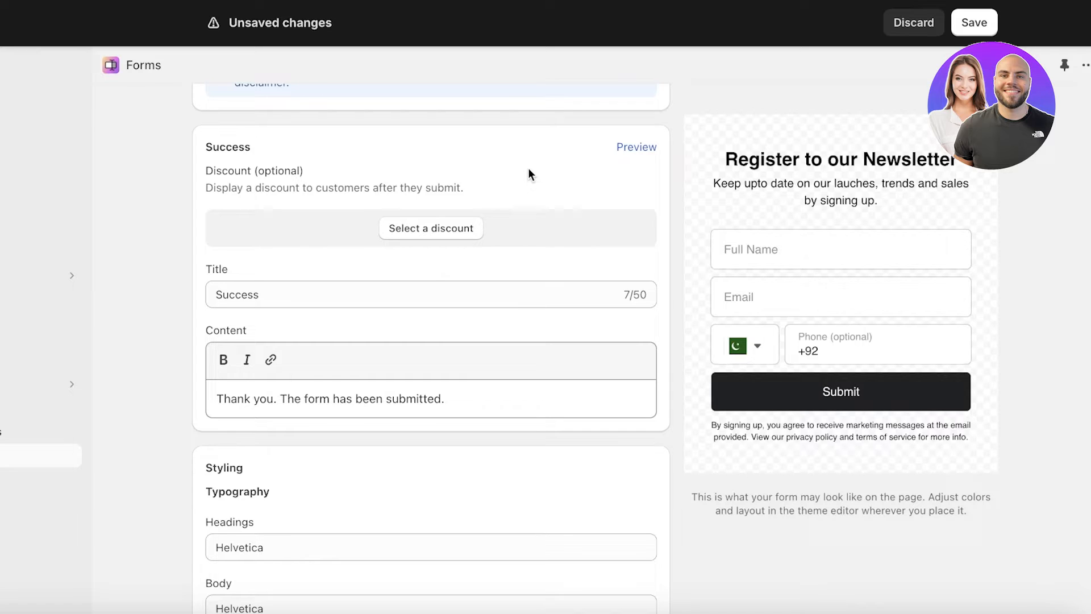
{"action": "mouse_move", "coordinate": [525, 171]}
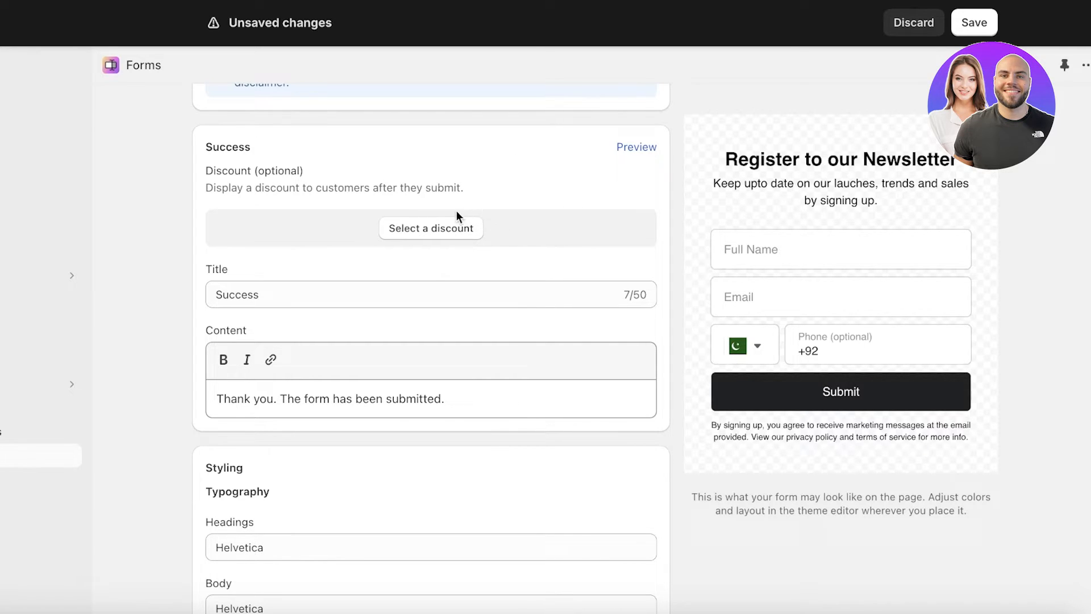
{"action": "left_click", "coordinate": [429, 227]}
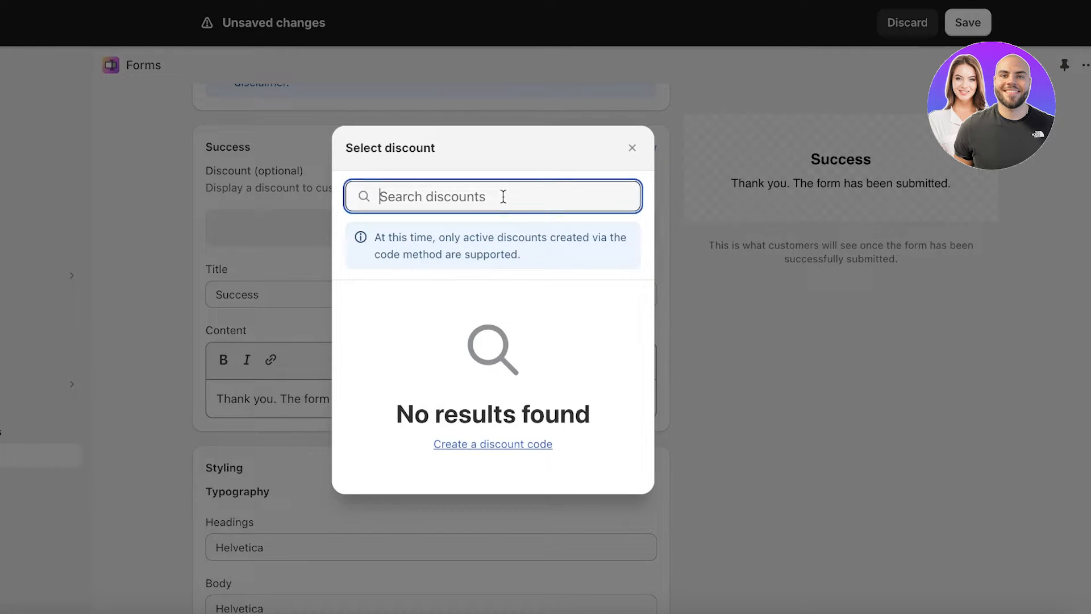
{"action": "left_click", "coordinate": [631, 148]}
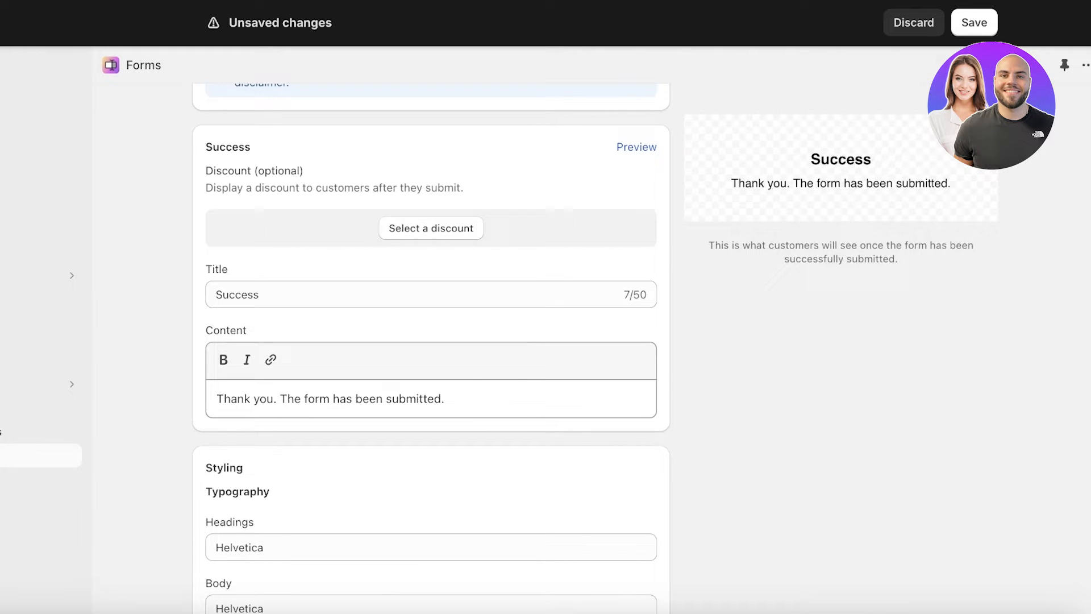
Reach the Styling section and list the Headings font choices
{"action": "scroll", "scroll_direction": "down", "scroll_amount": 3}
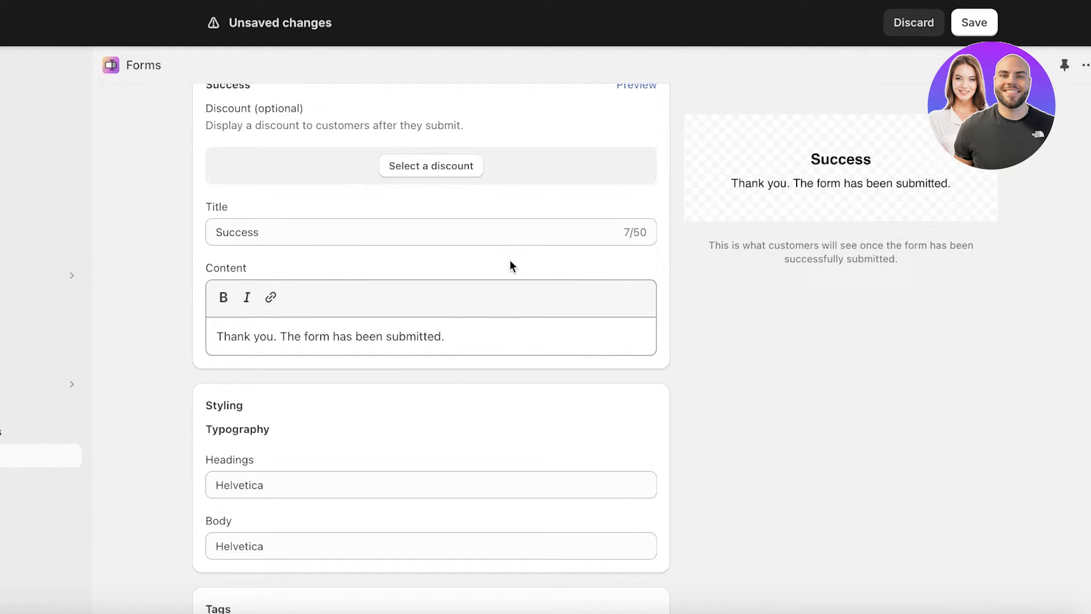
{"action": "mouse_move", "coordinate": [873, 198]}
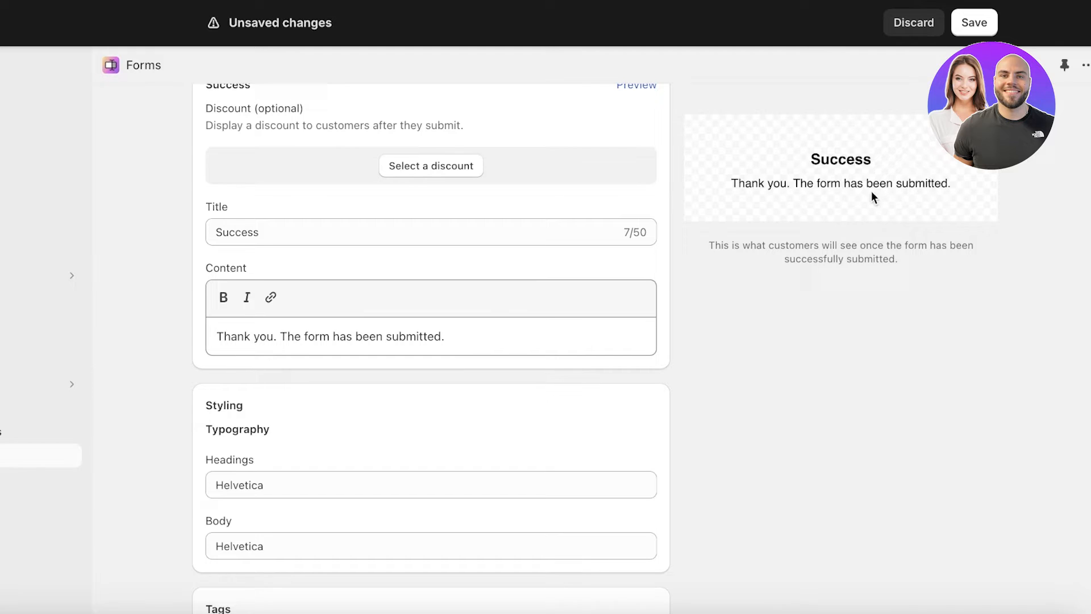
{"action": "scroll", "scroll_direction": "down", "scroll_amount": 3}
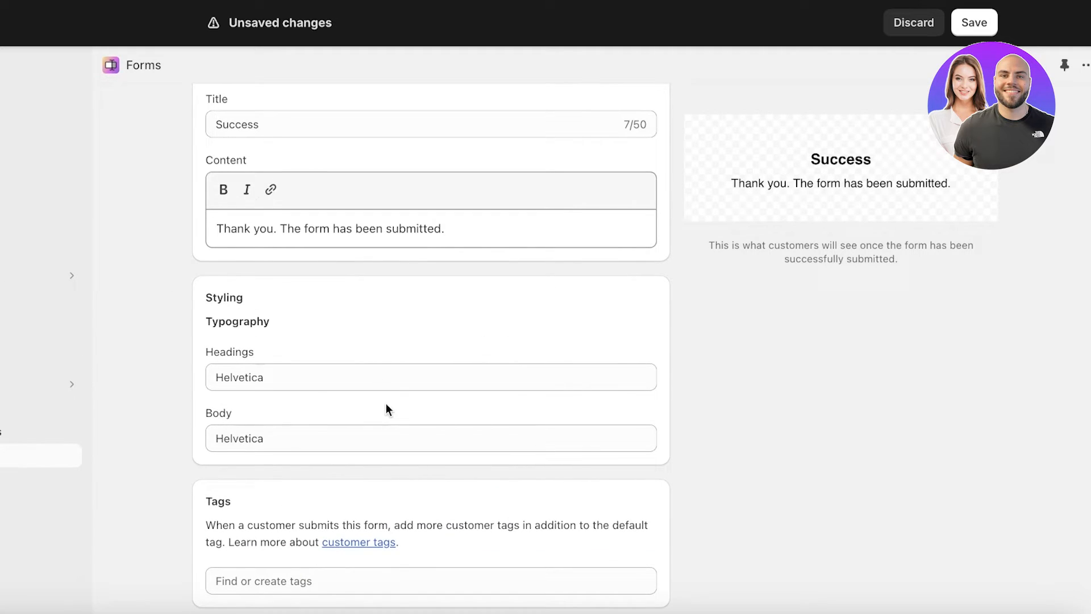
{"action": "left_click", "coordinate": [430, 376]}
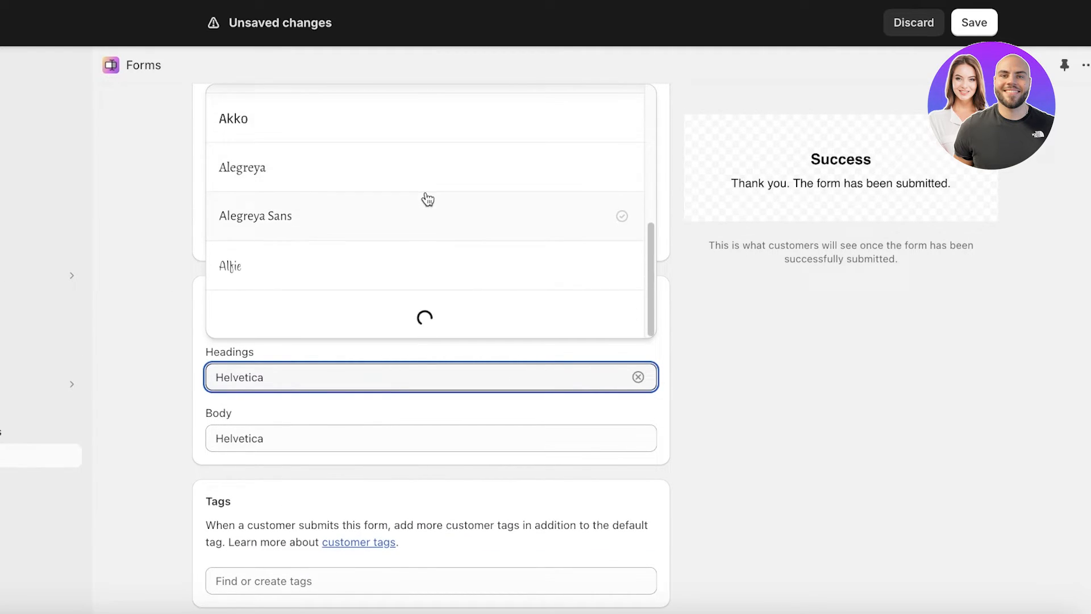
Set Headings to Basic Commercial Soft Rounded and Body to Amiri in Typography
{"action": "scroll", "scroll_direction": "down", "scroll_amount": 3}
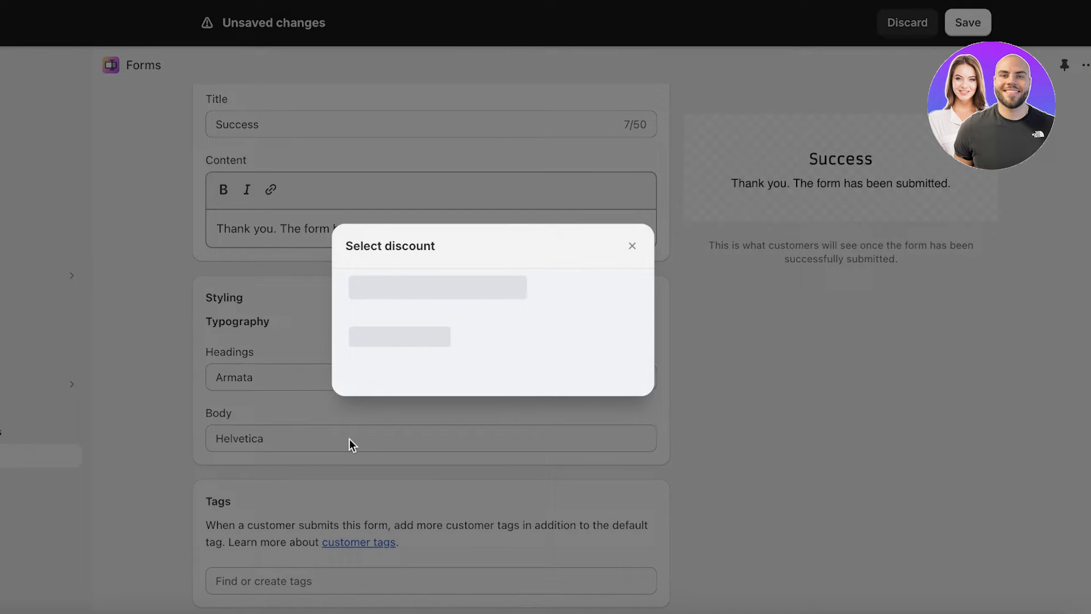
{"action": "left_click", "coordinate": [632, 245]}
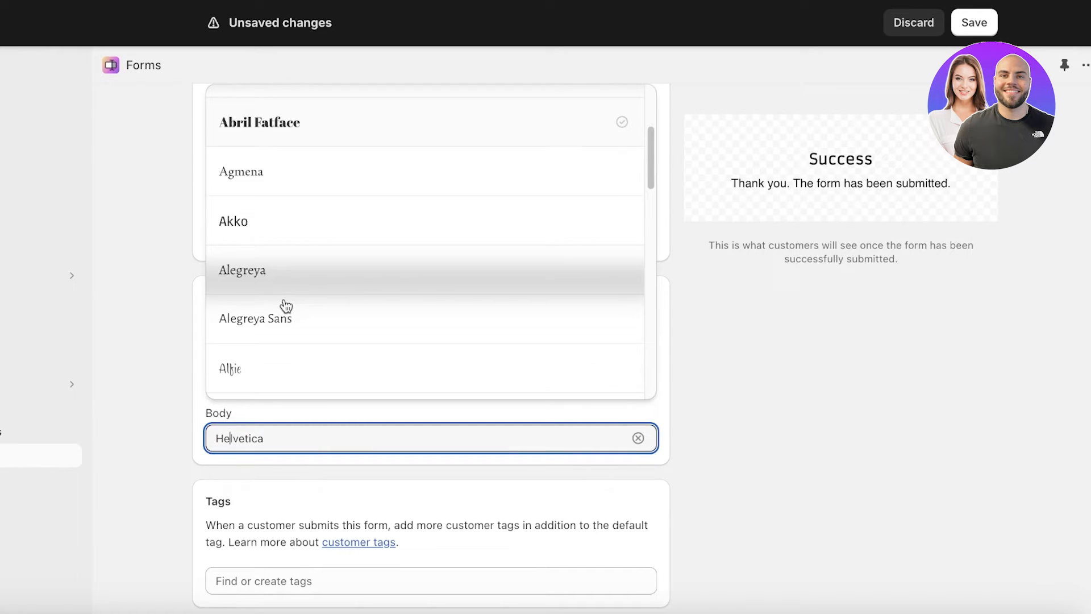
{"action": "left_click", "coordinate": [259, 121]}
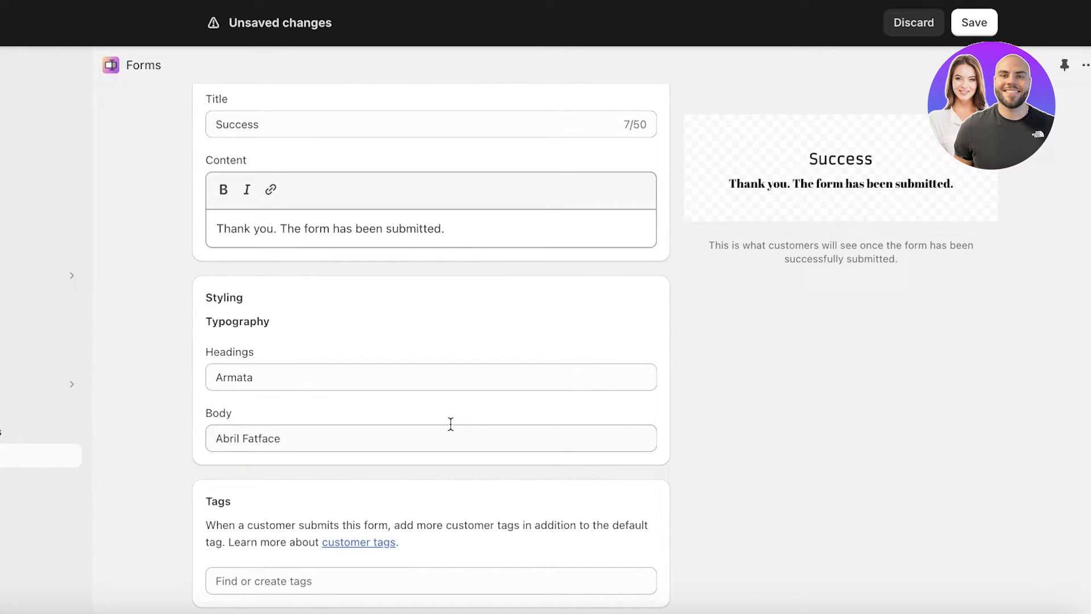
{"action": "type", "text": "Basic Commercial Soft Rounded"}
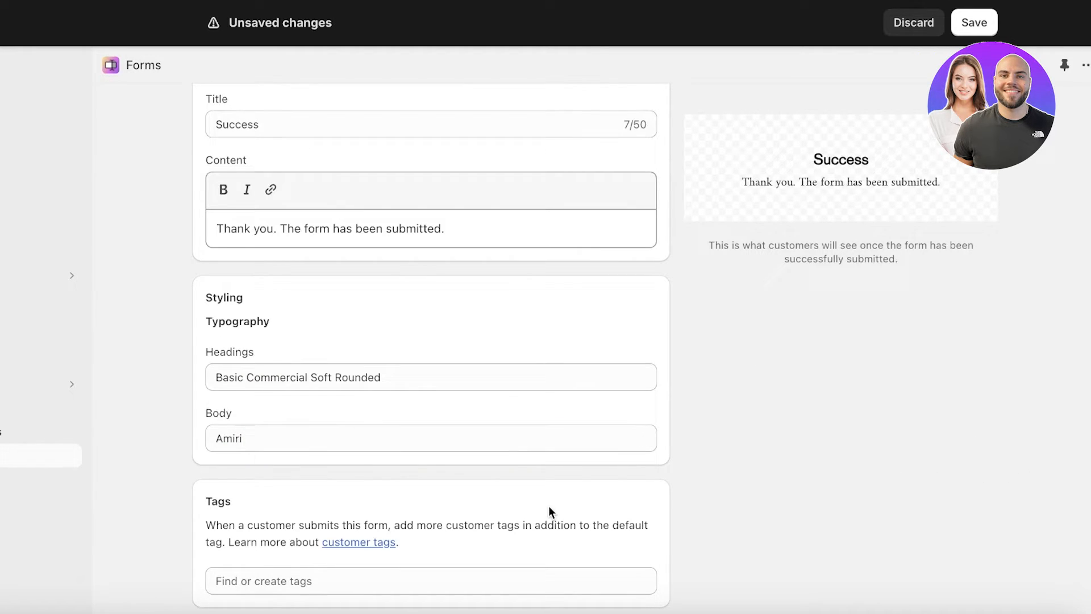
{"action": "scroll", "scroll_direction": "down", "scroll_amount": 3}
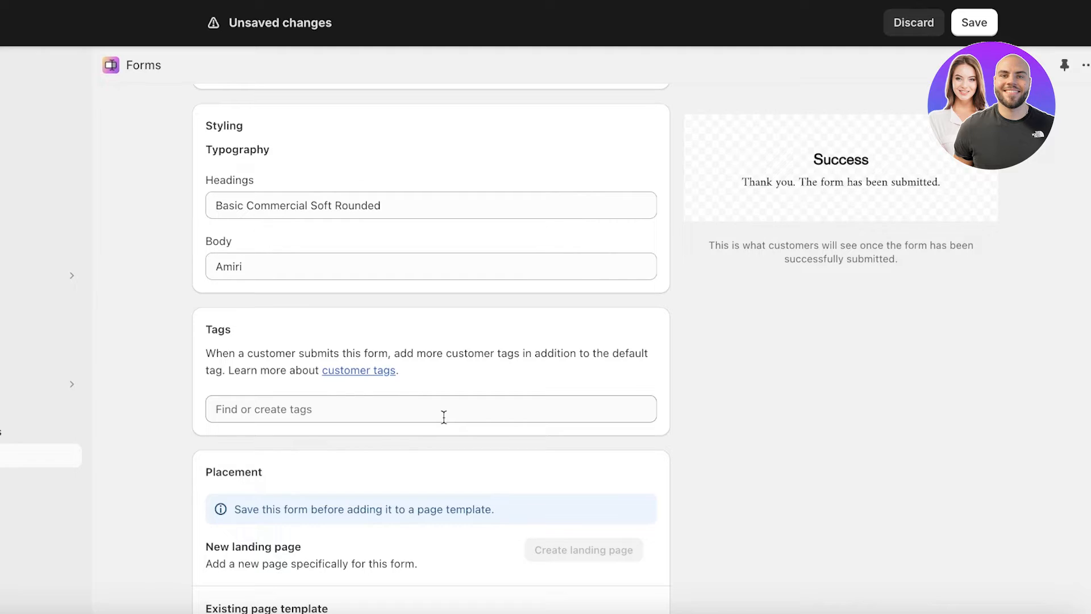
{"action": "left_click", "coordinate": [429, 408]}
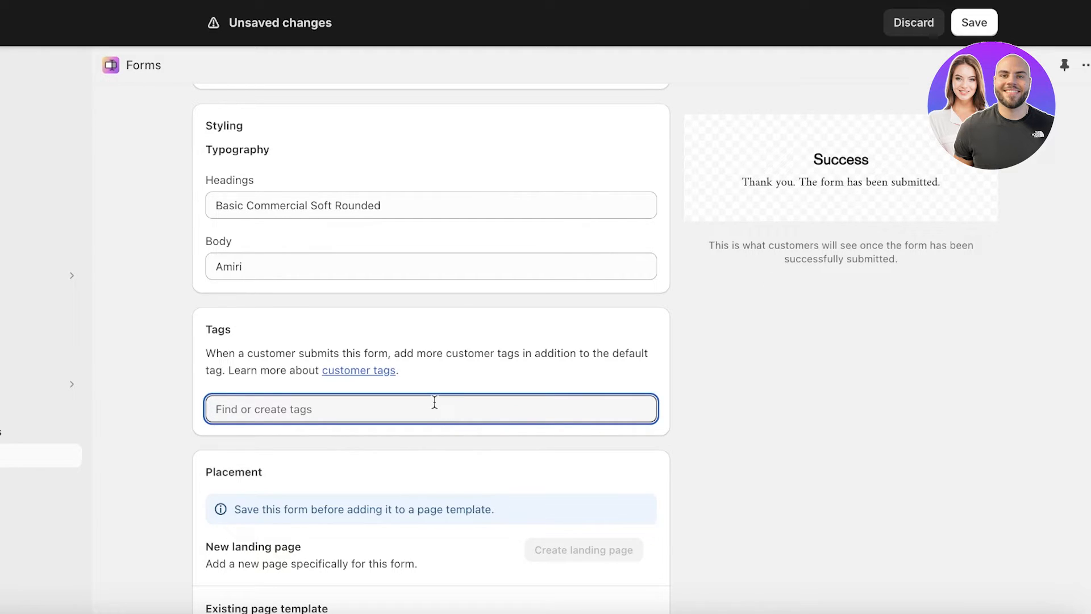
{"action": "type", "text": "acgiv"}
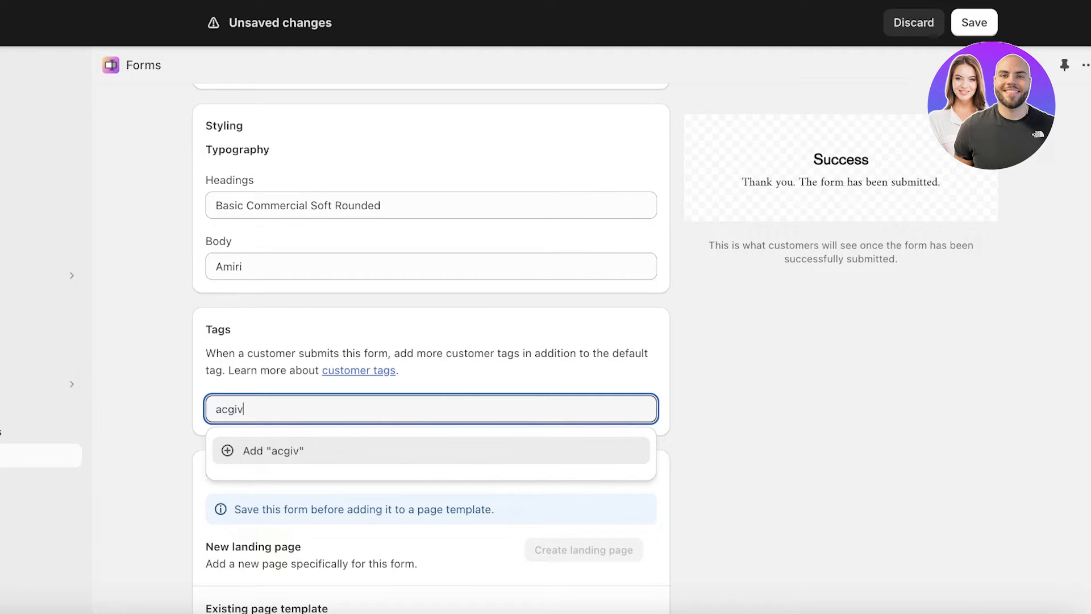
{"action": "left_click", "coordinate": [259, 450]}
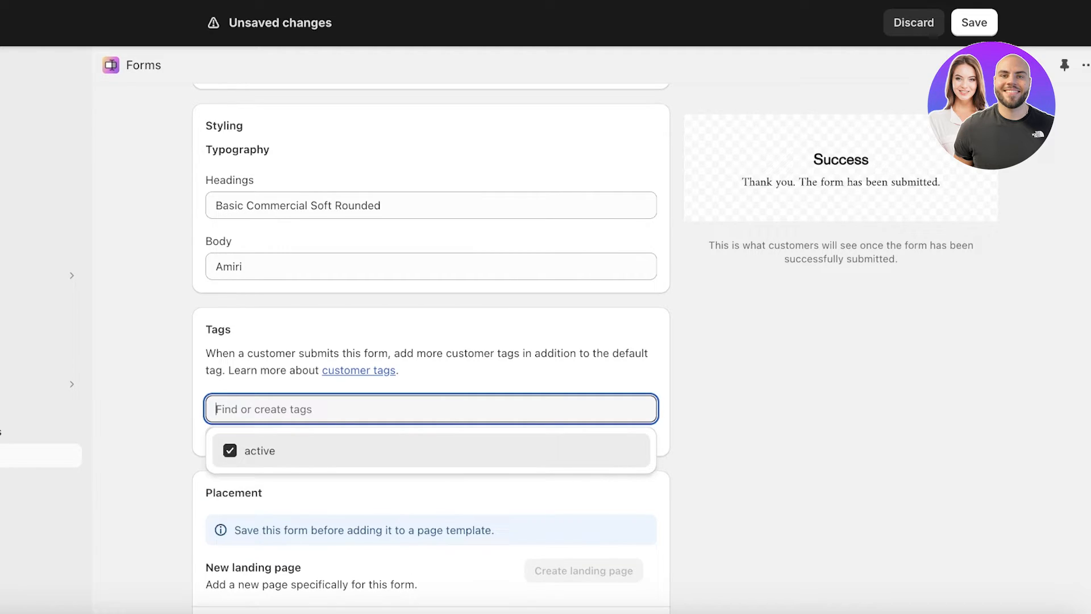
{"action": "left_click", "coordinate": [258, 449]}
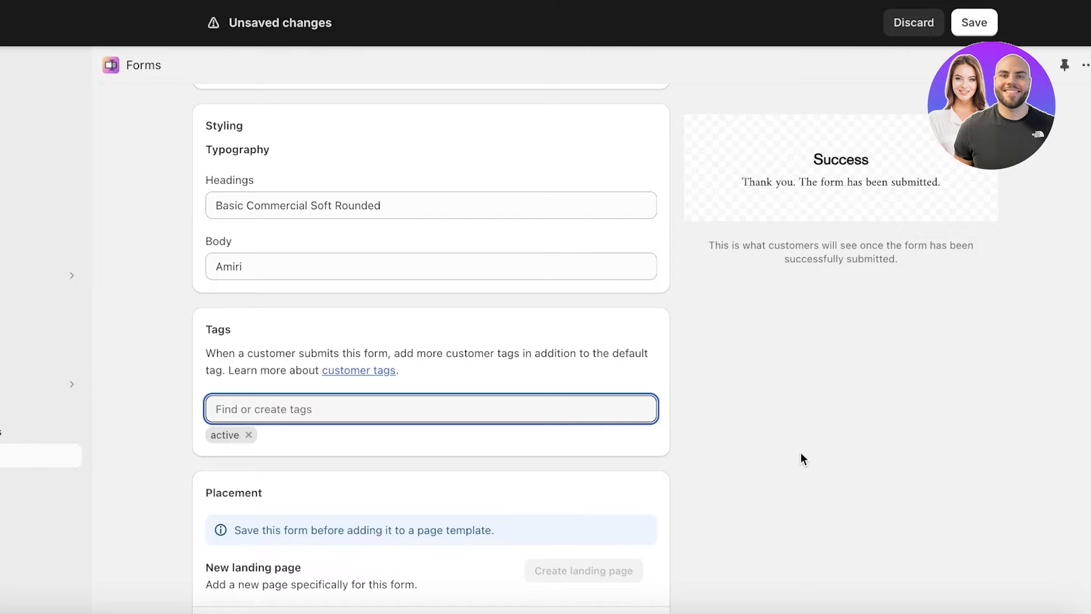
{"action": "scroll", "scroll_direction": "down", "scroll_amount": 3}
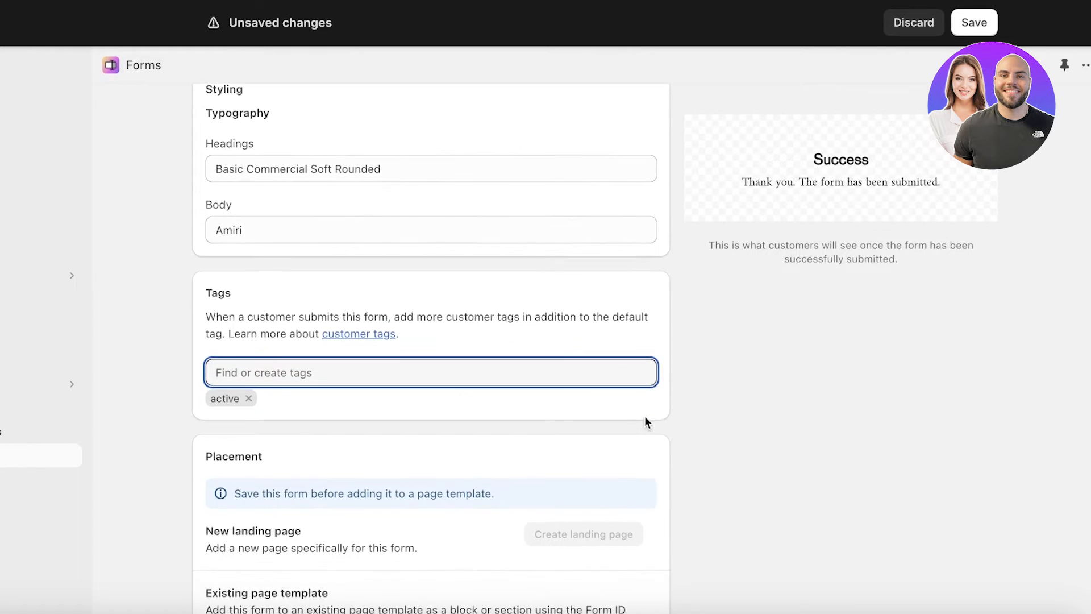
{"action": "scroll", "scroll_direction": "down", "scroll_amount": 3}
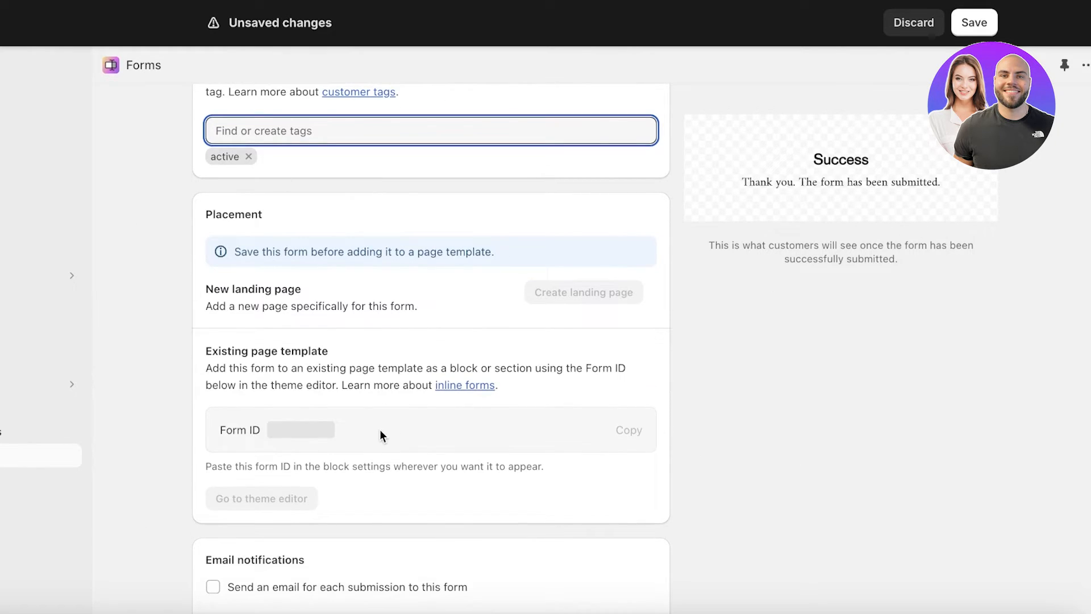
Save the newsletter form, copy Form ID 62636 and head to the Dawn theme editor
{"action": "left_click", "coordinate": [974, 23]}
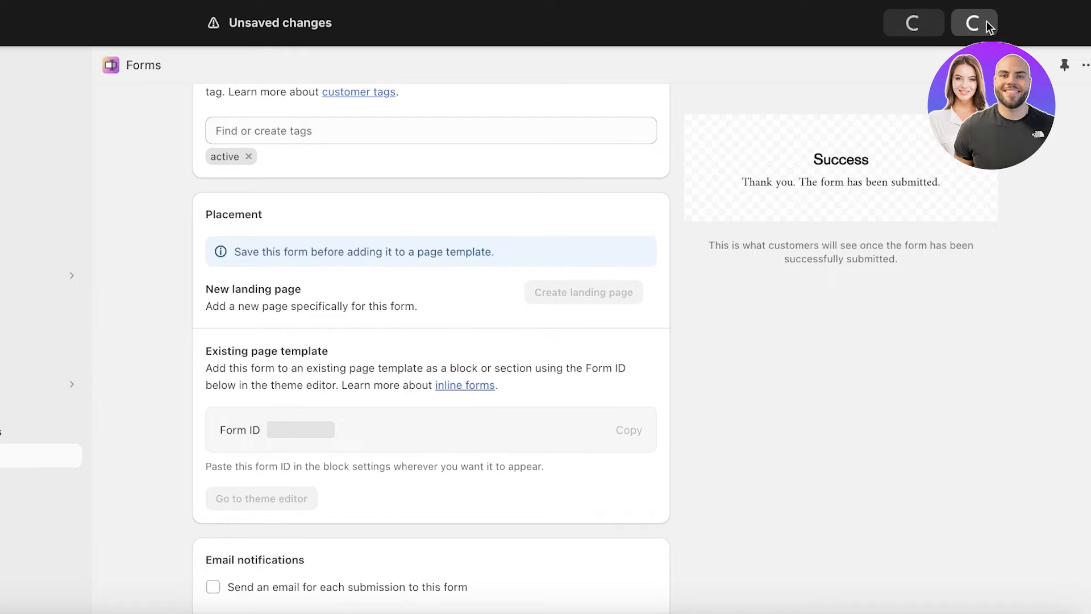
{"action": "mouse_move", "coordinate": [424, 278]}
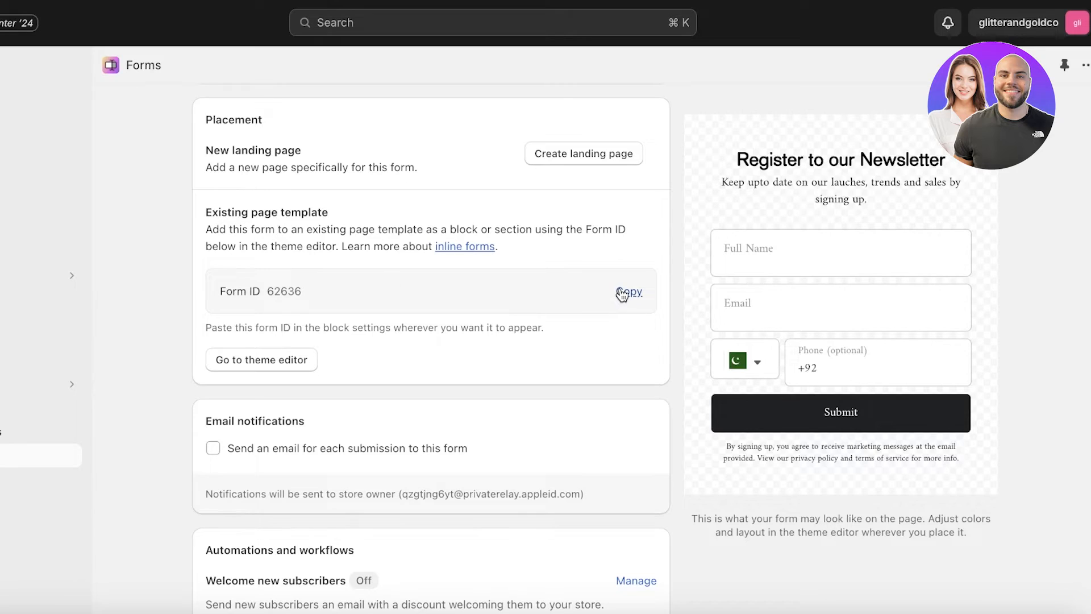
{"action": "left_click", "coordinate": [628, 292]}
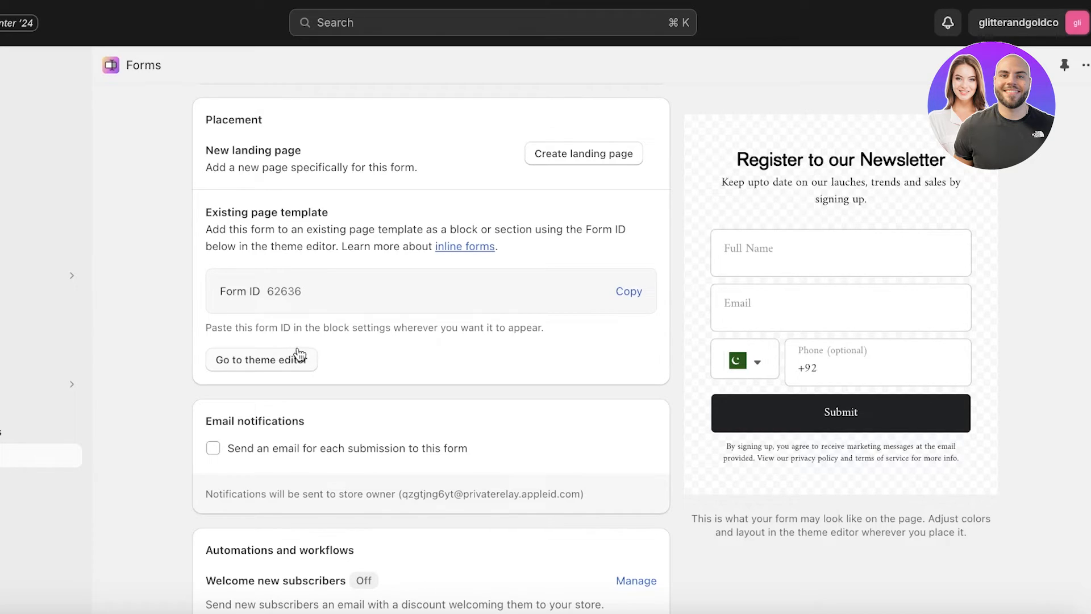
{"action": "left_click", "coordinate": [261, 360]}
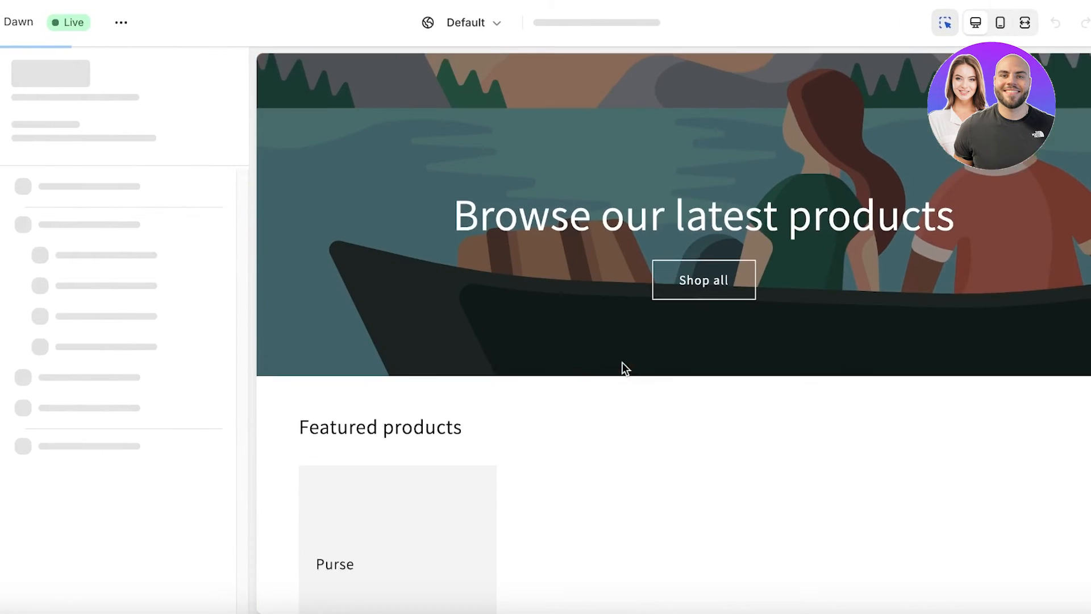
{"action": "left_click", "coordinate": [73, 196]}
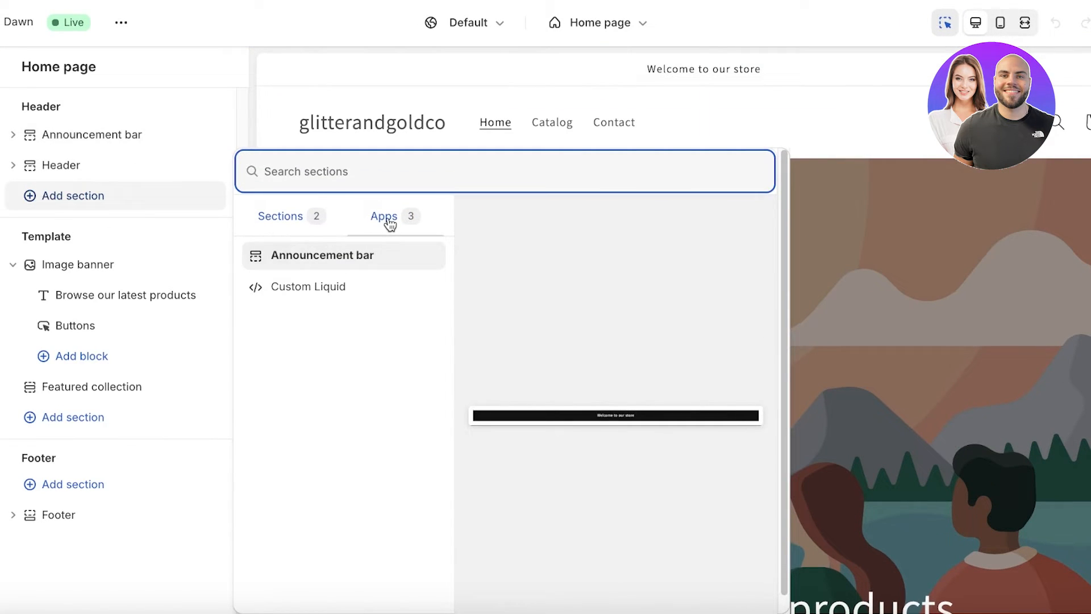
{"action": "left_click", "coordinate": [81, 355]}
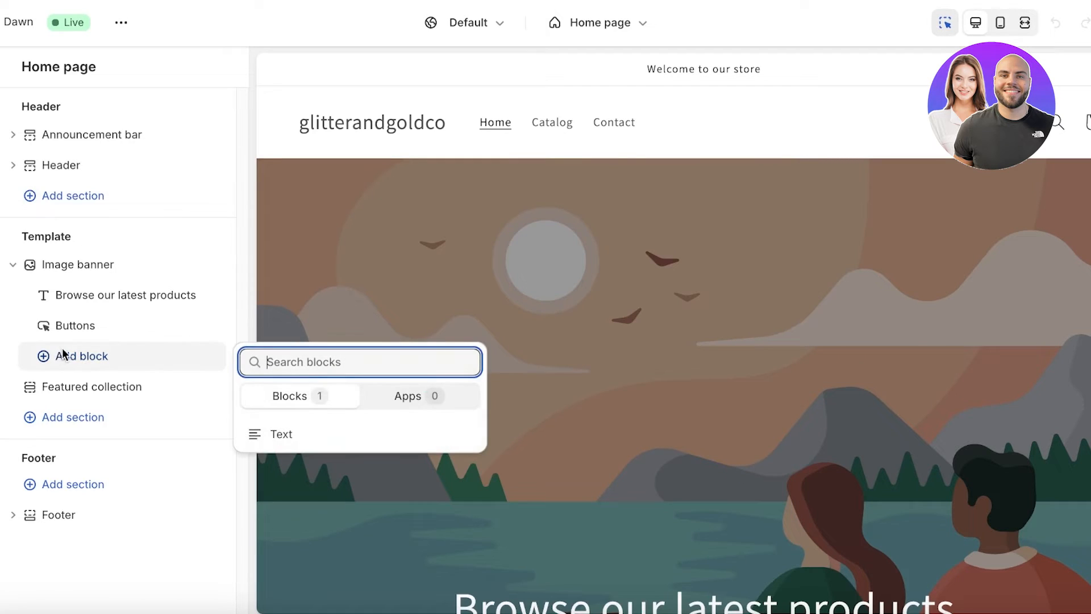
{"action": "left_click", "coordinate": [73, 417]}
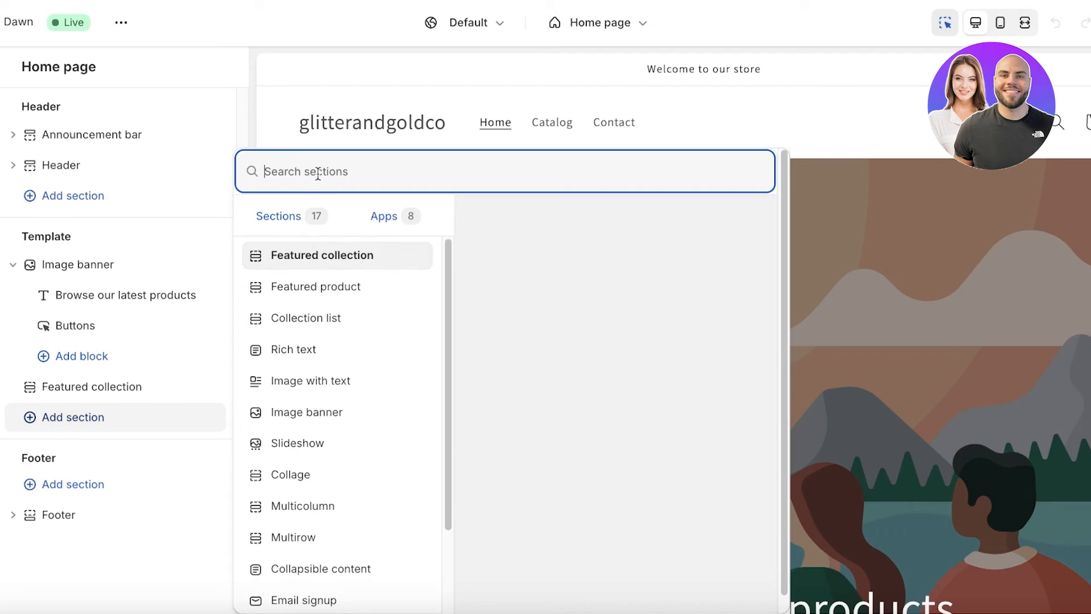
{"action": "type", "text": "fo"}
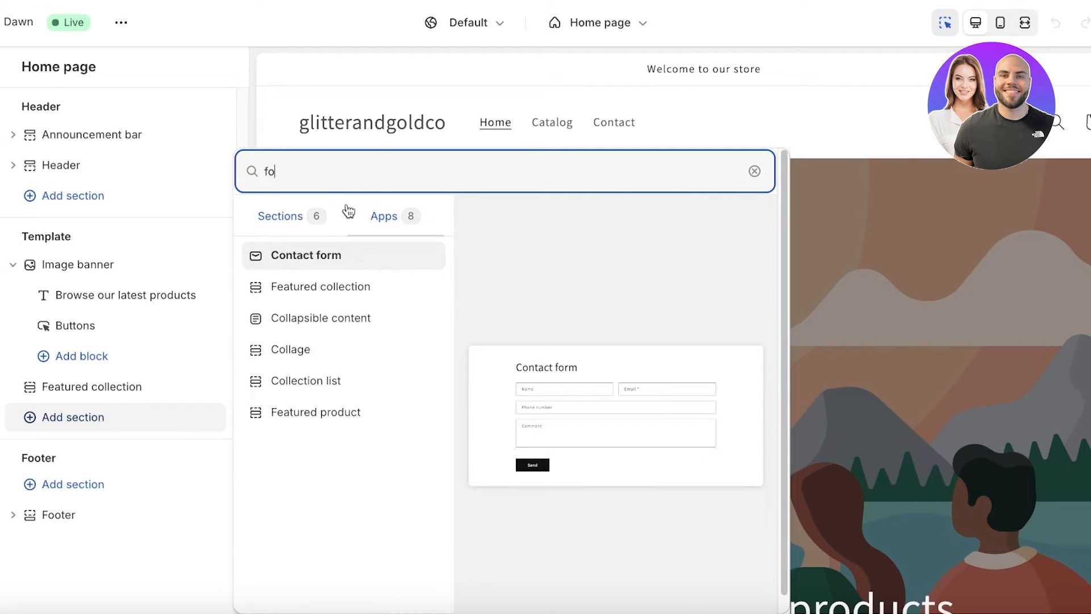
{"action": "left_click", "coordinate": [755, 171]}
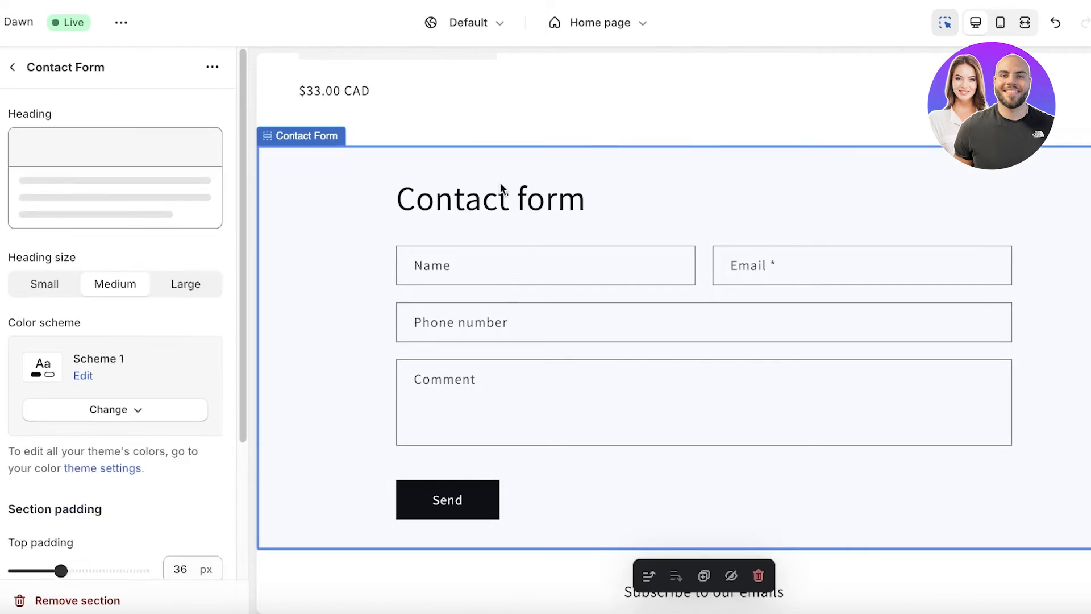
{"action": "scroll", "scroll_direction": "down", "scroll_amount": 3}
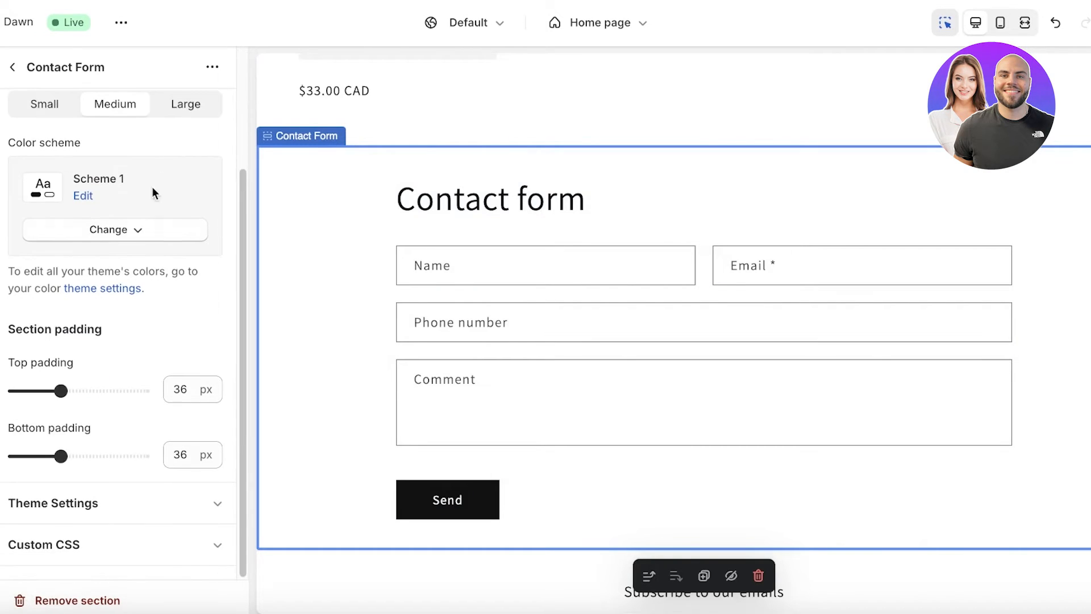
{"action": "left_click", "coordinate": [213, 67]}
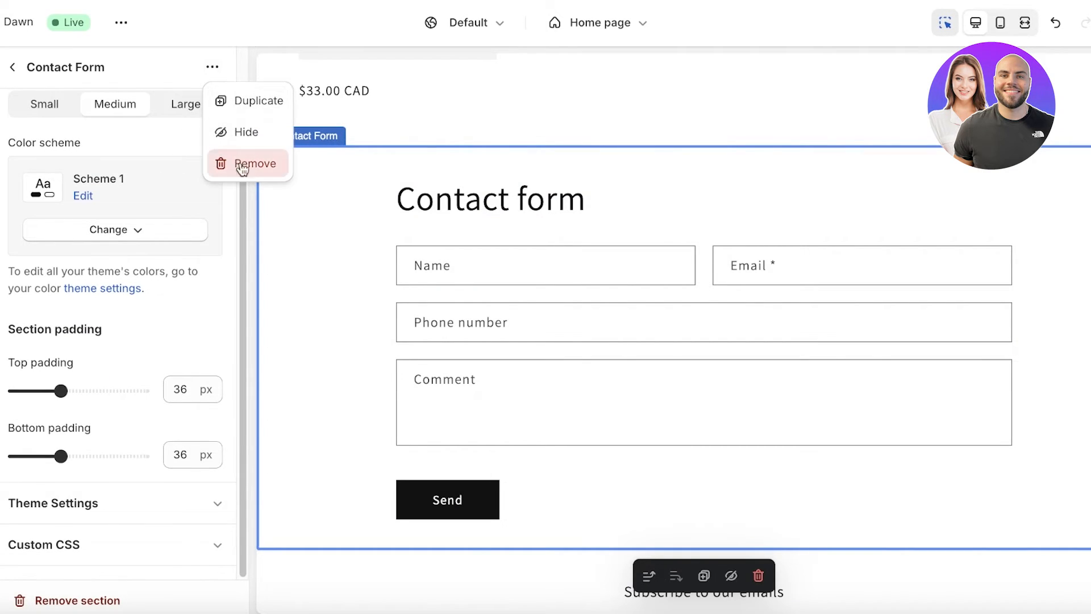
{"action": "left_click", "coordinate": [257, 163]}
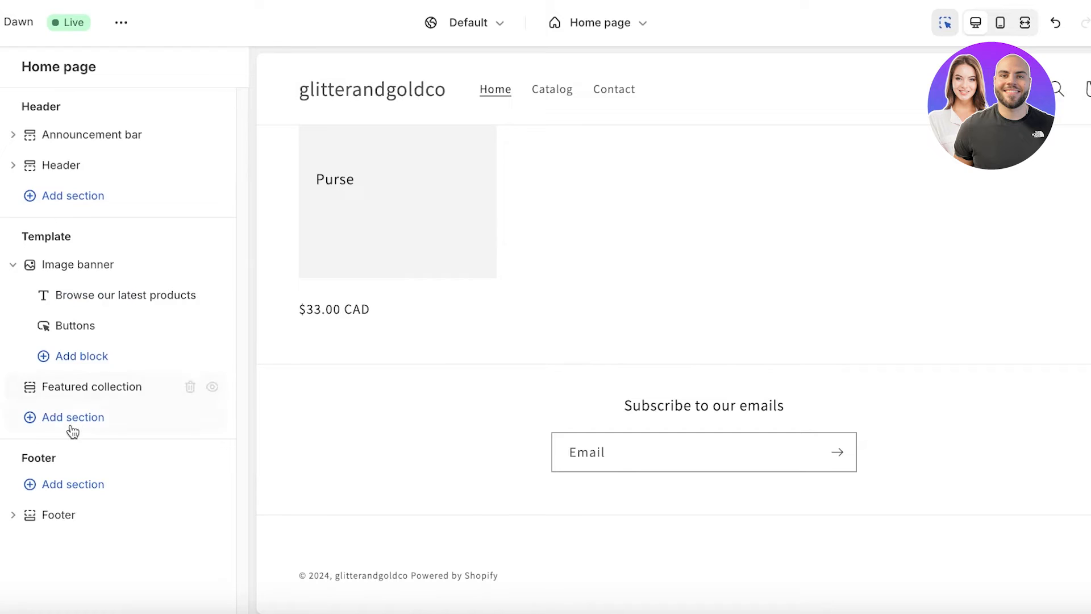
Add a Forms app section below the featured collection with Form ID 62636
{"action": "left_click", "coordinate": [72, 417]}
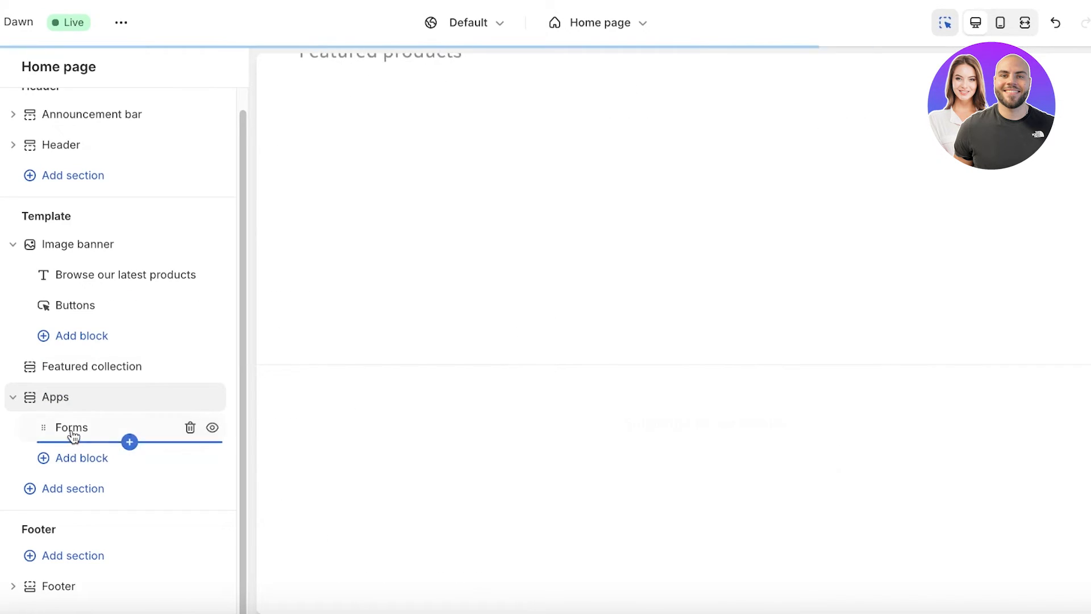
{"action": "left_click", "coordinate": [70, 427]}
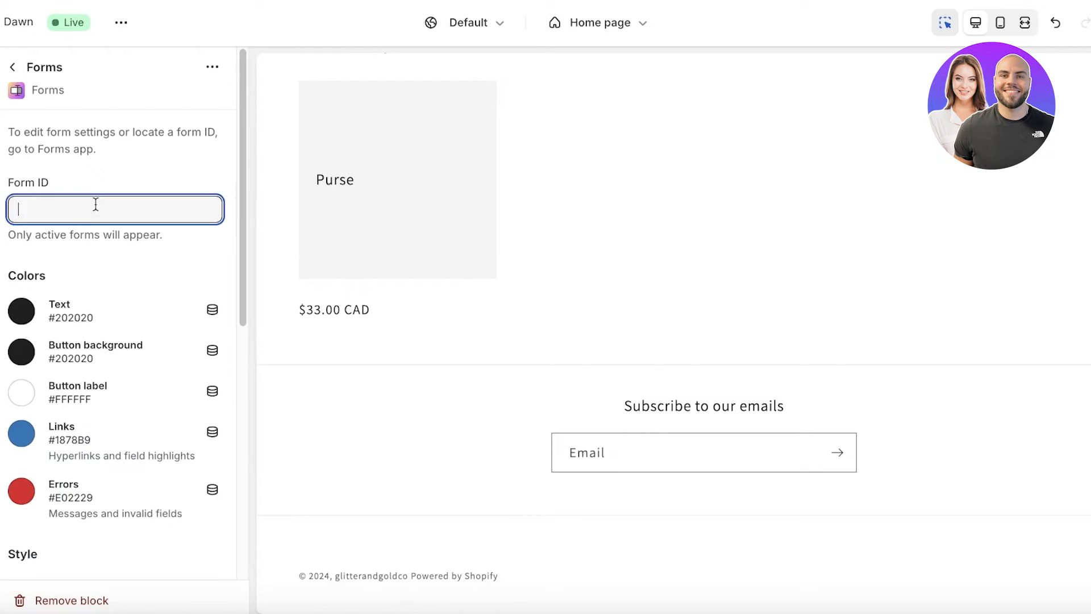
{"action": "type", "text": "62636"}
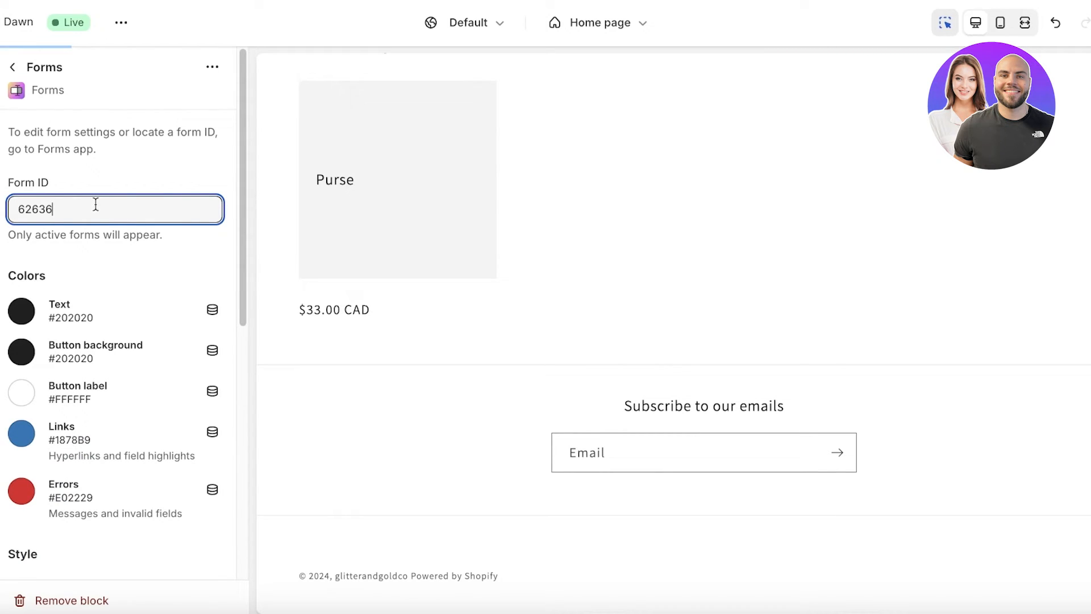
{"action": "mouse_move", "coordinate": [155, 223]}
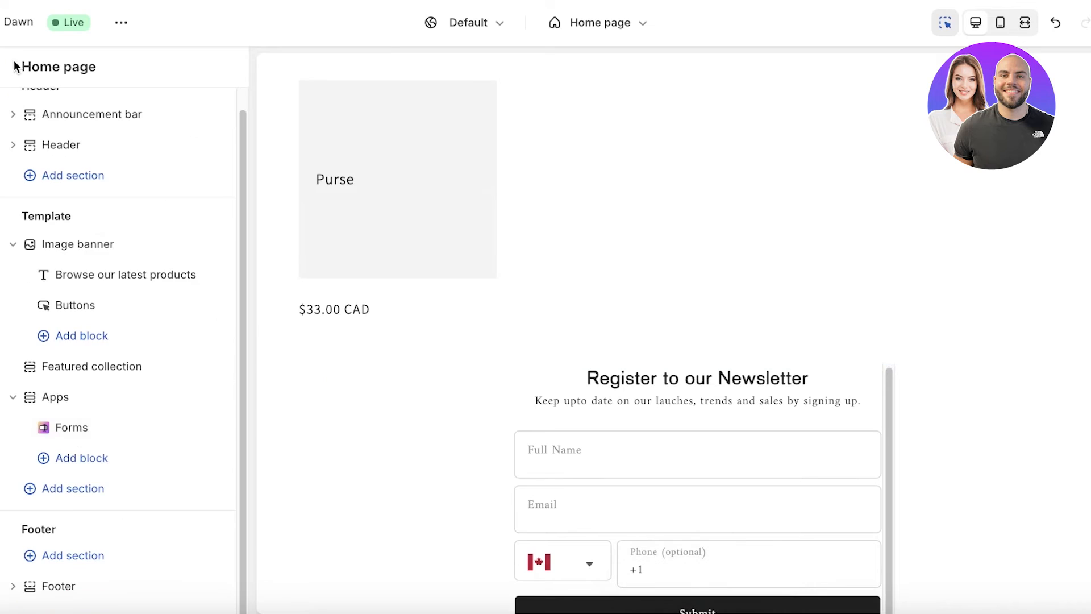
Return to the home page section list and switch back to the Forms app tab
{"action": "left_click", "coordinate": [71, 427]}
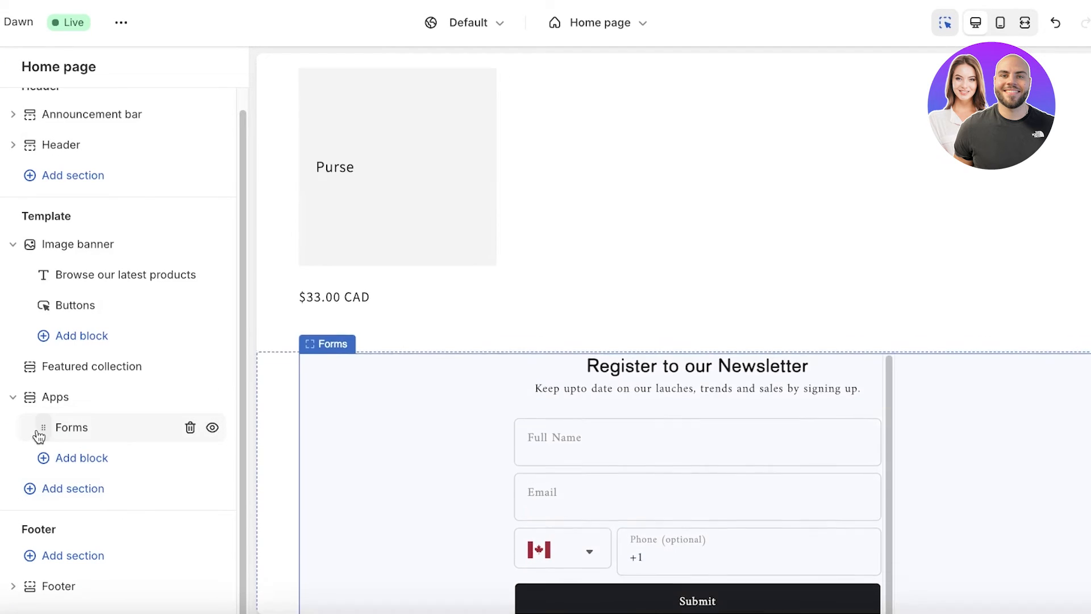
{"action": "scroll", "scroll_direction": "down", "scroll_amount": 3}
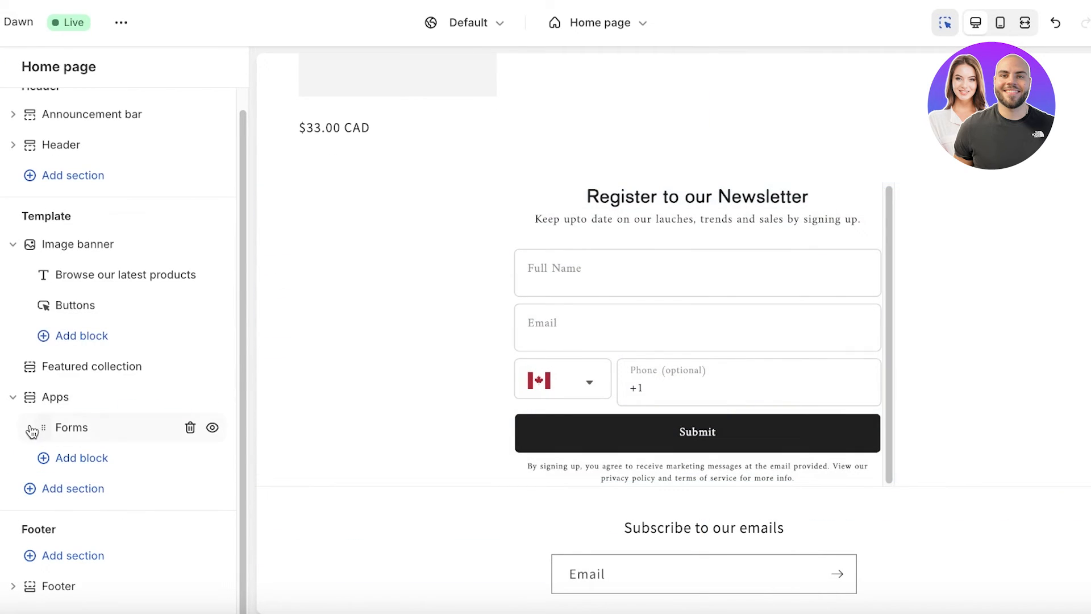
{"action": "left_click", "coordinate": [71, 427]}
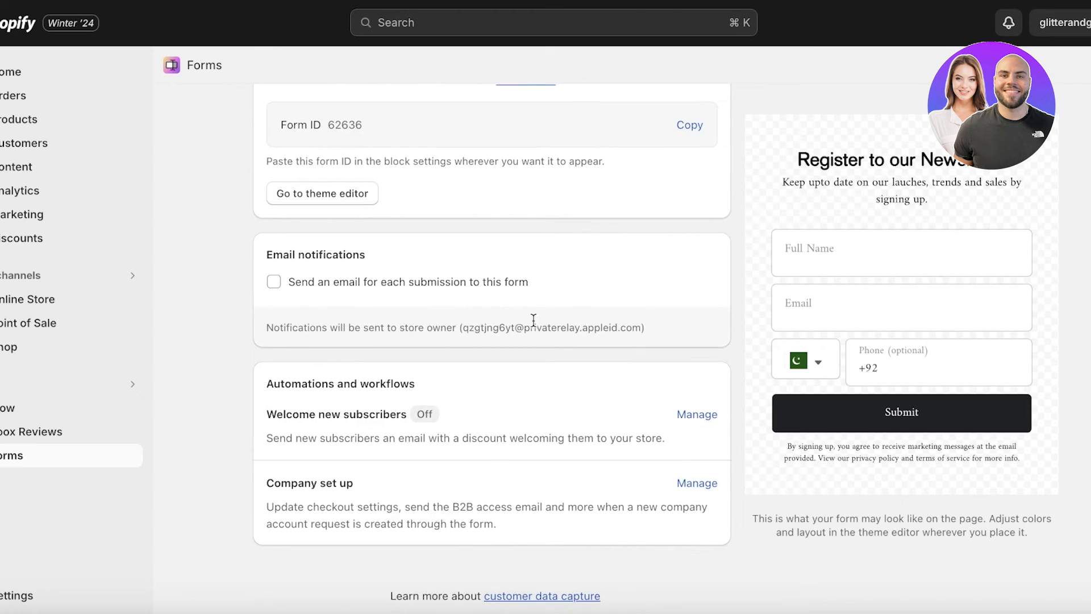
{"action": "mouse_move", "coordinate": [532, 320]}
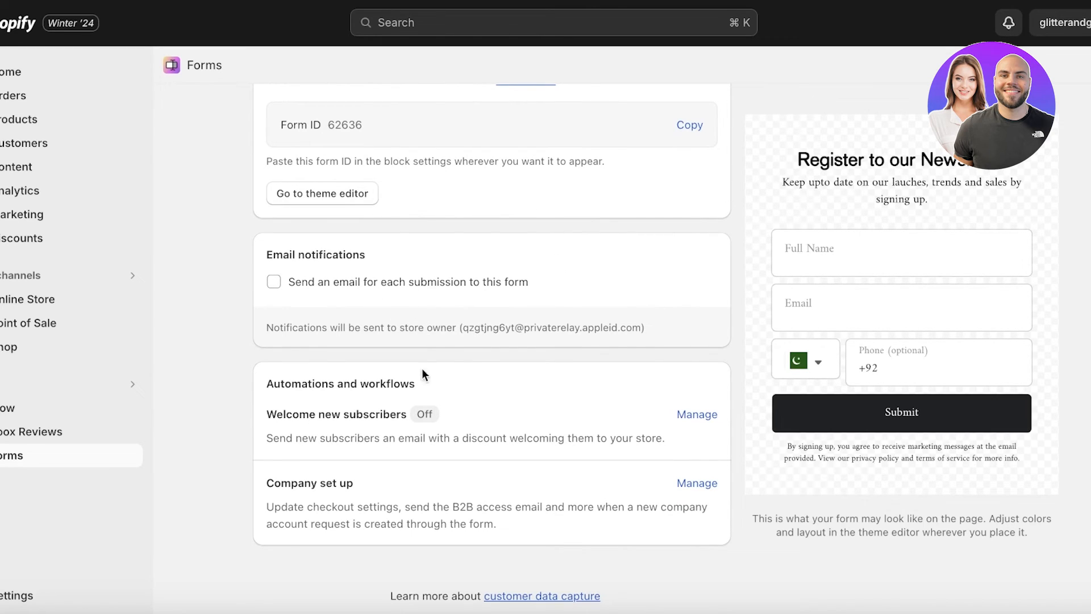
Give the Forms block a dark text colour and save the home page layout
{"action": "left_click", "coordinate": [322, 193]}
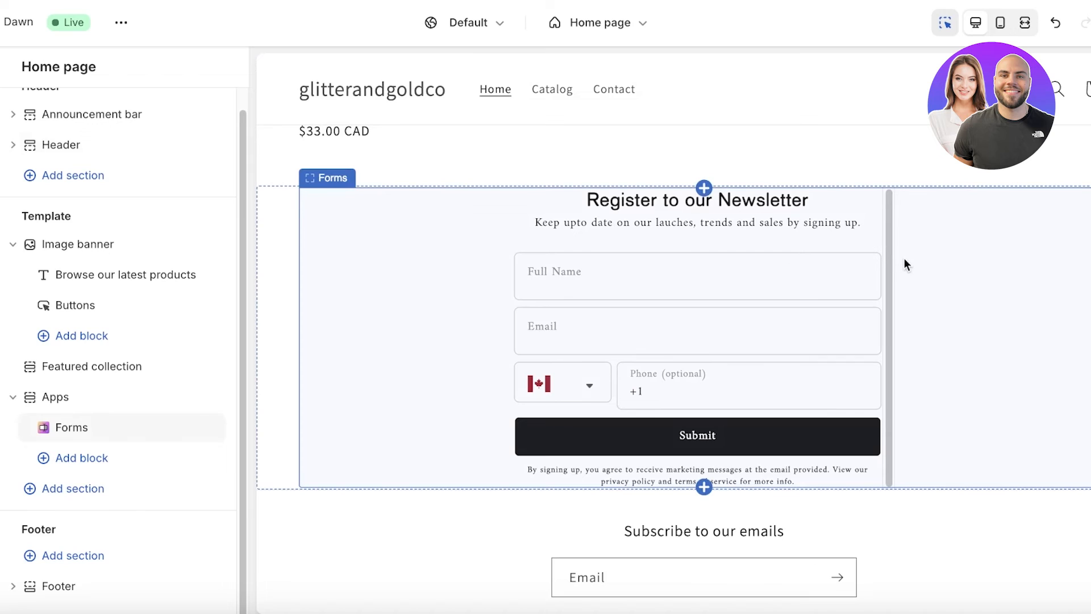
{"action": "left_click", "coordinate": [70, 428]}
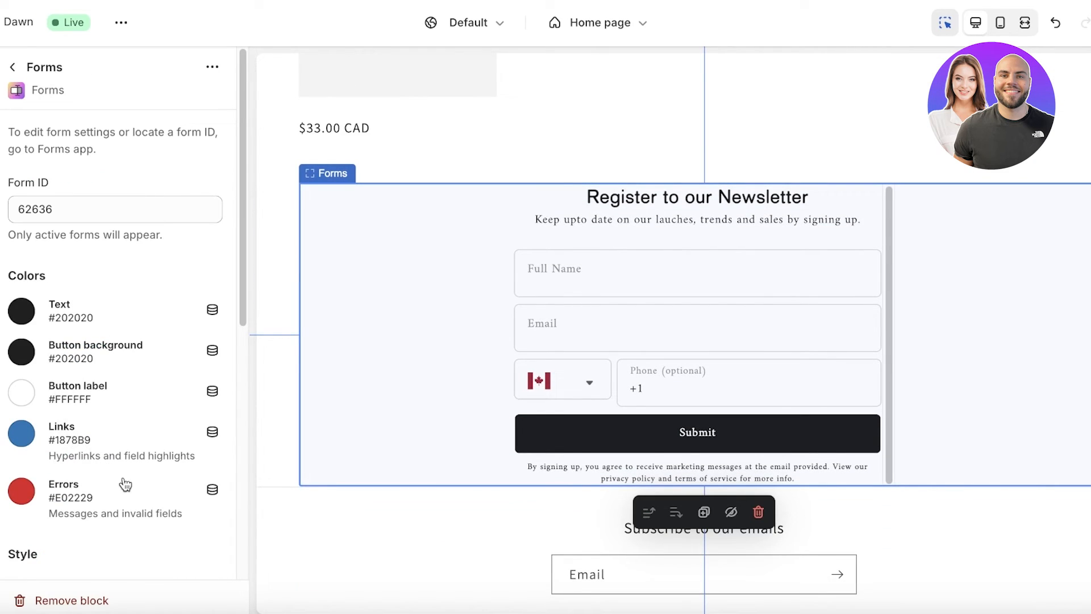
{"action": "left_click", "coordinate": [21, 309]}
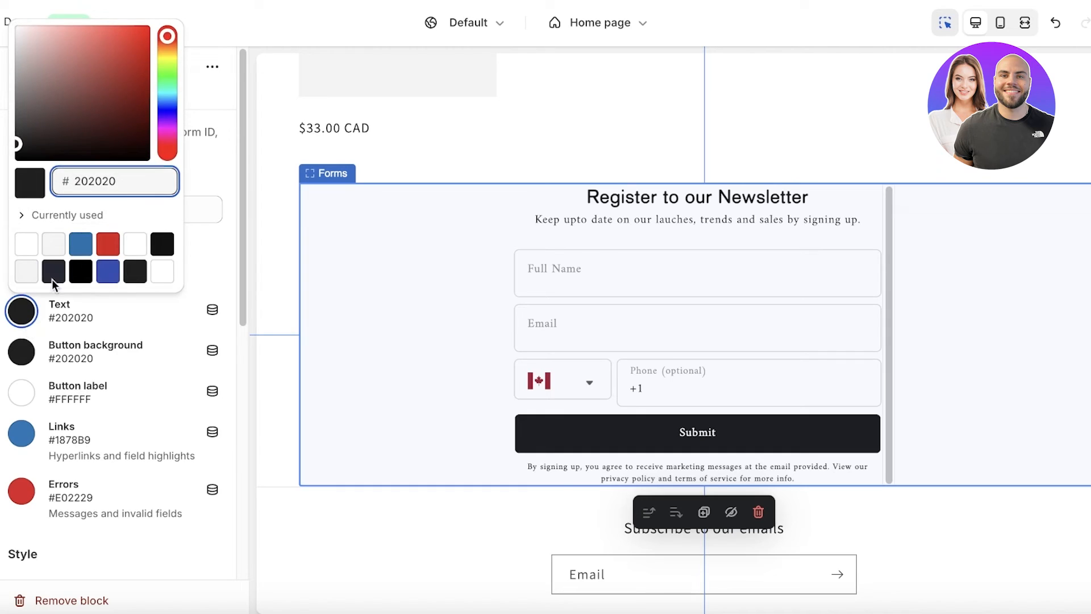
{"action": "left_click", "coordinate": [20, 433]}
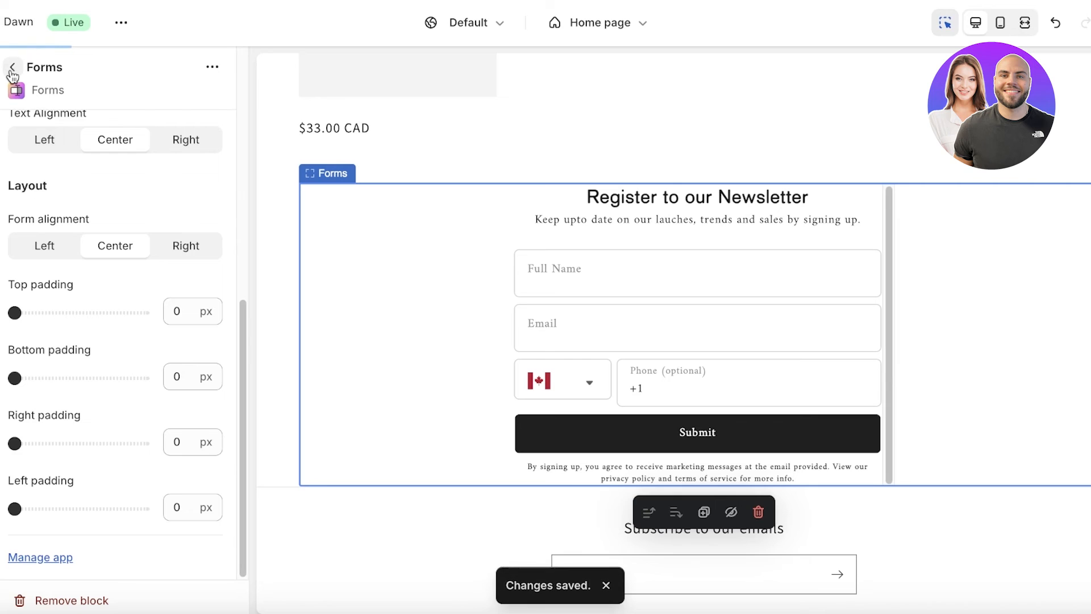
{"action": "left_click", "coordinate": [12, 67]}
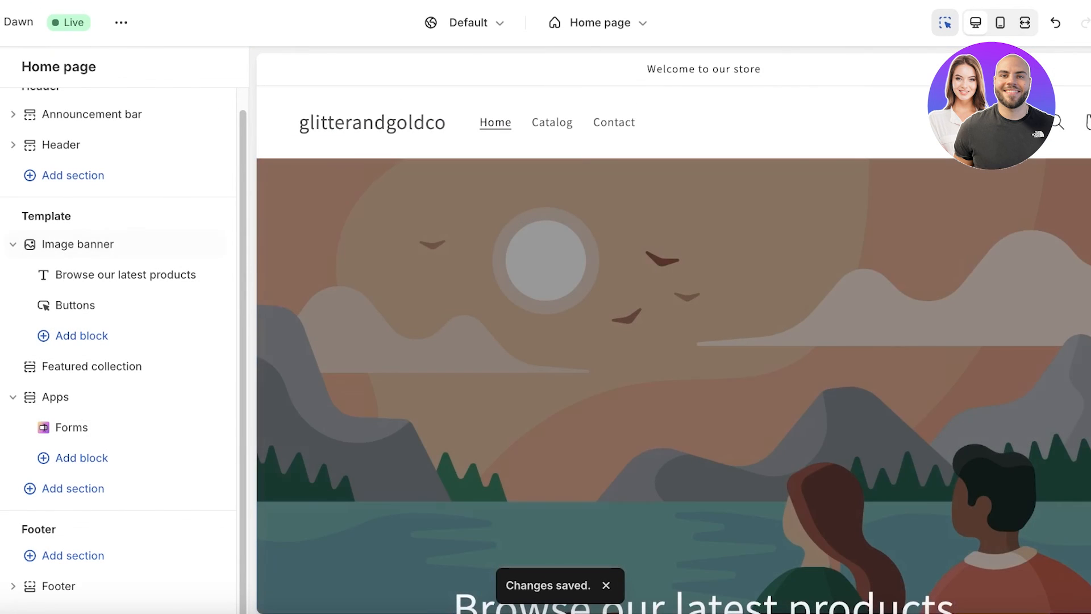
Place the Register to our Newsletter form directly below the header, above the image banner
{"action": "left_click", "coordinate": [82, 335]}
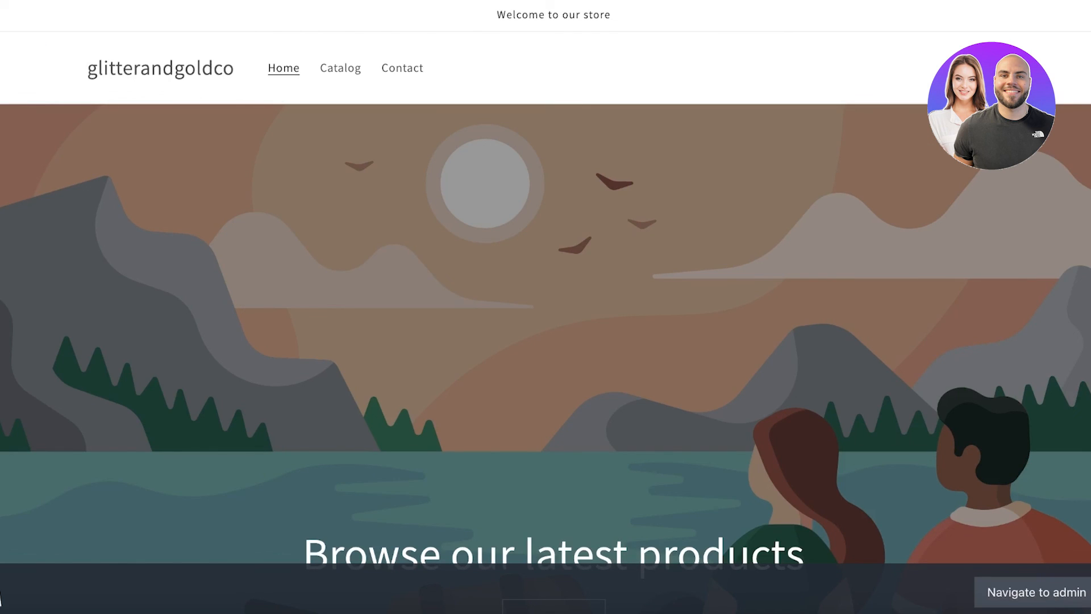
{"action": "left_click", "coordinate": [1036, 592]}
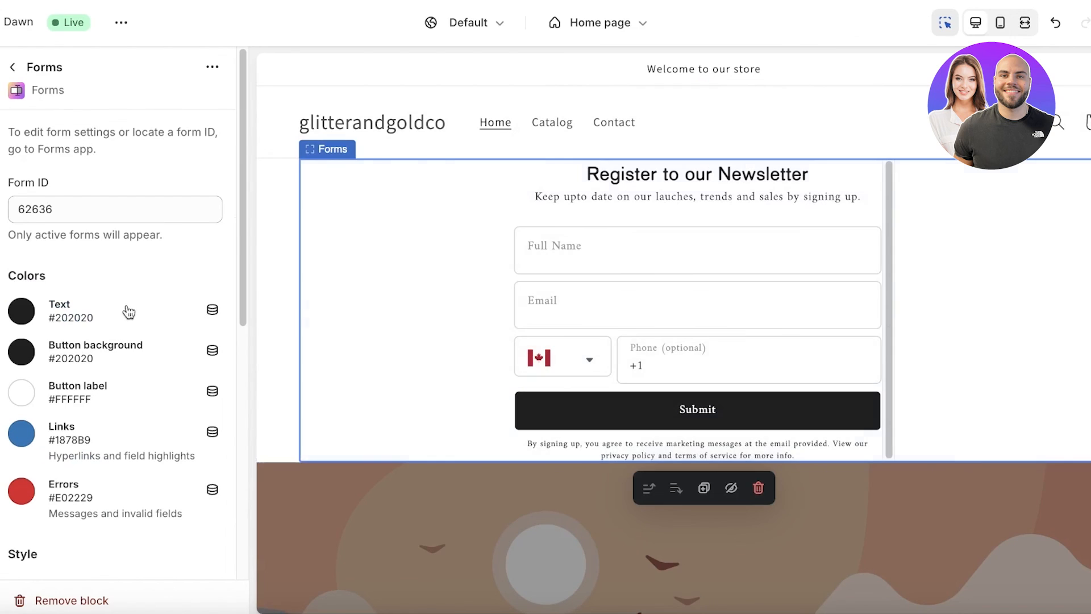